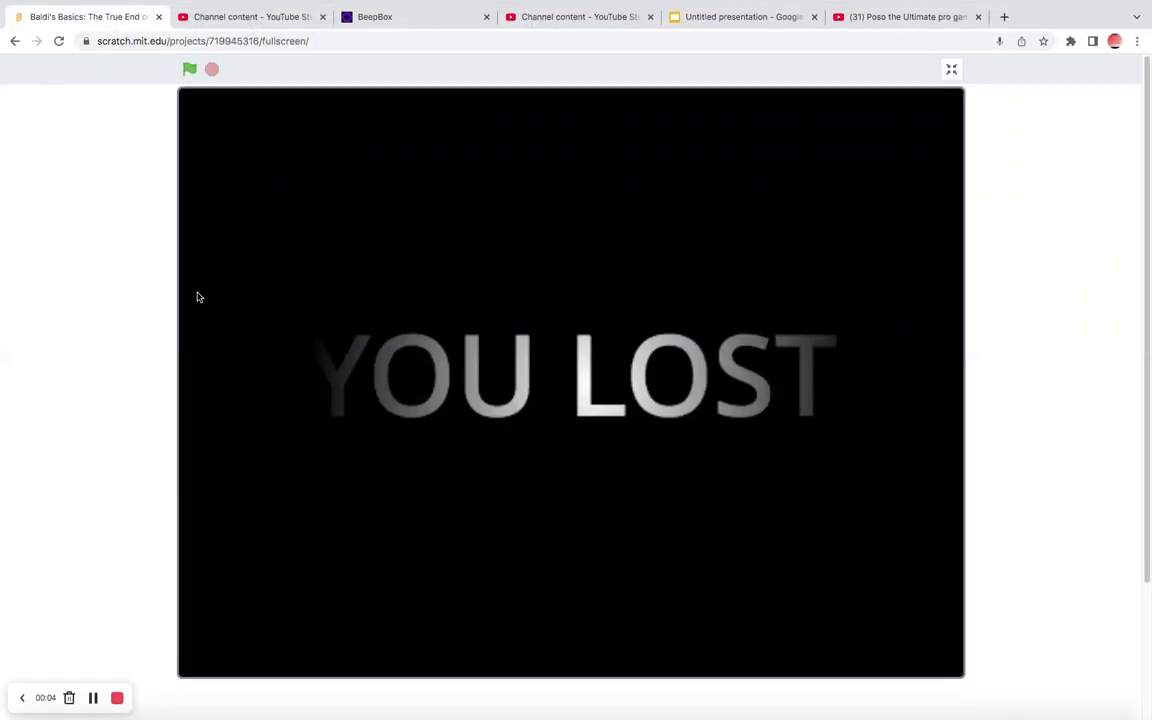
# Step: Restart Baldi's Basics with the green flag and wait through the WARNING screen to the PLAY title
pyautogui.click(190, 69)
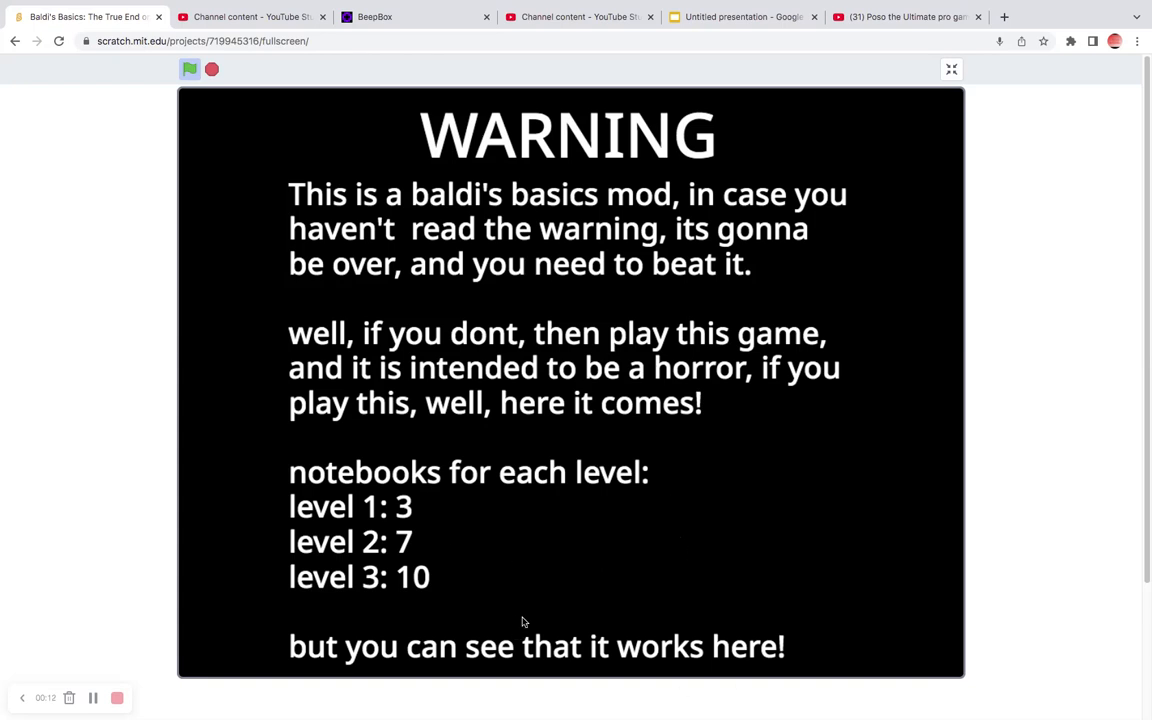
pyautogui.moveTo(205, 195)
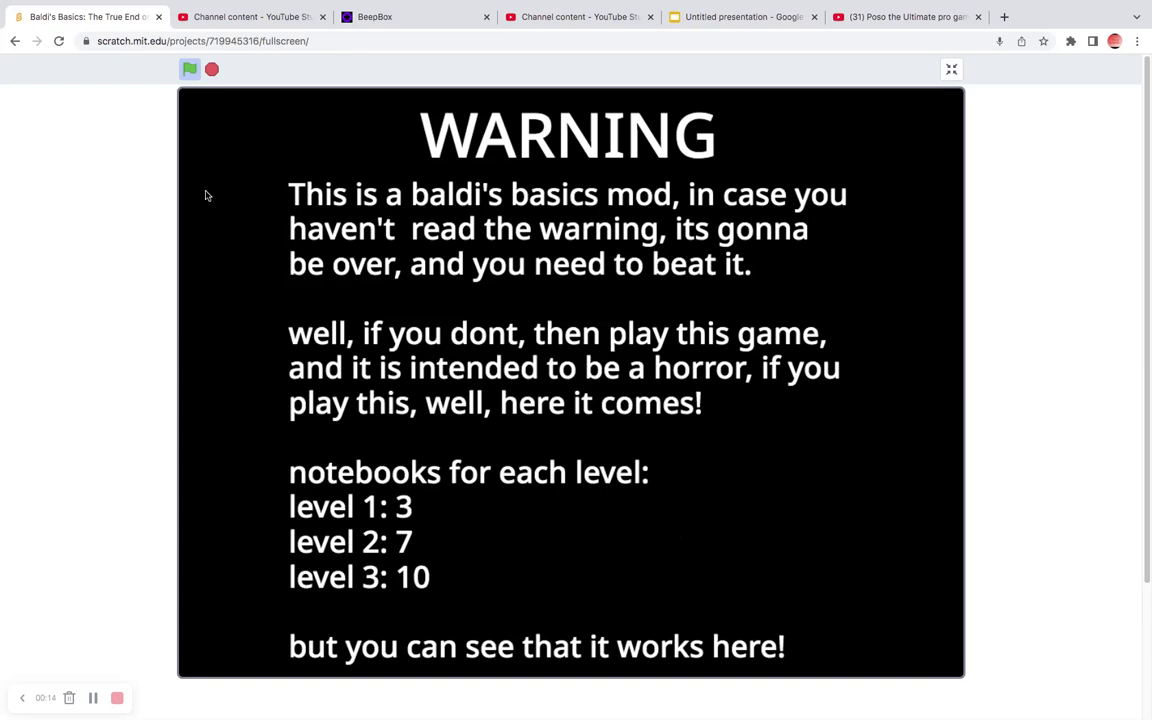
pyautogui.moveTo(5, 240)
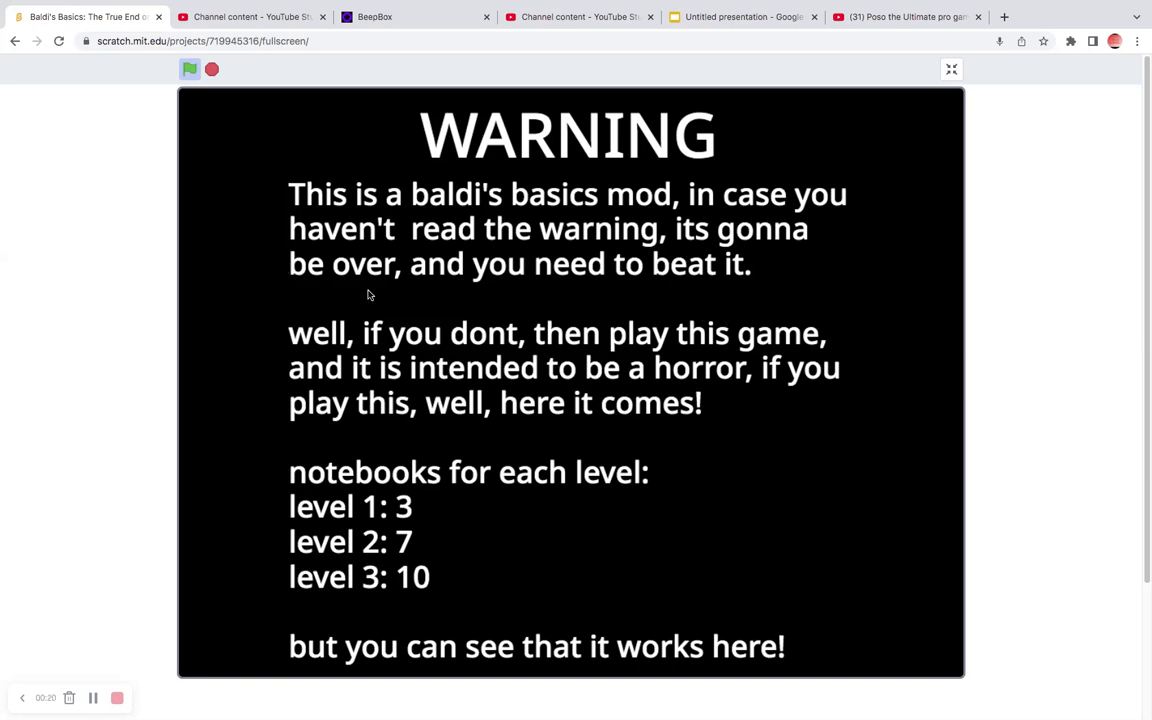
pyautogui.moveTo(465, 373)
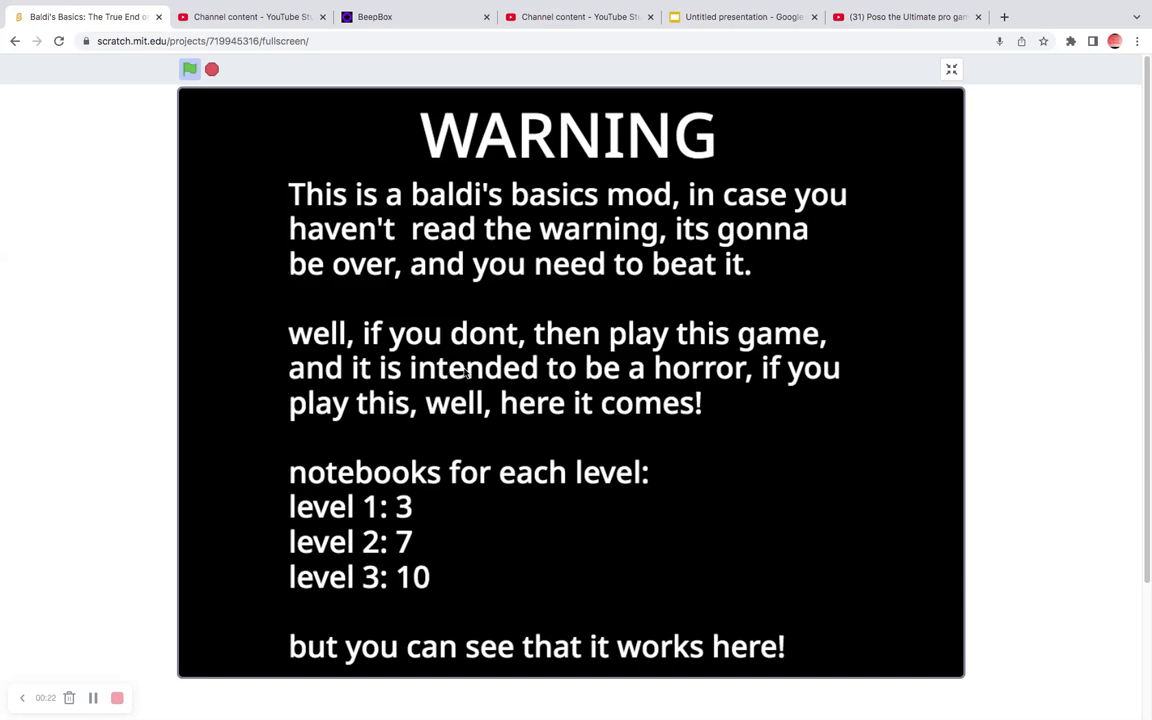
pyautogui.moveTo(310, 373)
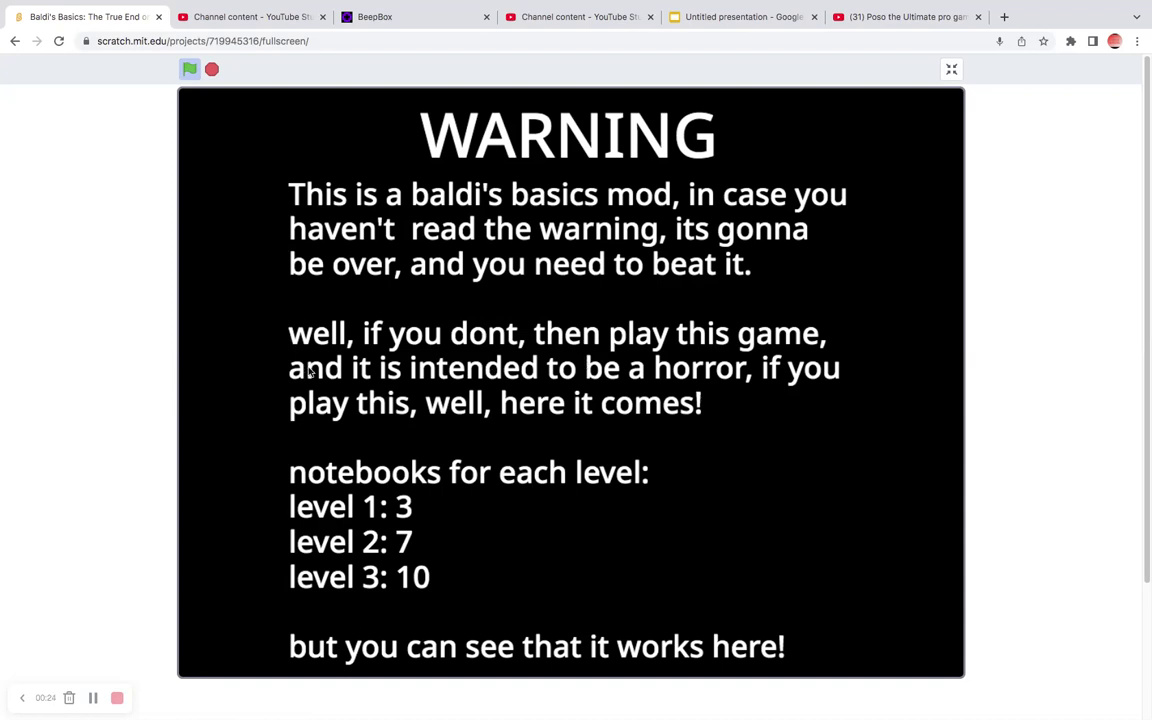
pyautogui.moveTo(365, 470)
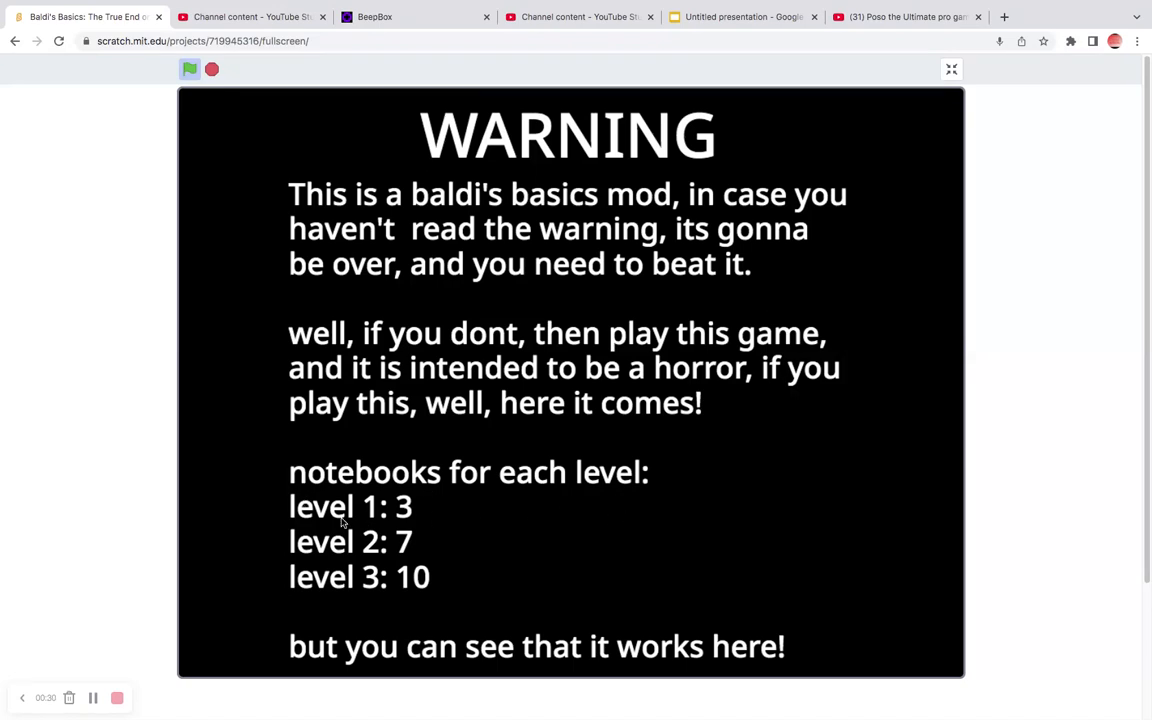
pyautogui.moveTo(384, 589)
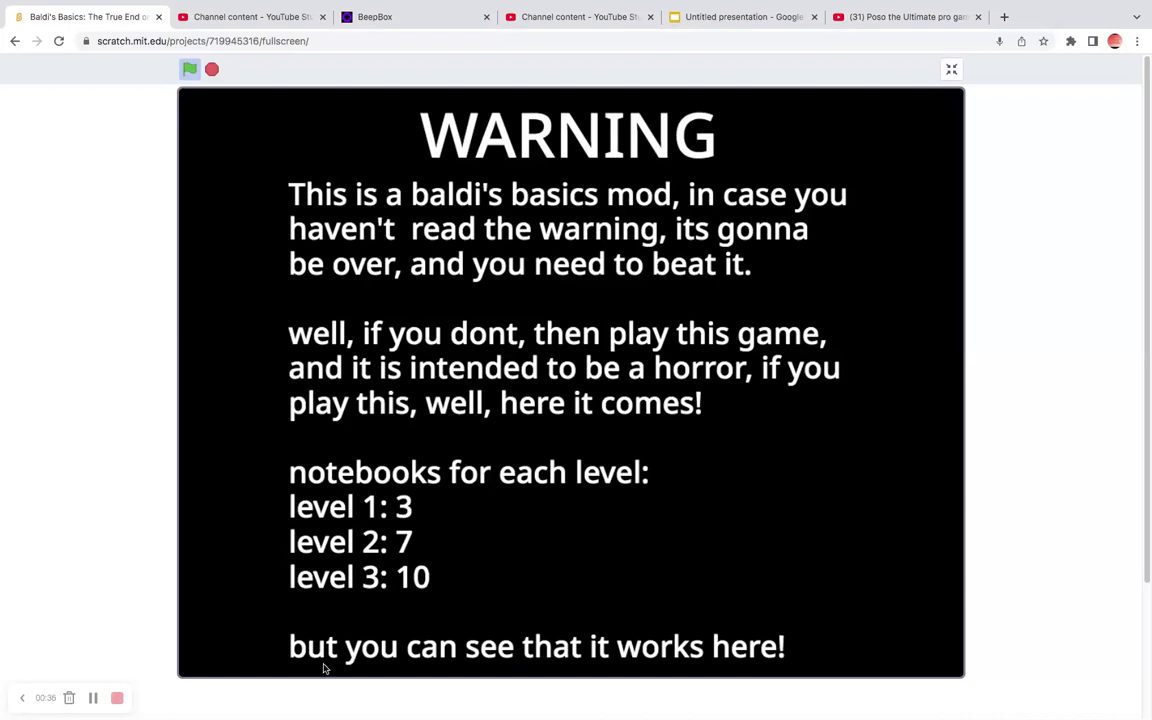
pyautogui.moveTo(727, 674)
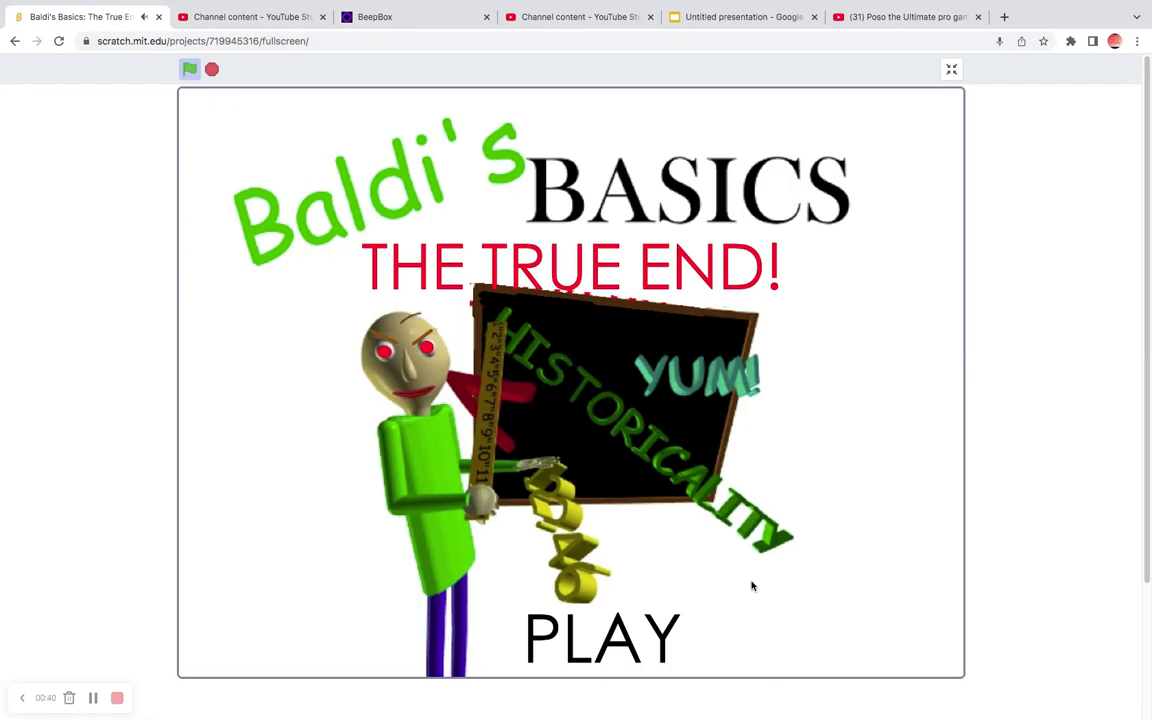
pyautogui.moveTo(784, 610)
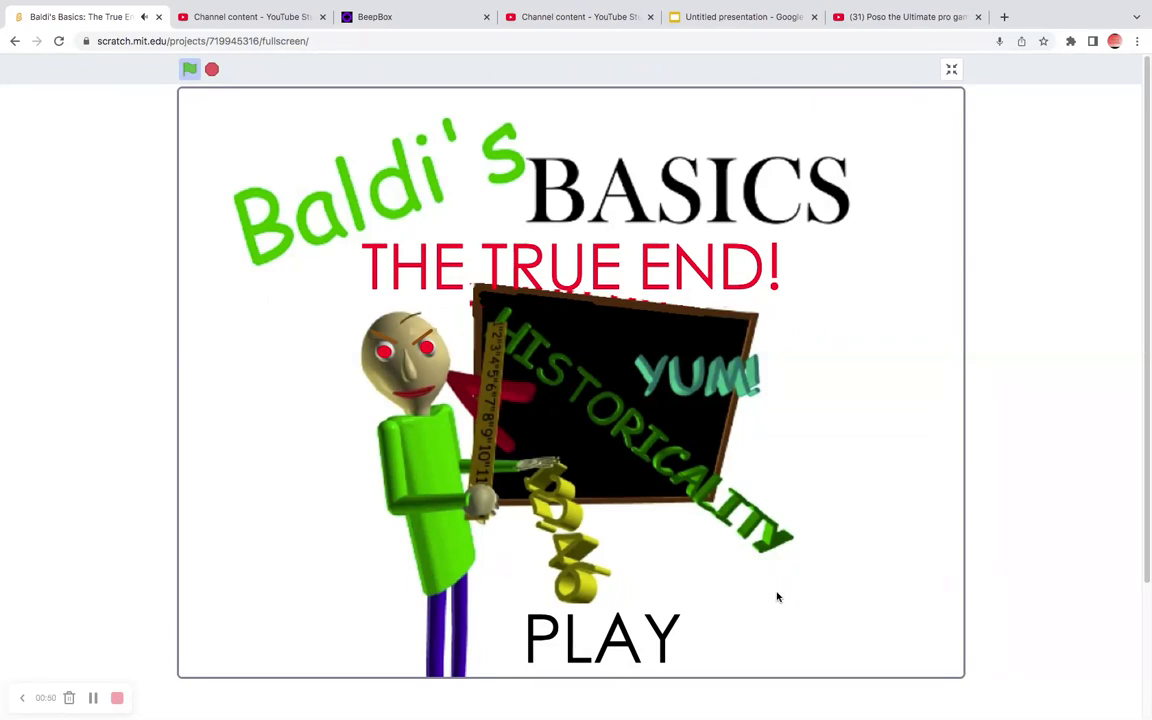
pyautogui.moveTo(838, 702)
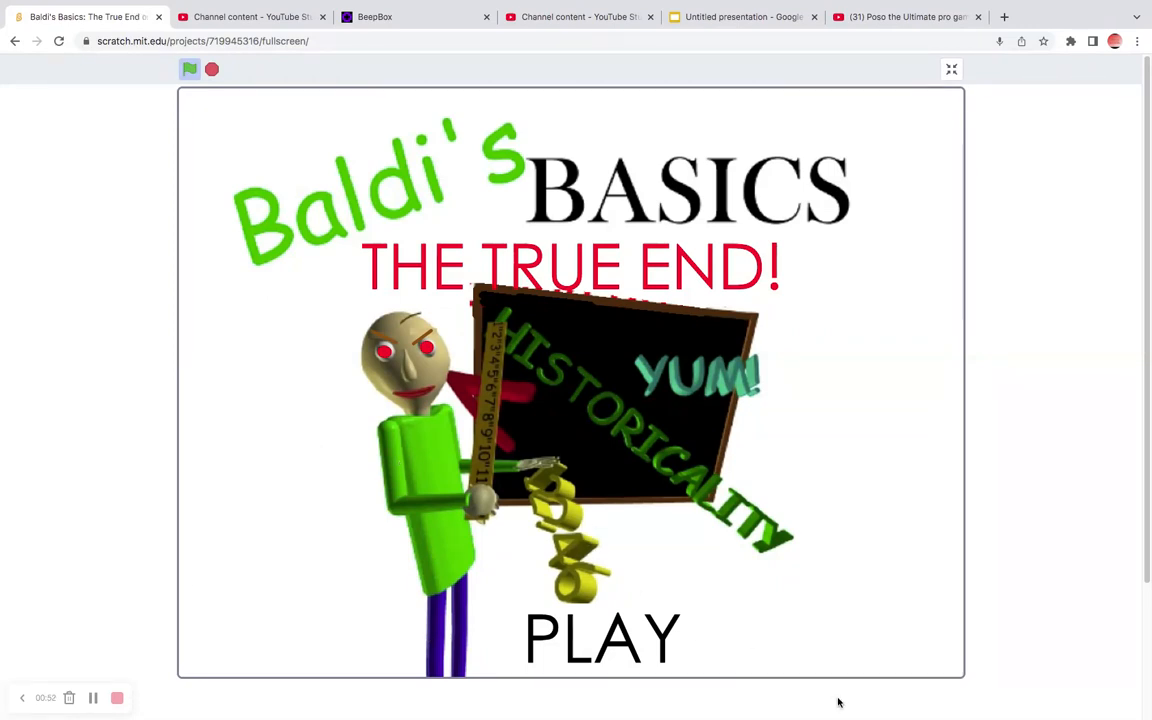
pyautogui.moveTo(347, 461)
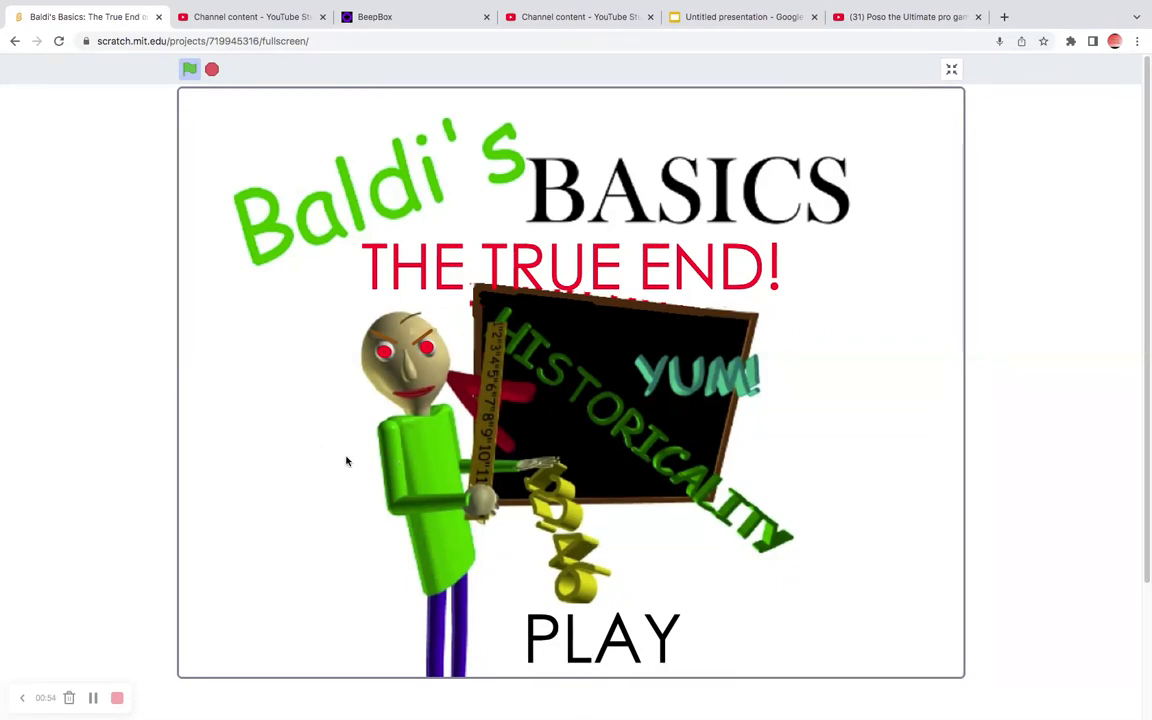
# Step: Start level one from the PLAY title screen, then exit full-screen to the project page
pyautogui.click(602, 638)
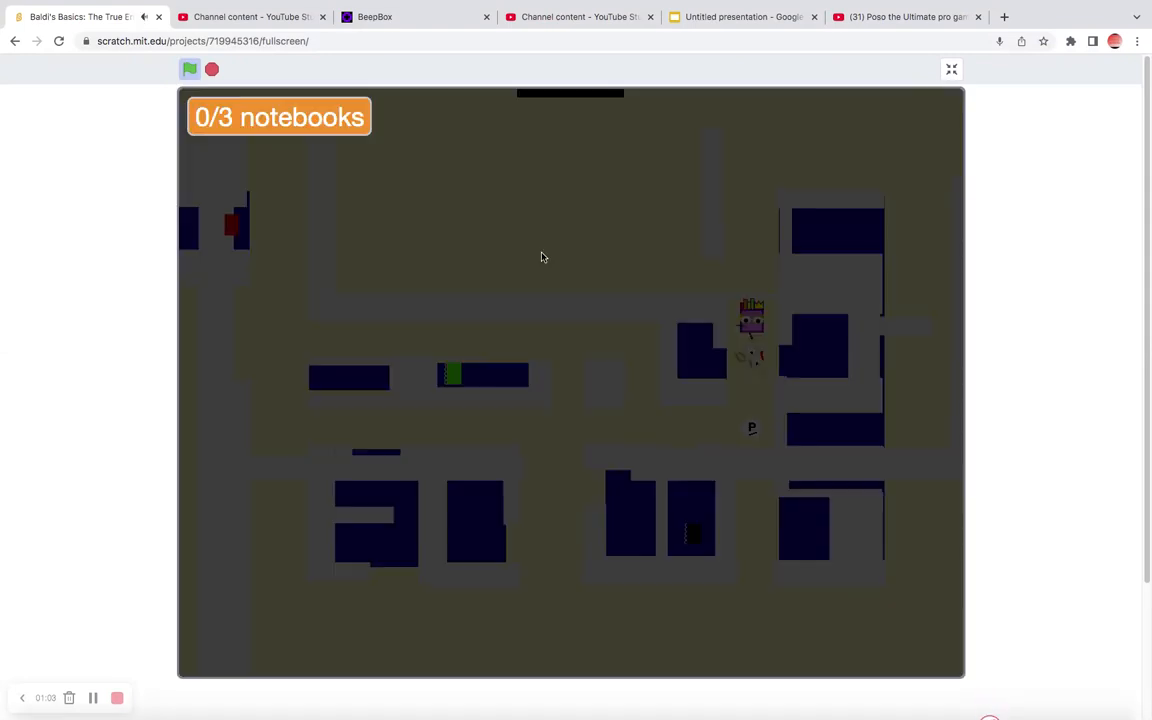
pyautogui.moveTo(958, 96)
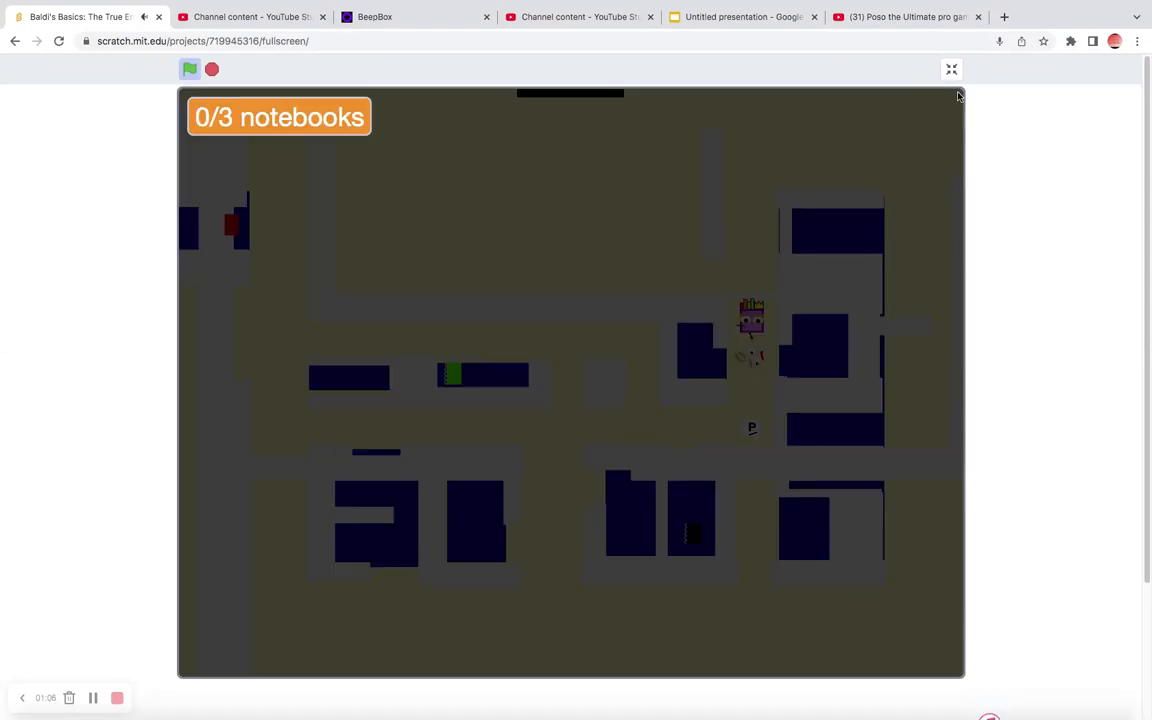
pyautogui.click(951, 69)
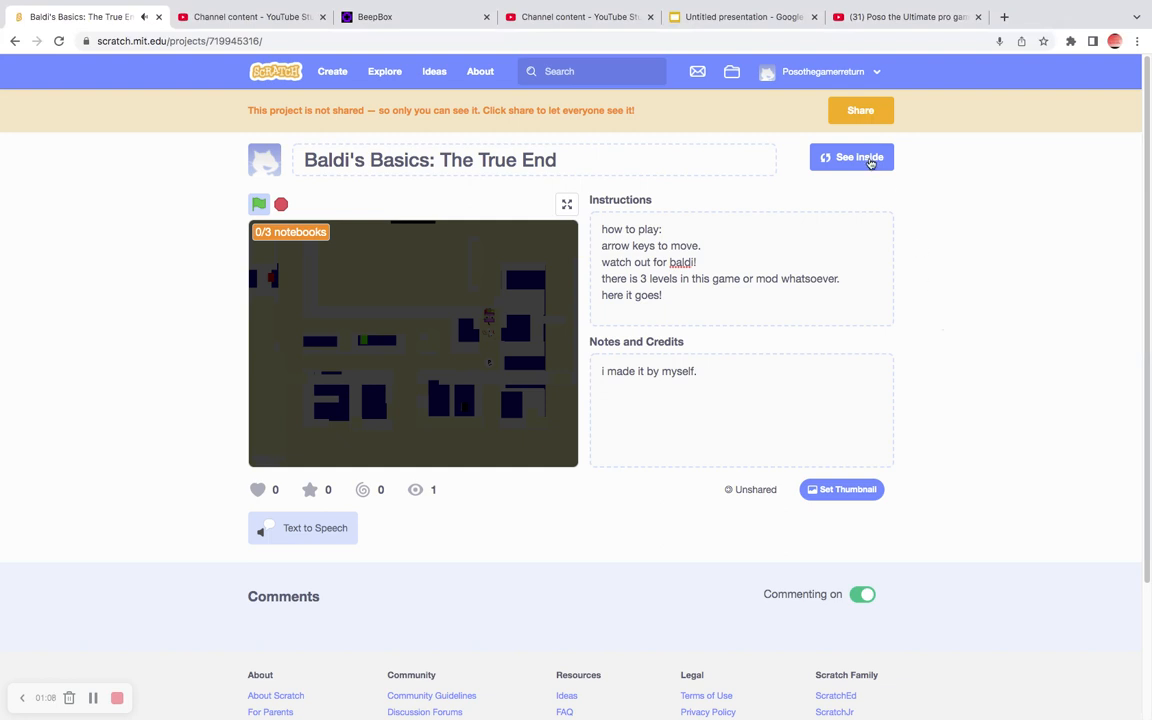
pyautogui.click(851, 157)
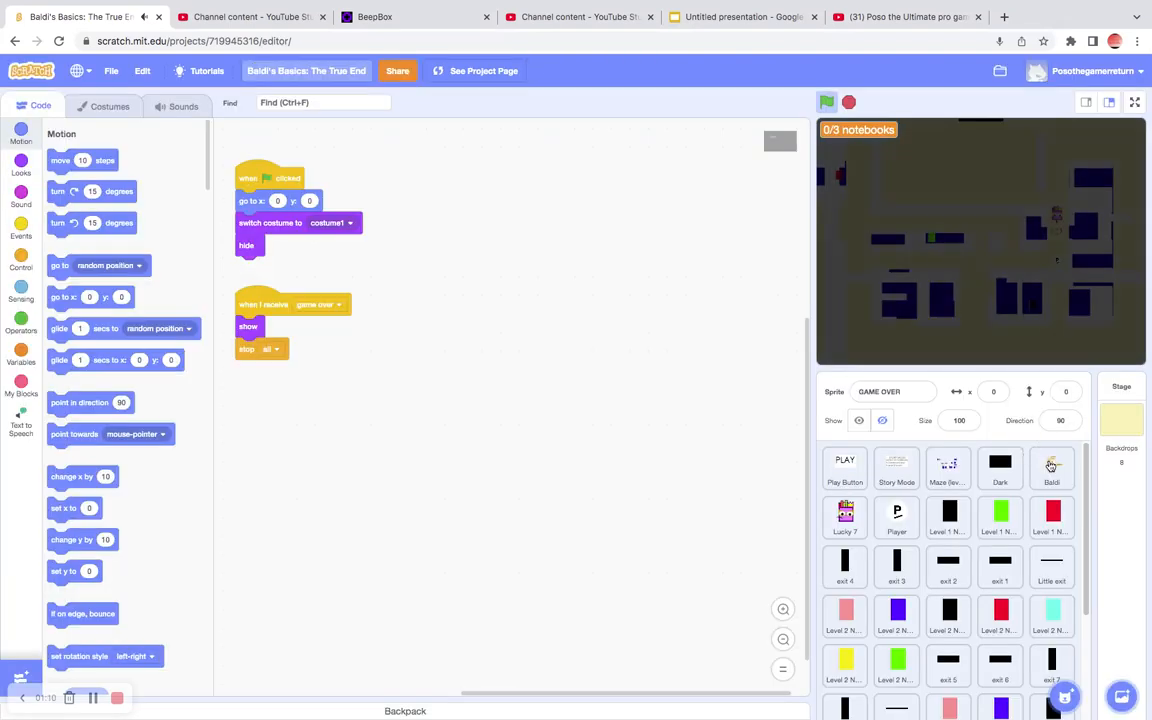
pyautogui.click(948, 469)
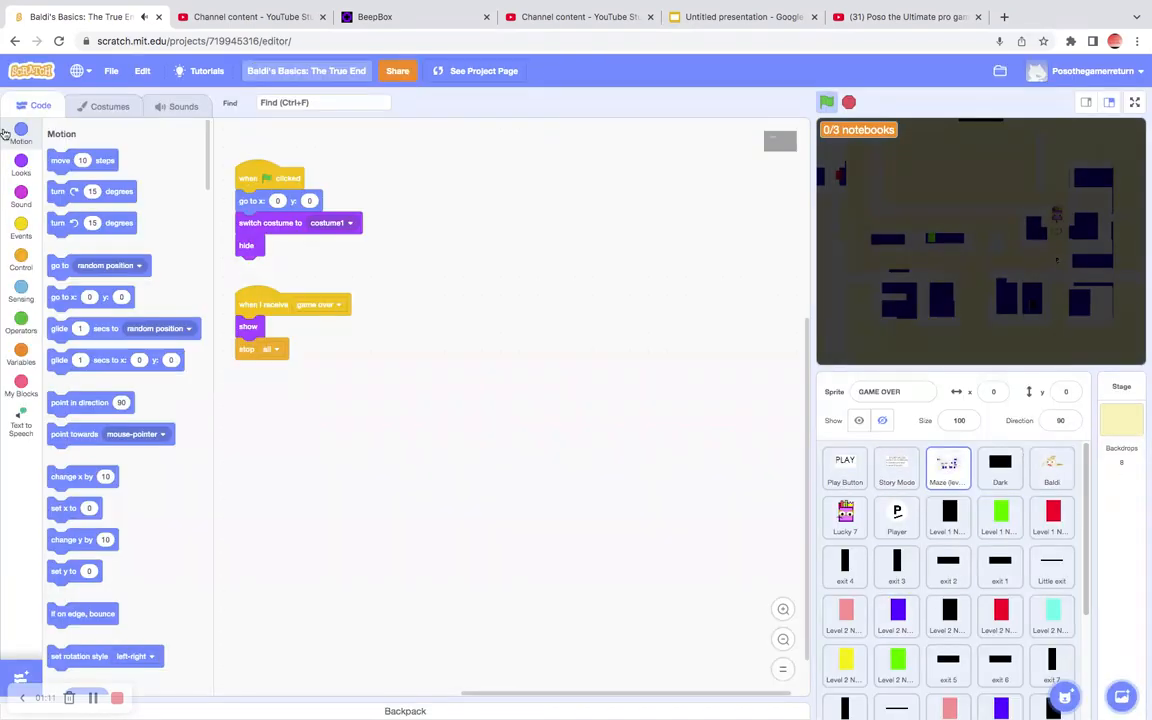
pyautogui.click(109, 106)
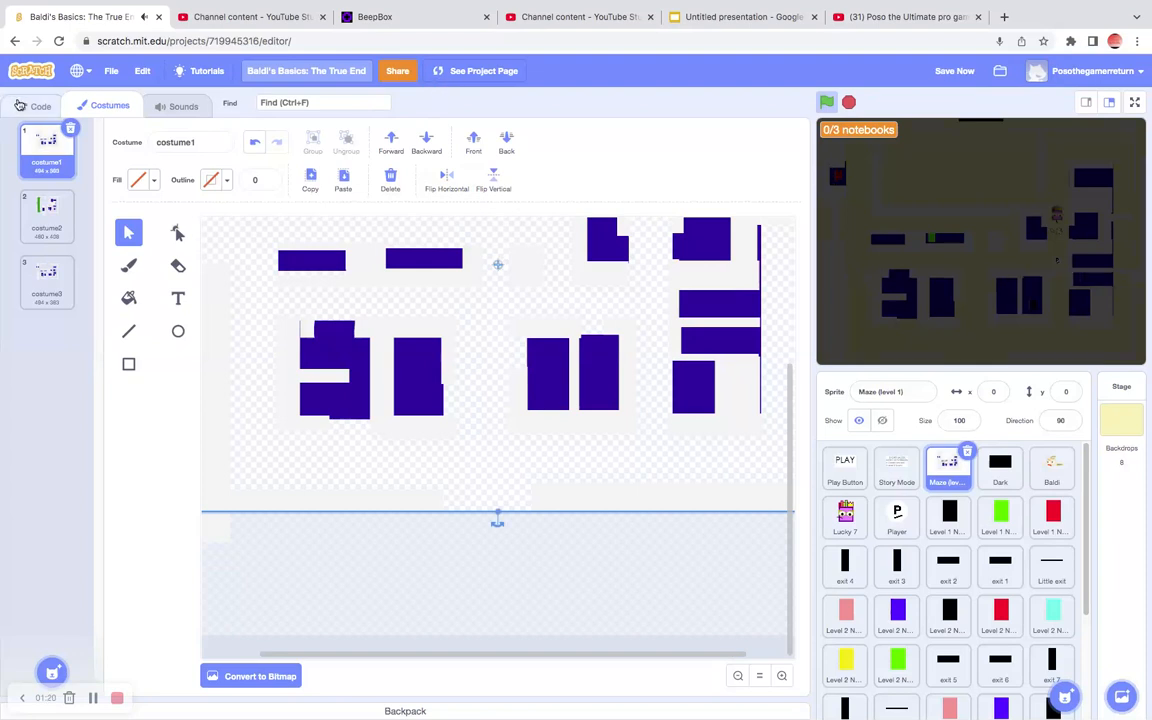
pyautogui.click(40, 106)
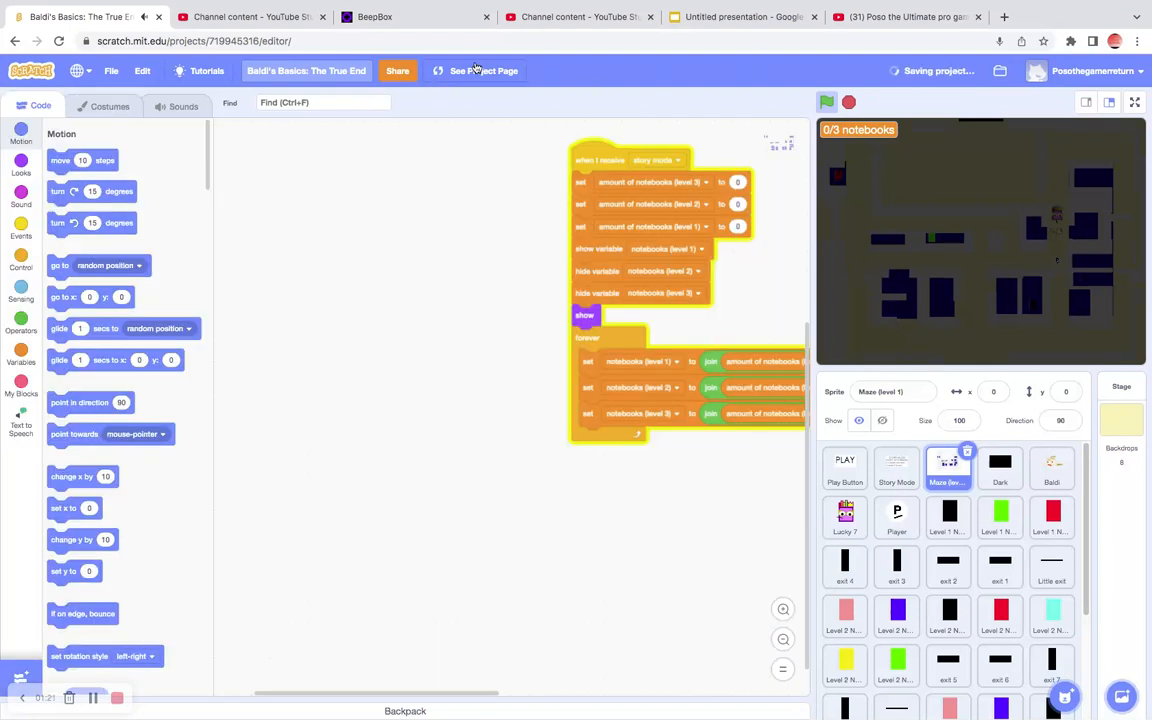
pyautogui.click(484, 70)
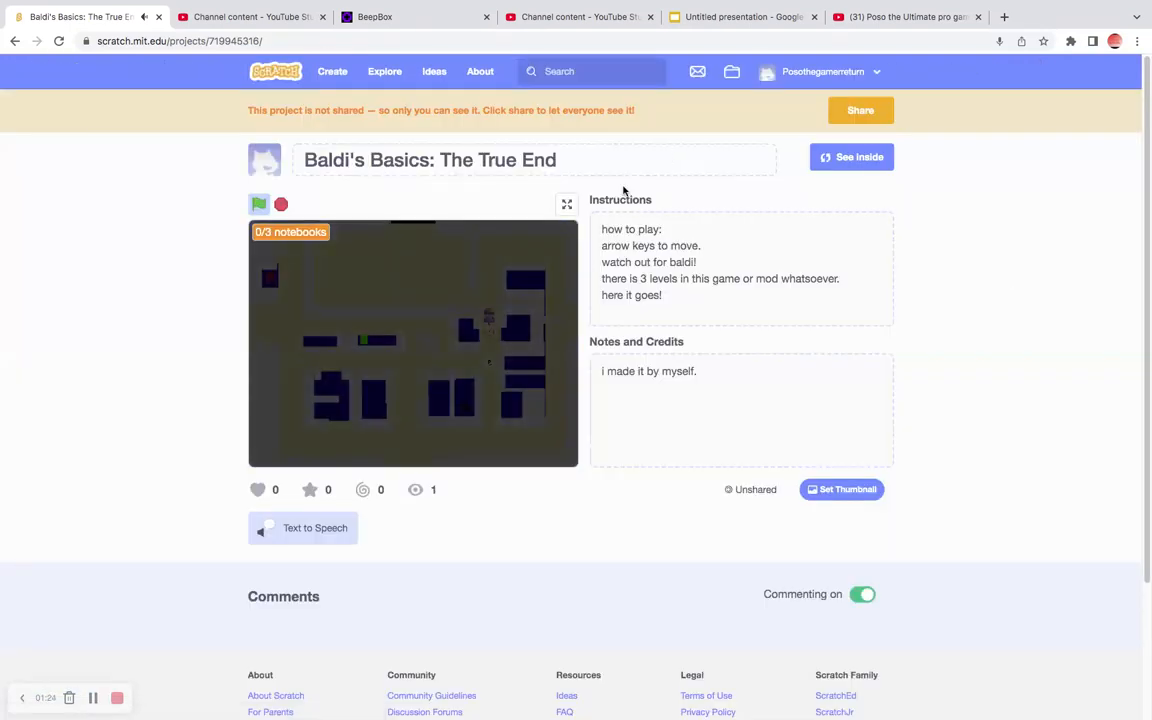
pyautogui.click(567, 205)
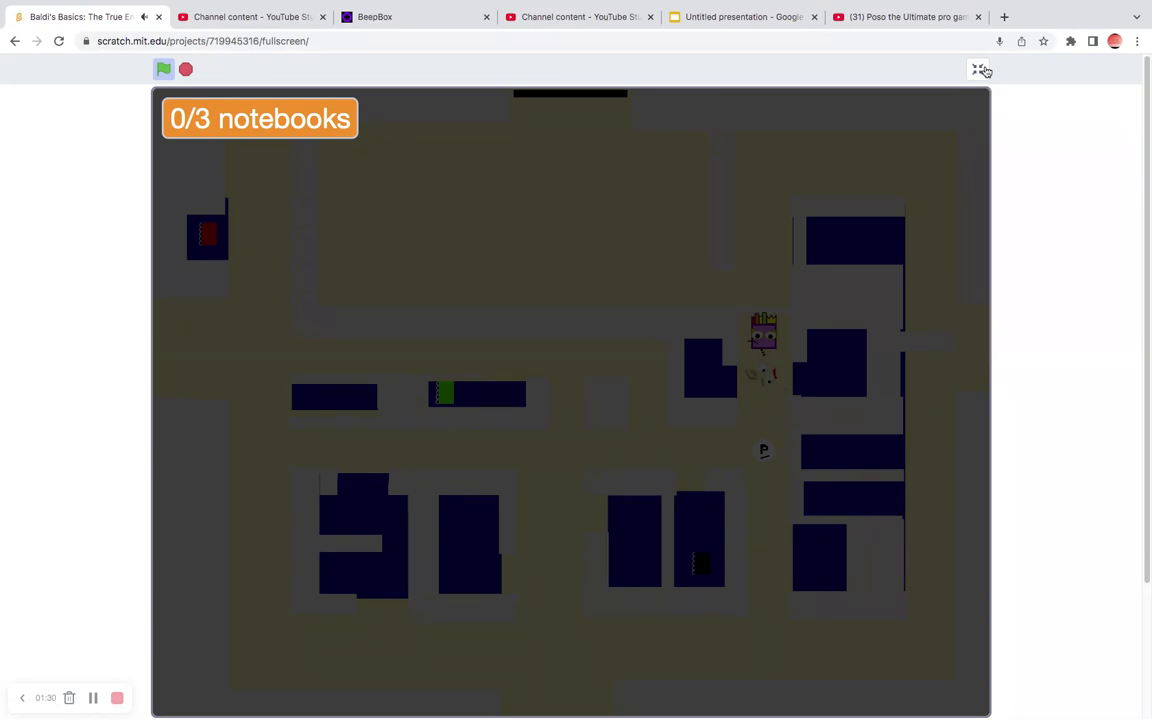
pyautogui.click(981, 69)
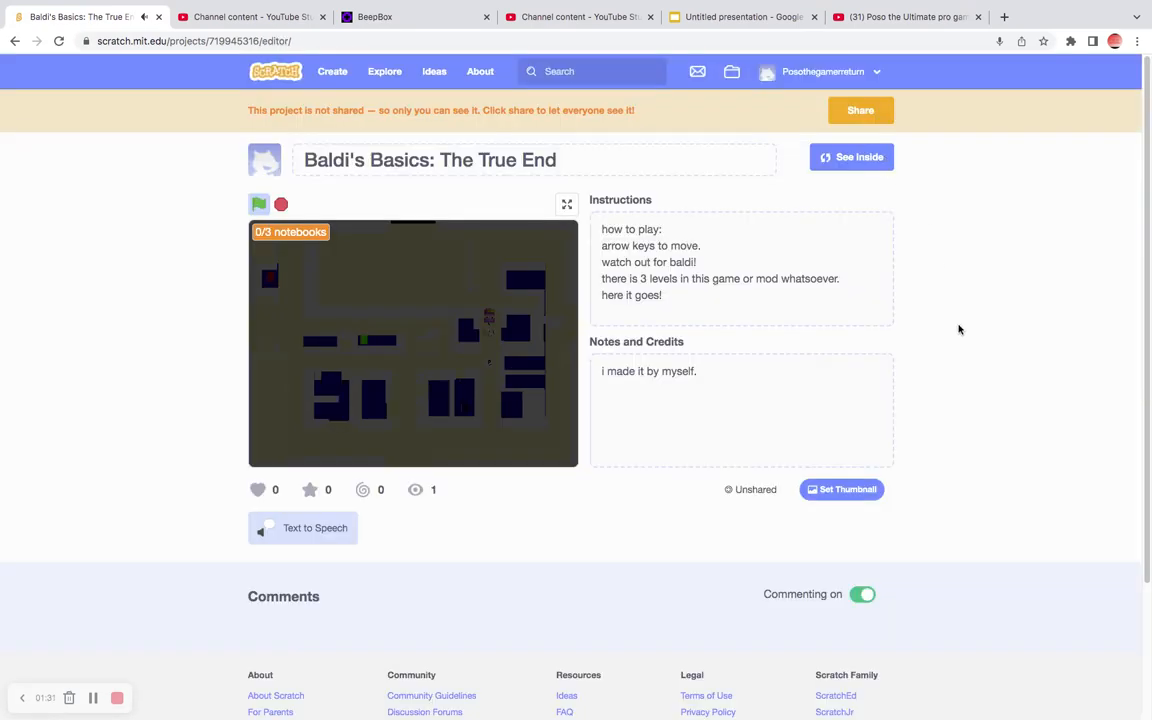
# Step: In the editor, set Baldi's starting costume block to costume1 and clean up his scripts
pyautogui.click(851, 157)
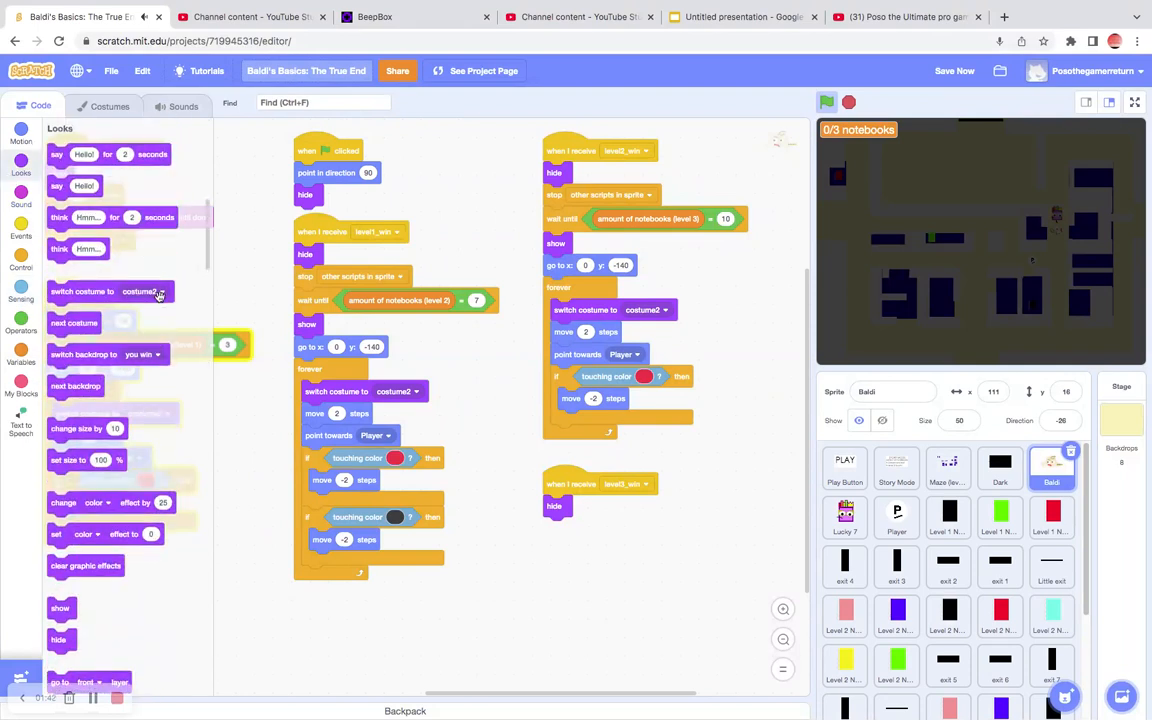
pyautogui.click(140, 291)
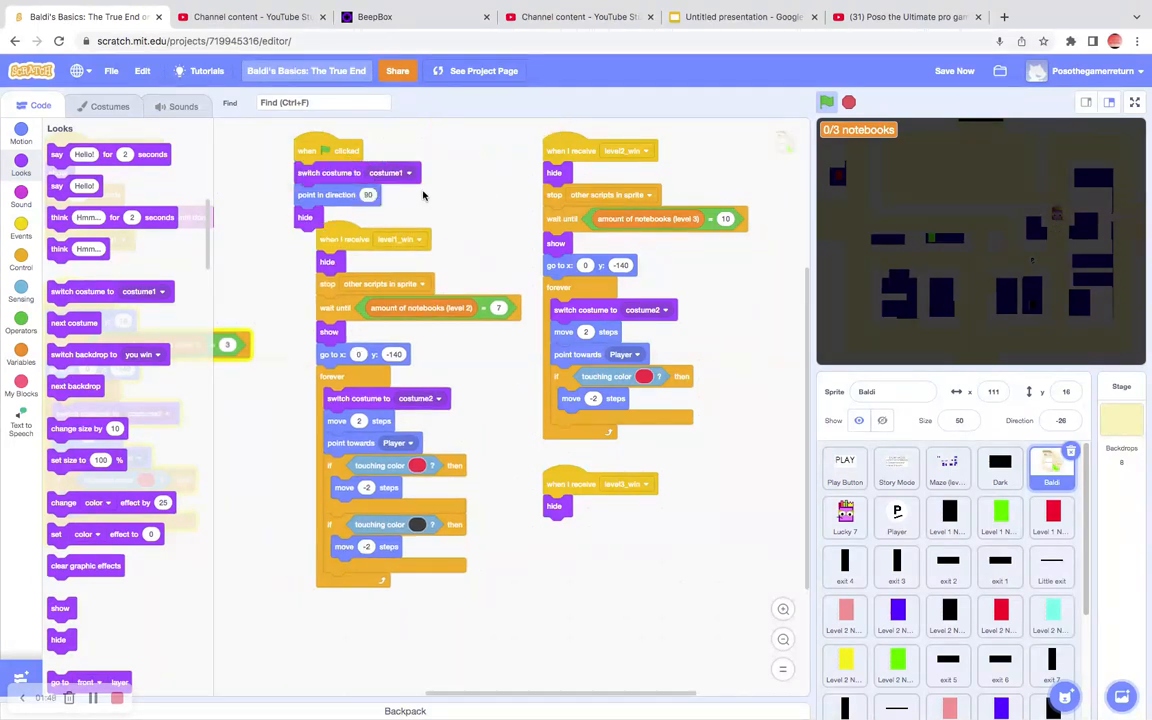
pyautogui.rightClick(423, 195)
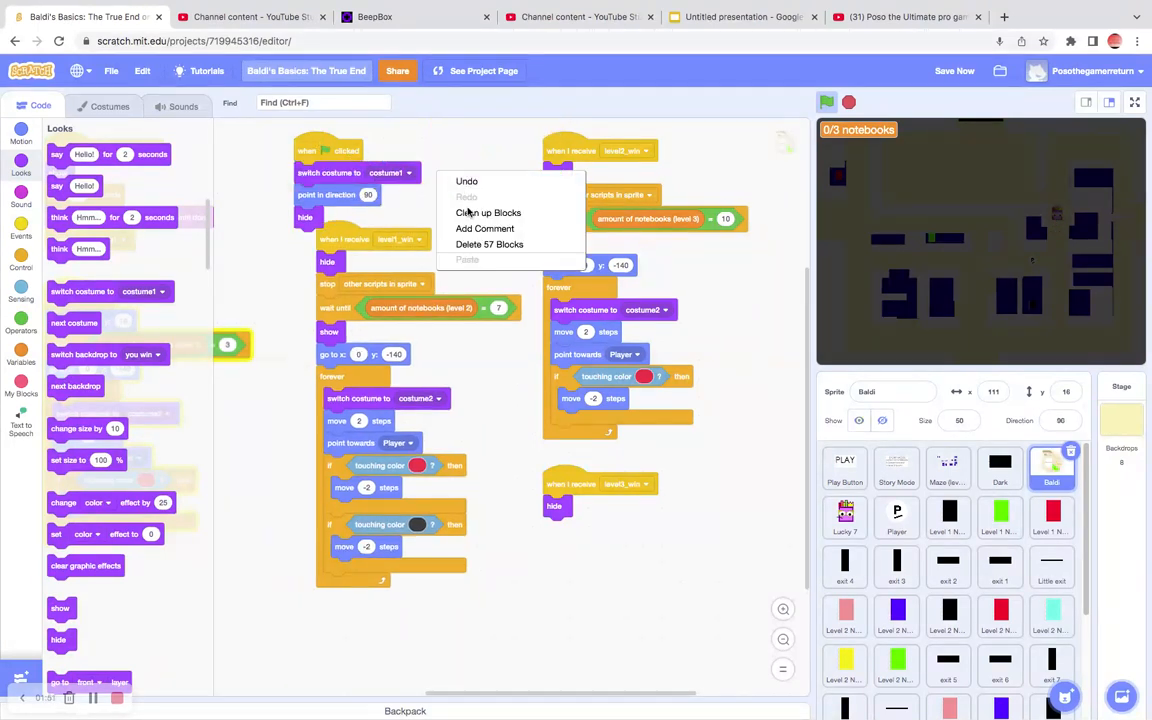
pyautogui.click(259, 281)
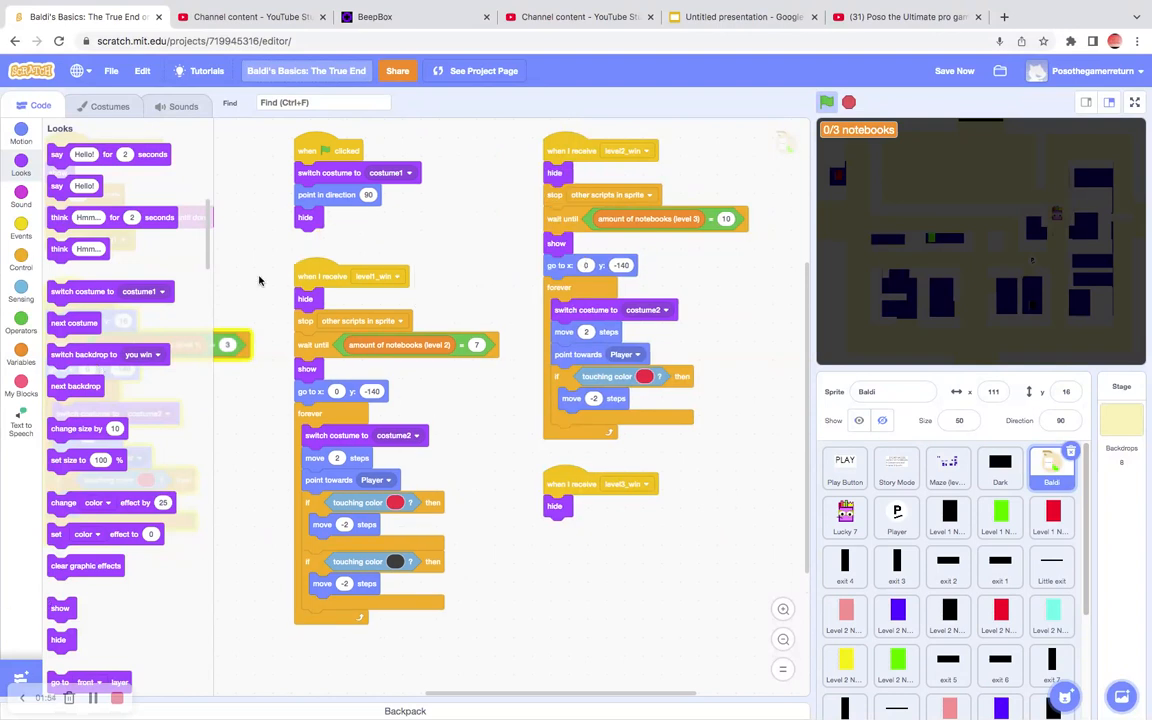
pyautogui.moveTo(481, 90)
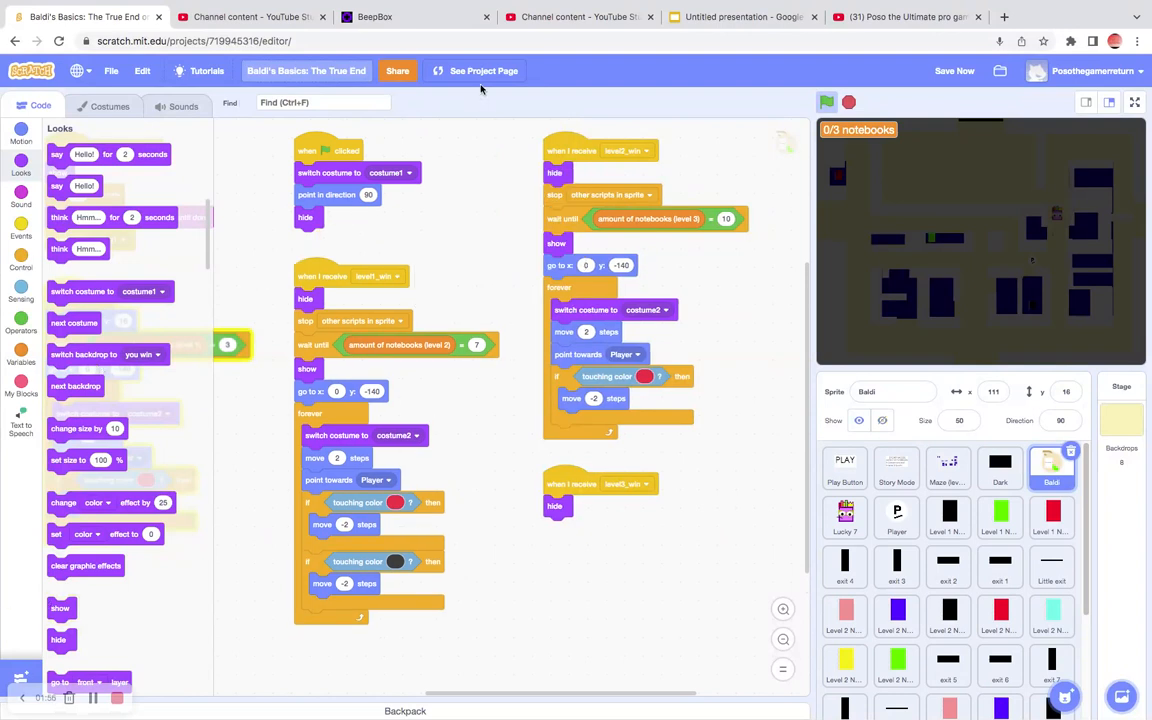
pyautogui.moveTo(42, 578)
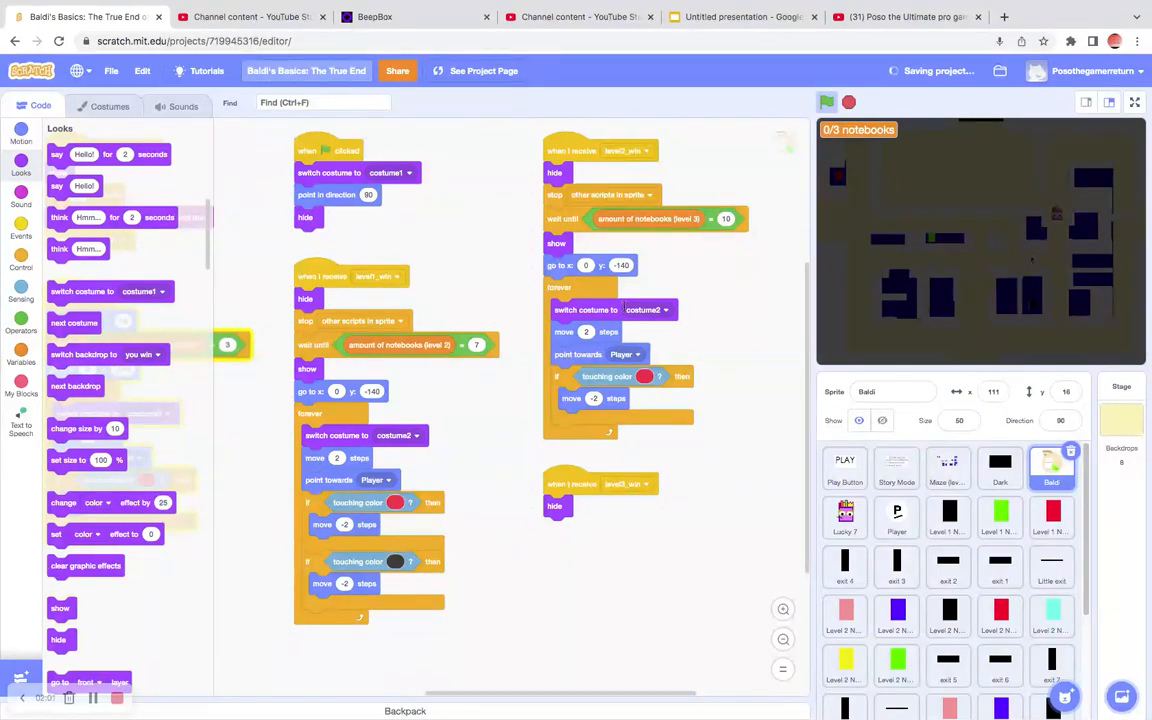
# Step: Play the saved project full-screen from its project page until YOU WIN appears
pyautogui.click(1134, 102)
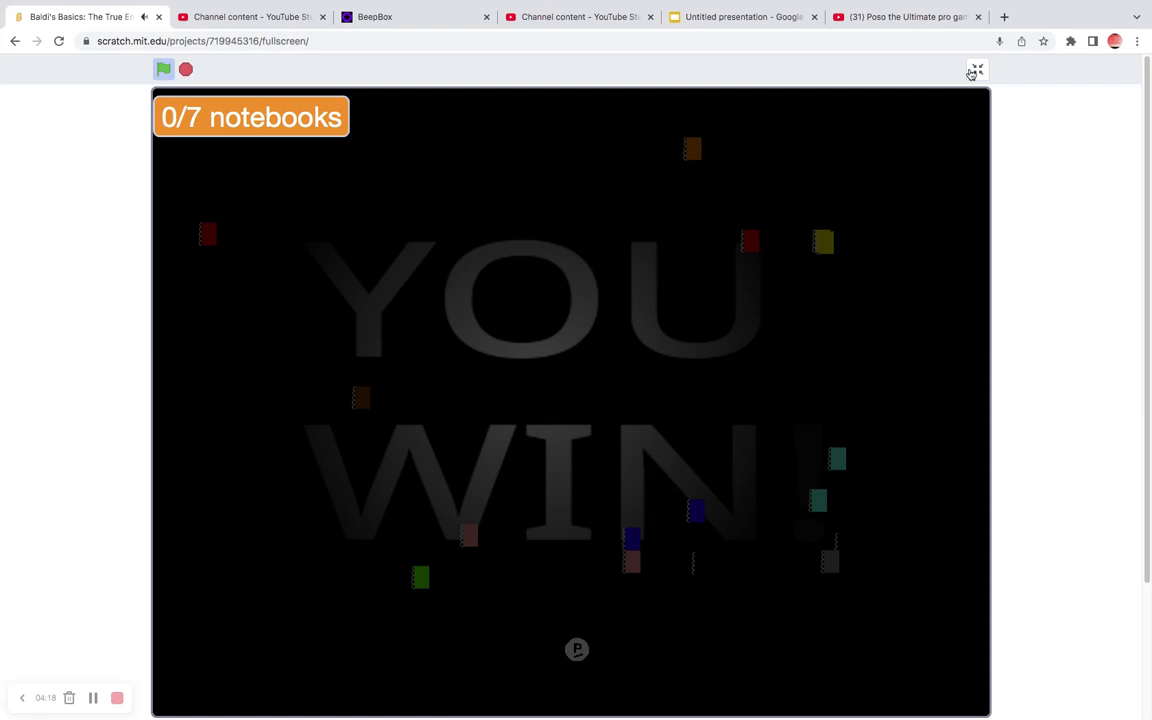
# Step: Exit full-screen, go See Inside, and view a Level 3 notebook sprite's scripts
pyautogui.click(975, 71)
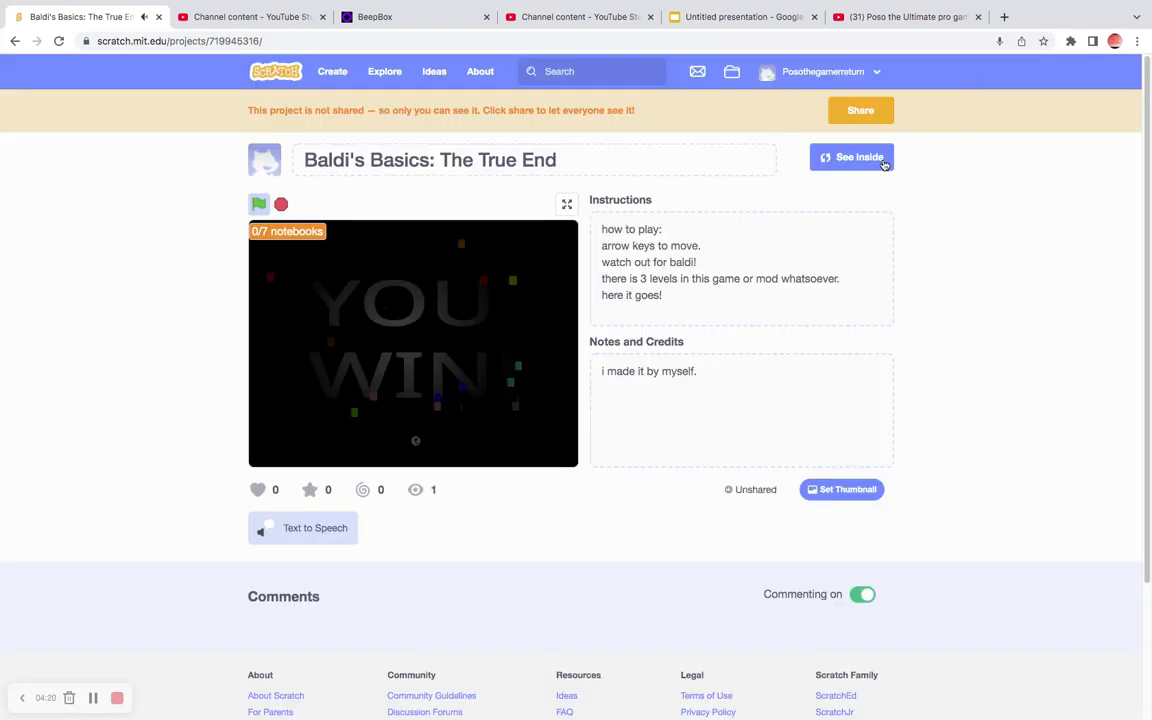
pyautogui.click(851, 157)
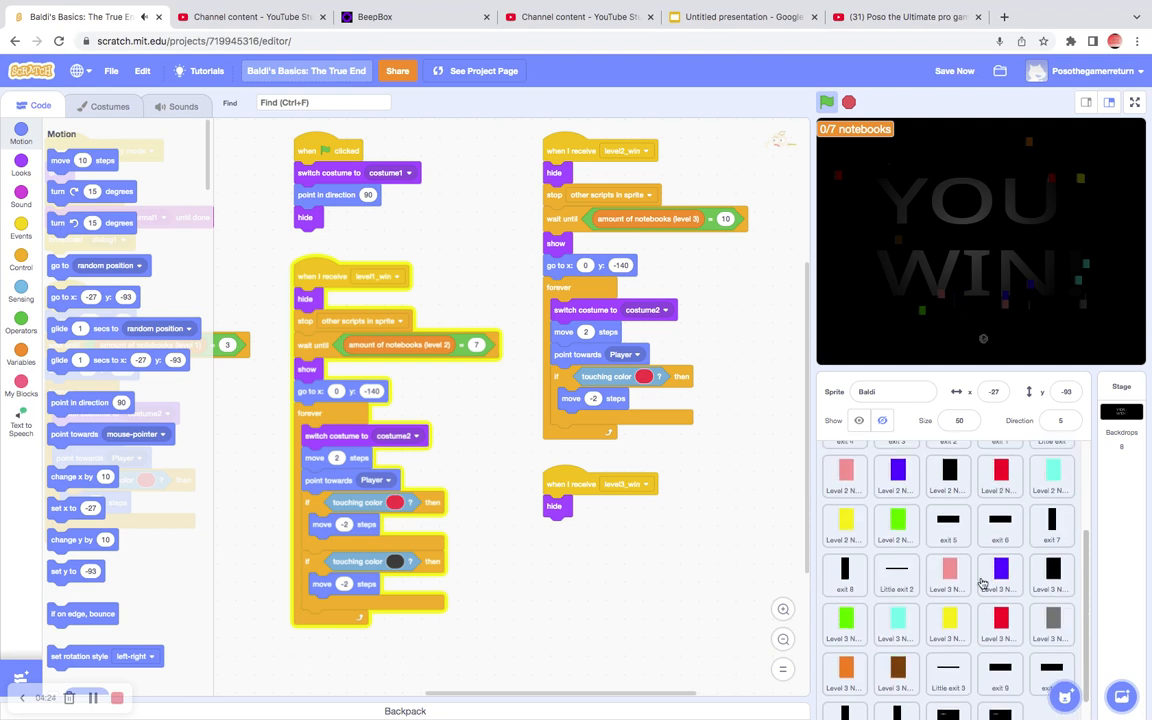
pyautogui.click(948, 625)
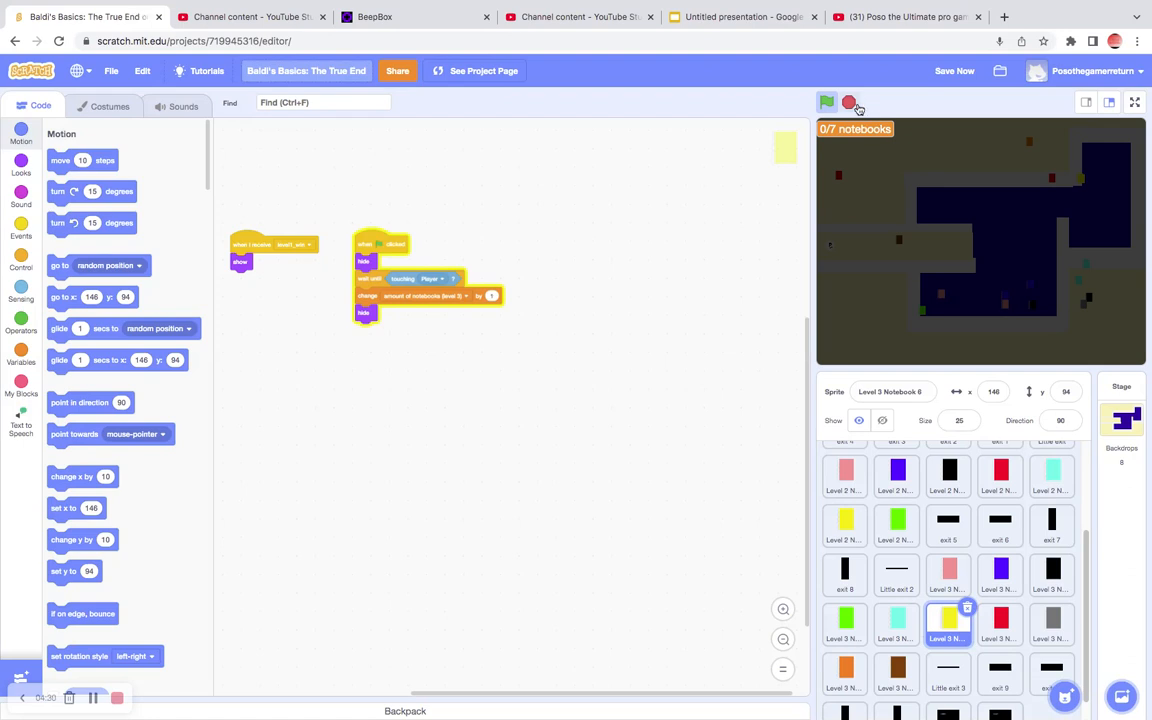
# Step: Duplicate a Little exit's receive script, set its level-win message, then rerun the game
pyautogui.click(826, 102)
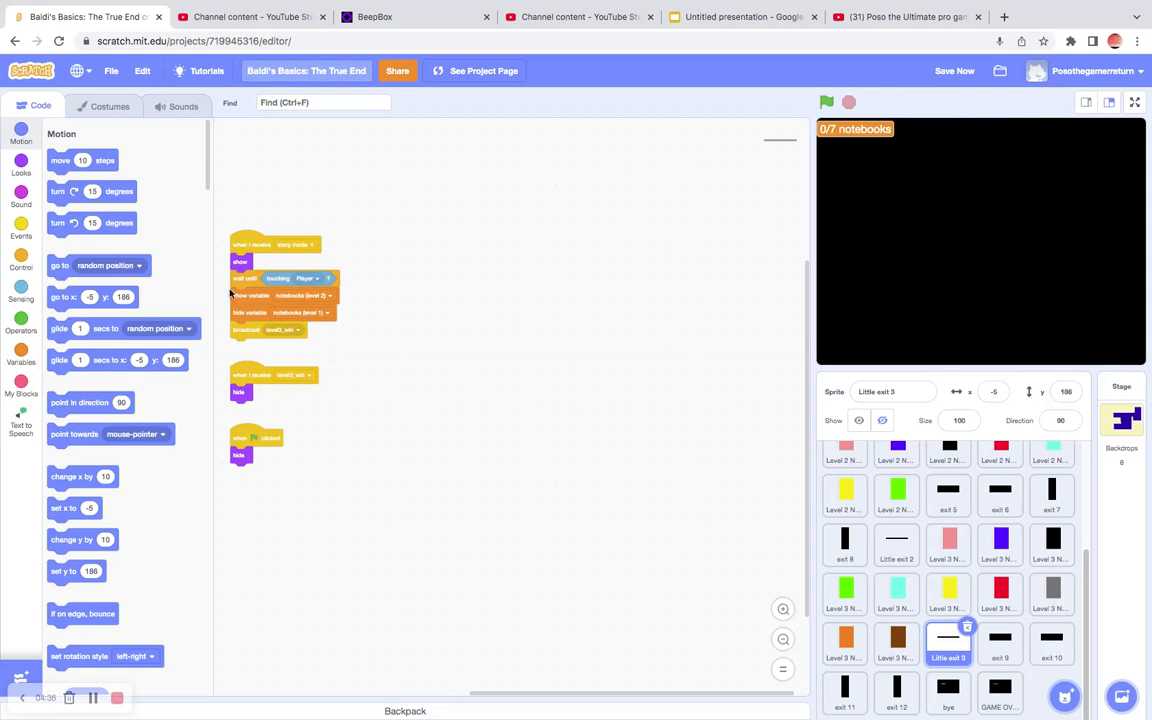
pyautogui.click(21, 225)
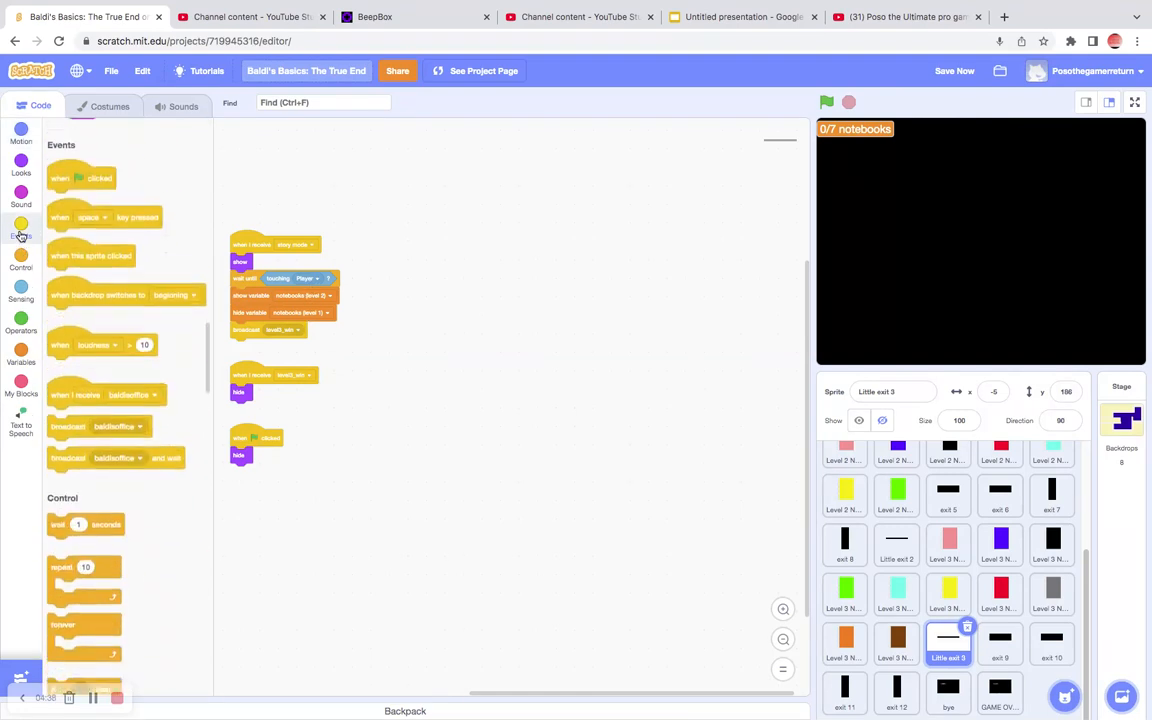
pyautogui.rightClick(275, 375)
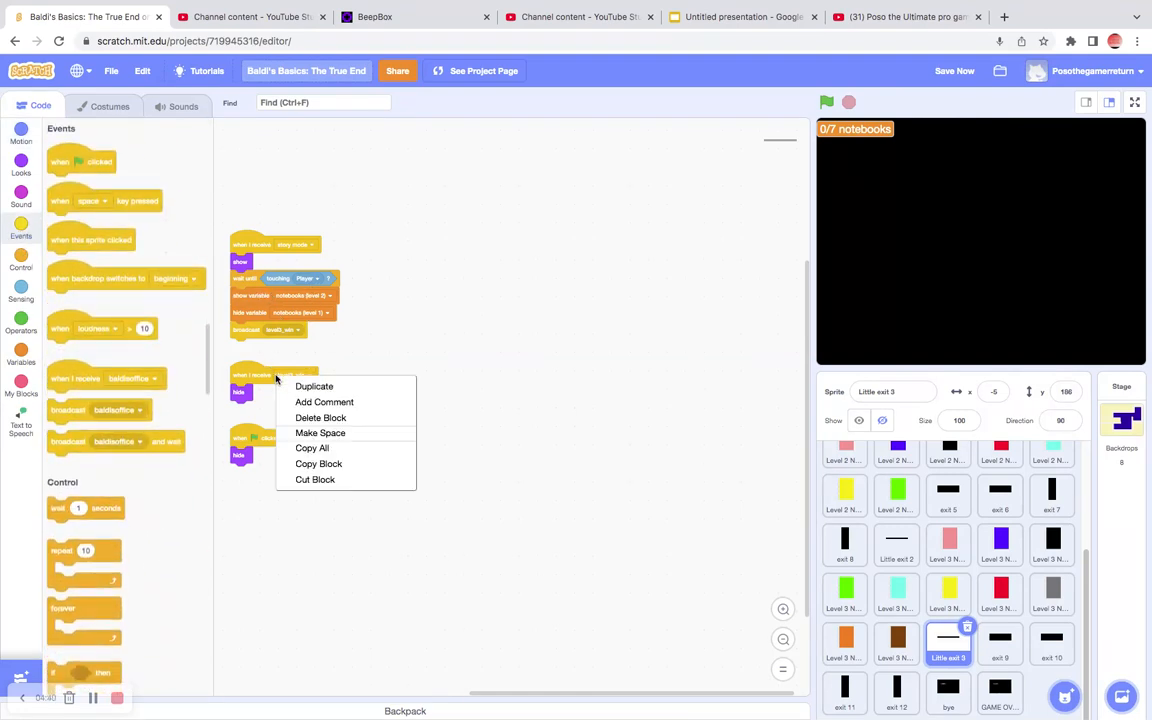
pyautogui.click(314, 386)
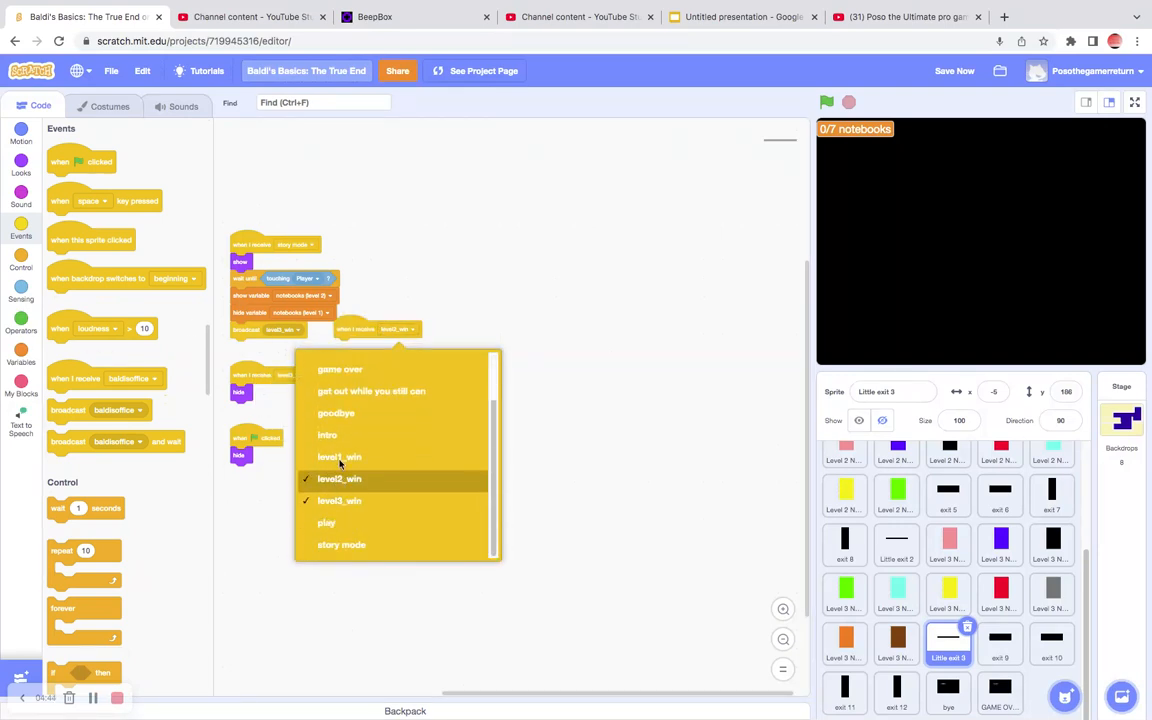
pyautogui.click(339, 478)
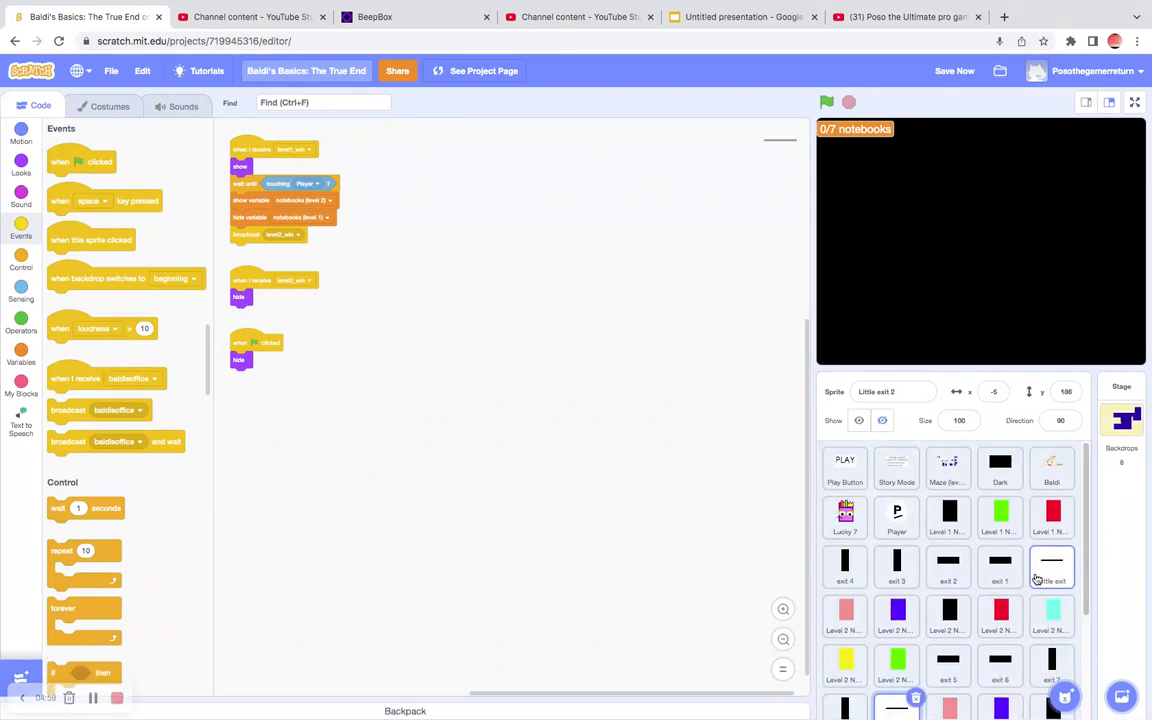
pyautogui.click(1051, 565)
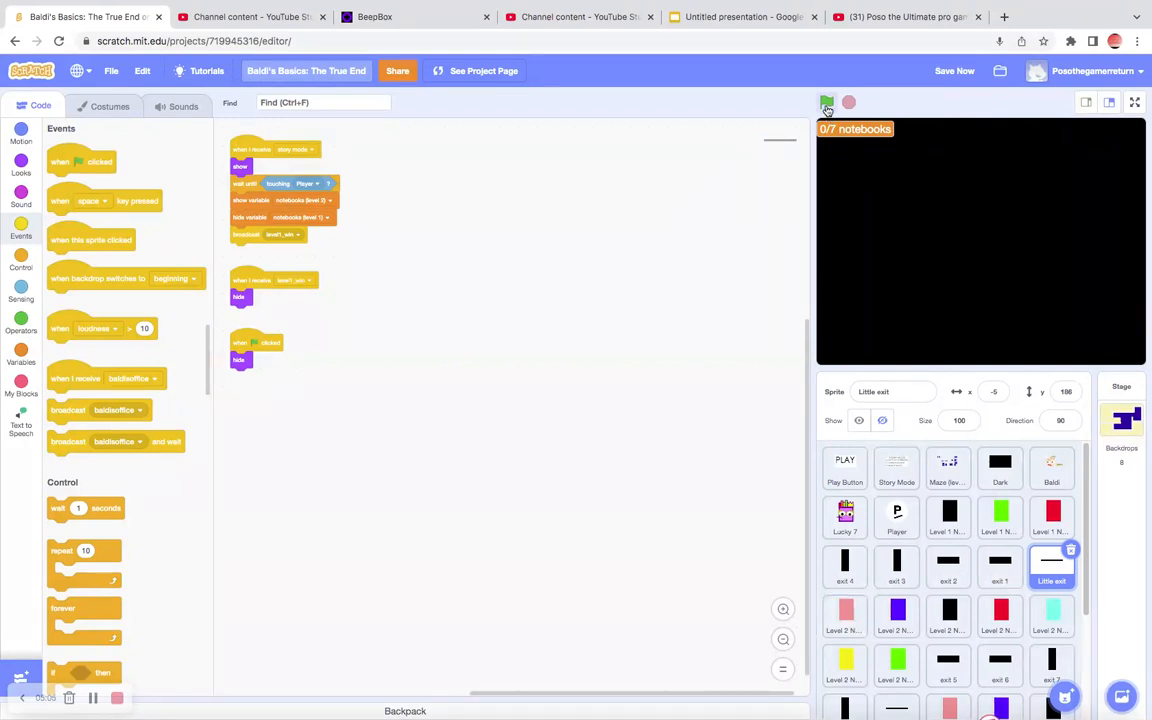
pyautogui.click(826, 102)
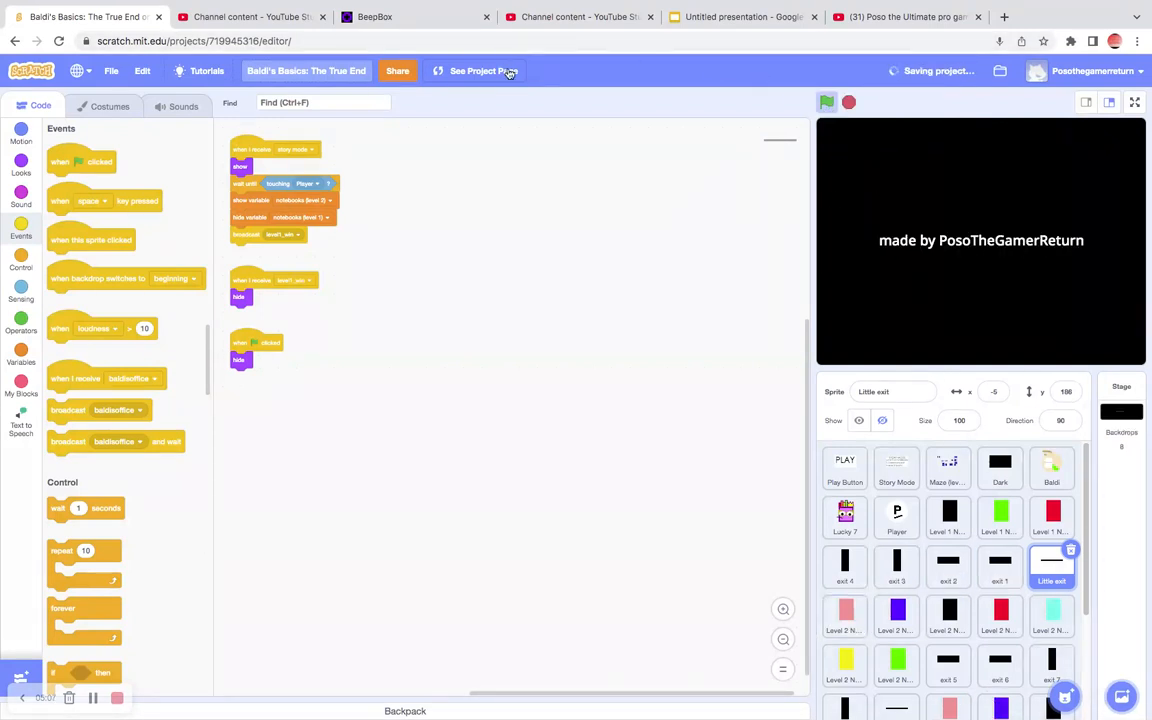
# Step: Play the game full-screen from the project page and collect level one's three notebooks
pyautogui.click(476, 70)
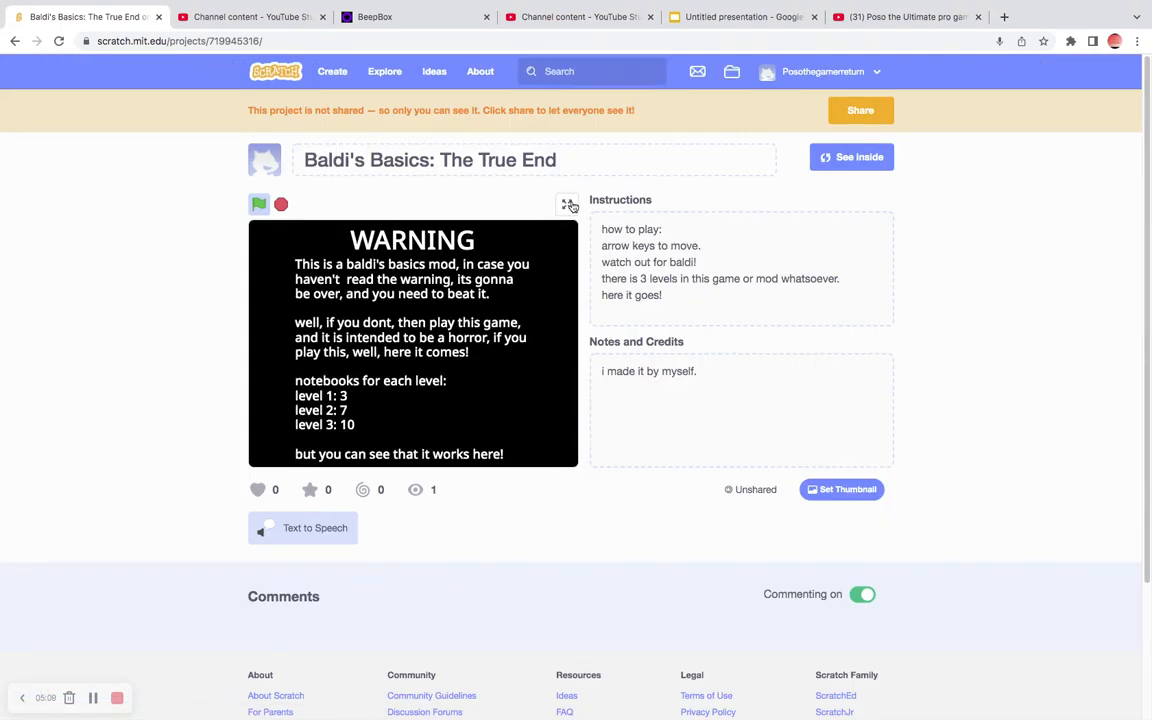
pyautogui.click(569, 204)
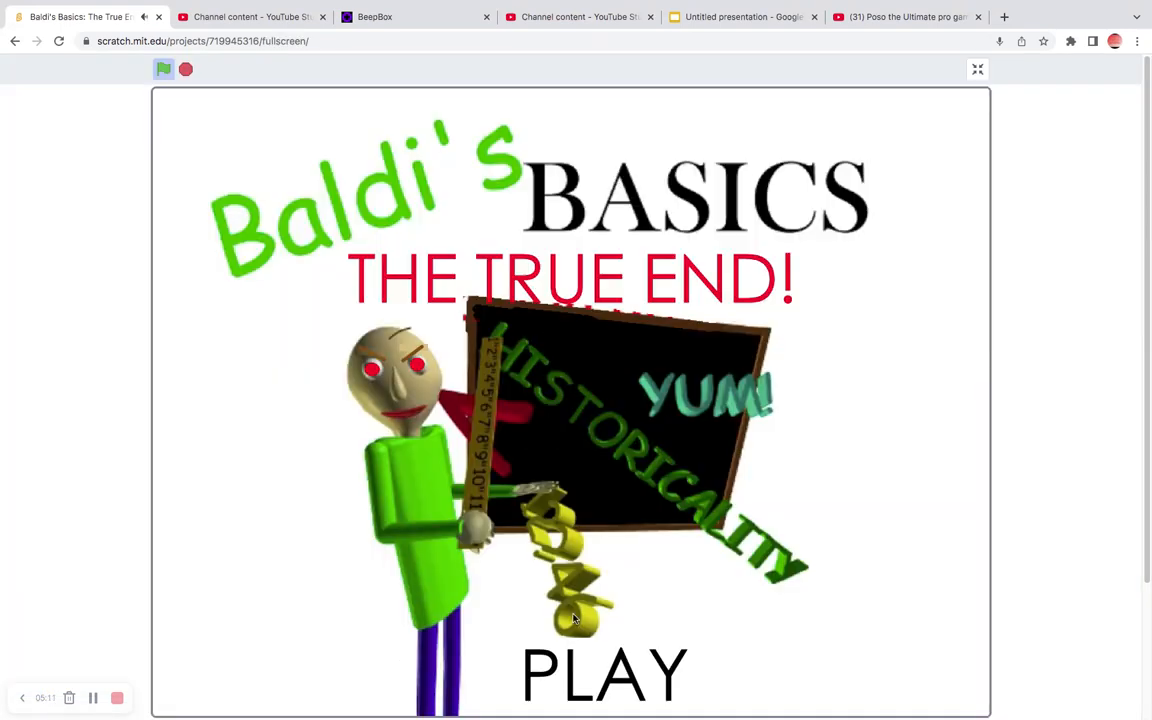
pyautogui.click(604, 674)
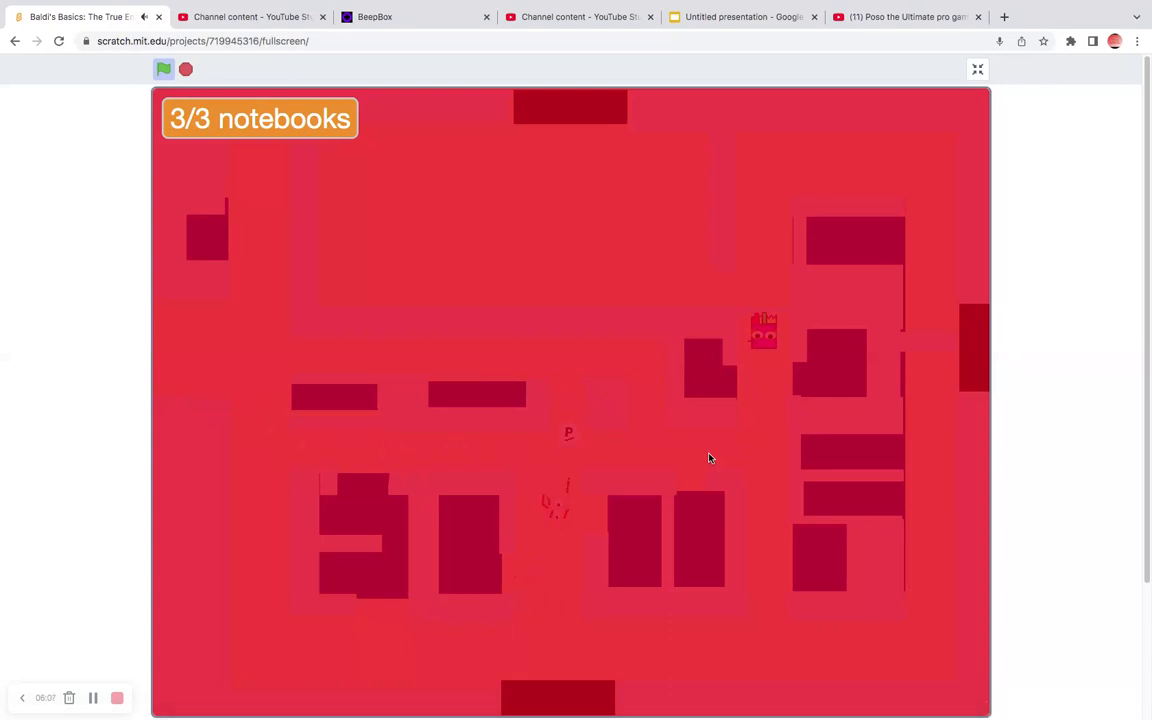
pyautogui.click(164, 69)
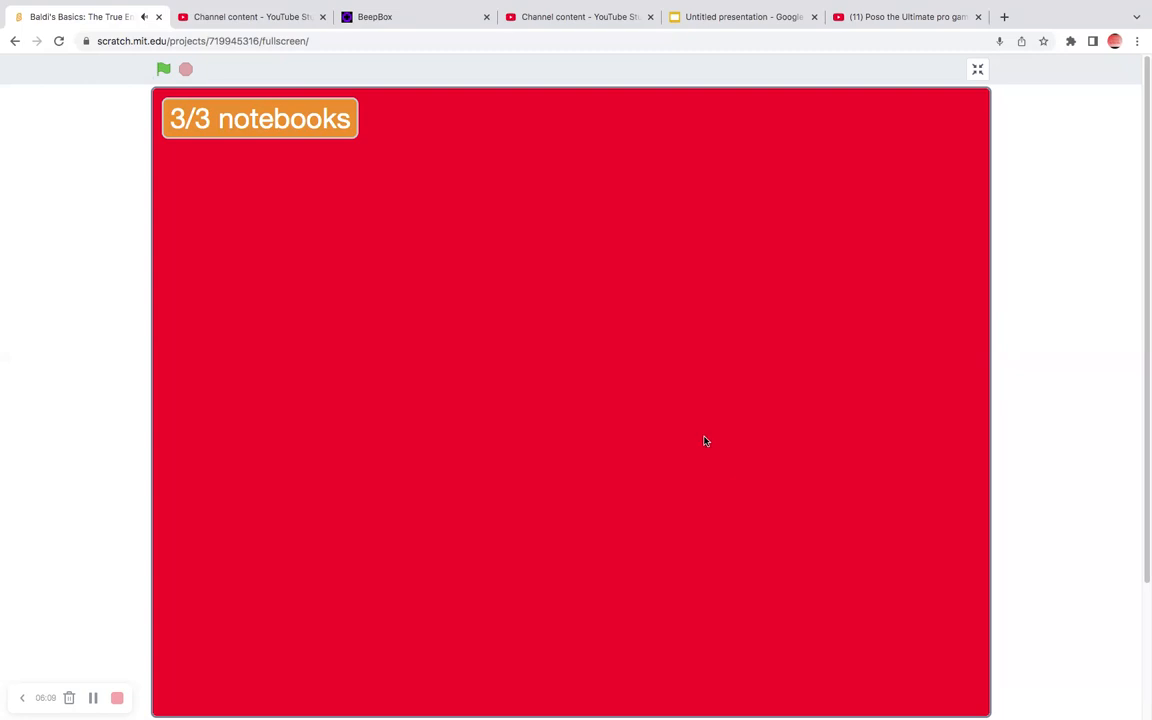
# Step: Inspect the Dark sprite's level-win script, then restart the game full-screen at its title
pyautogui.click(977, 69)
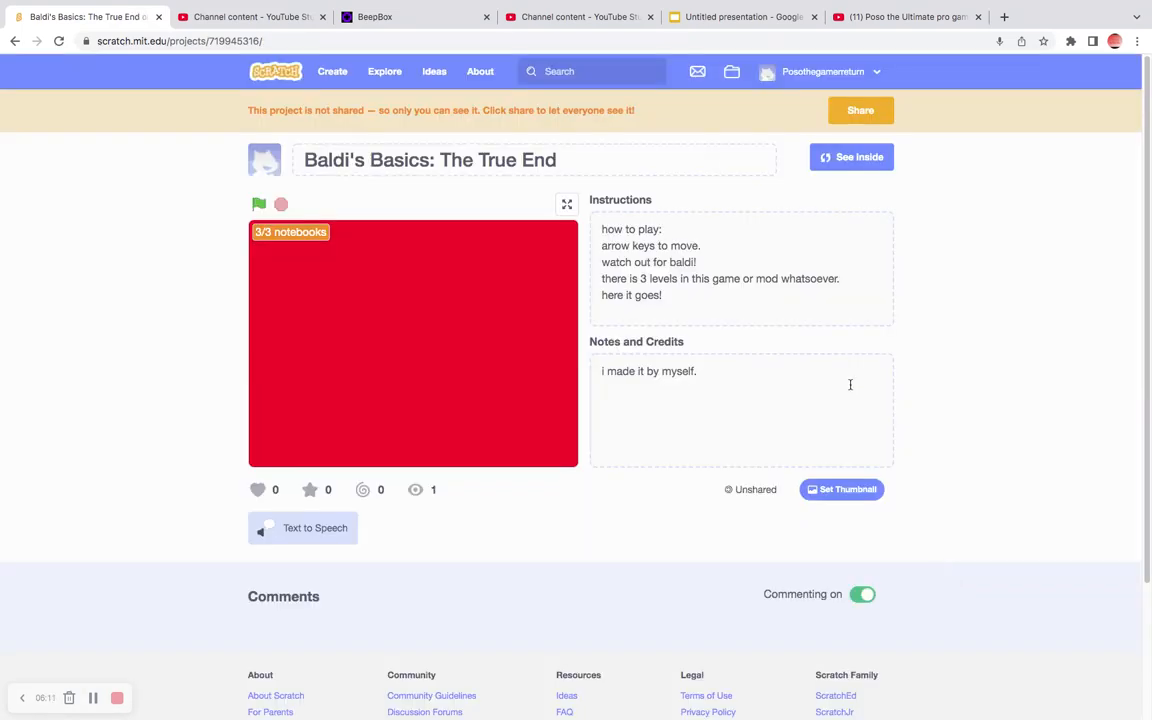
pyautogui.click(851, 157)
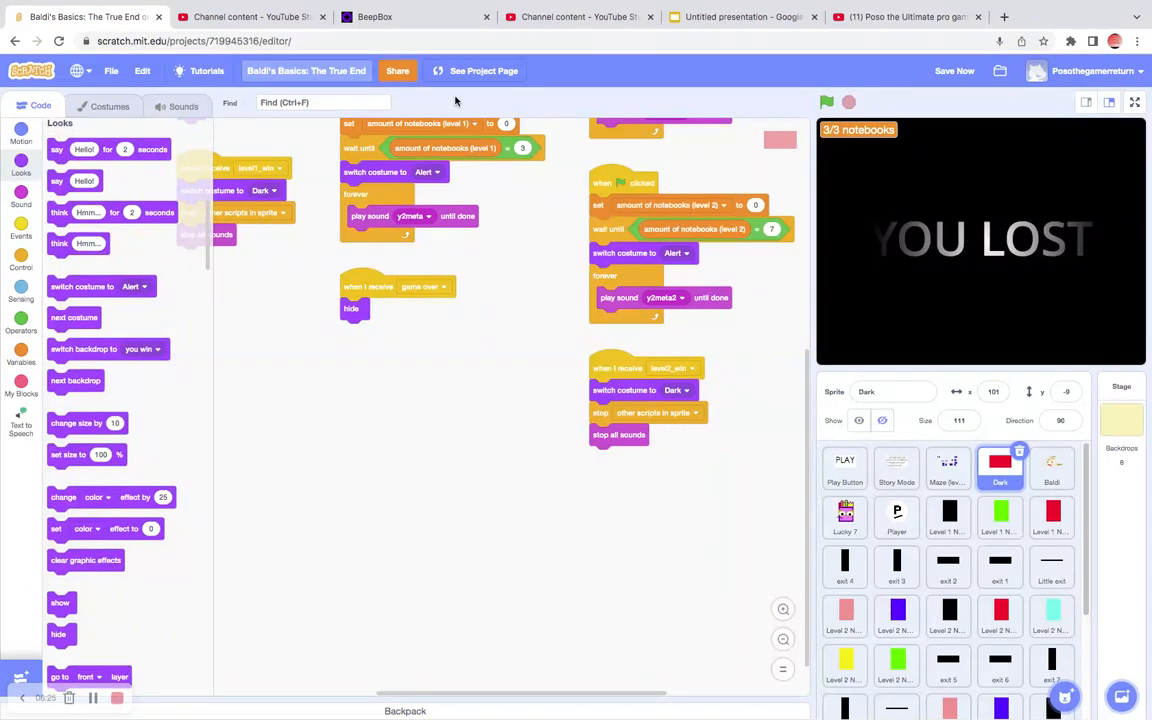
pyautogui.click(483, 70)
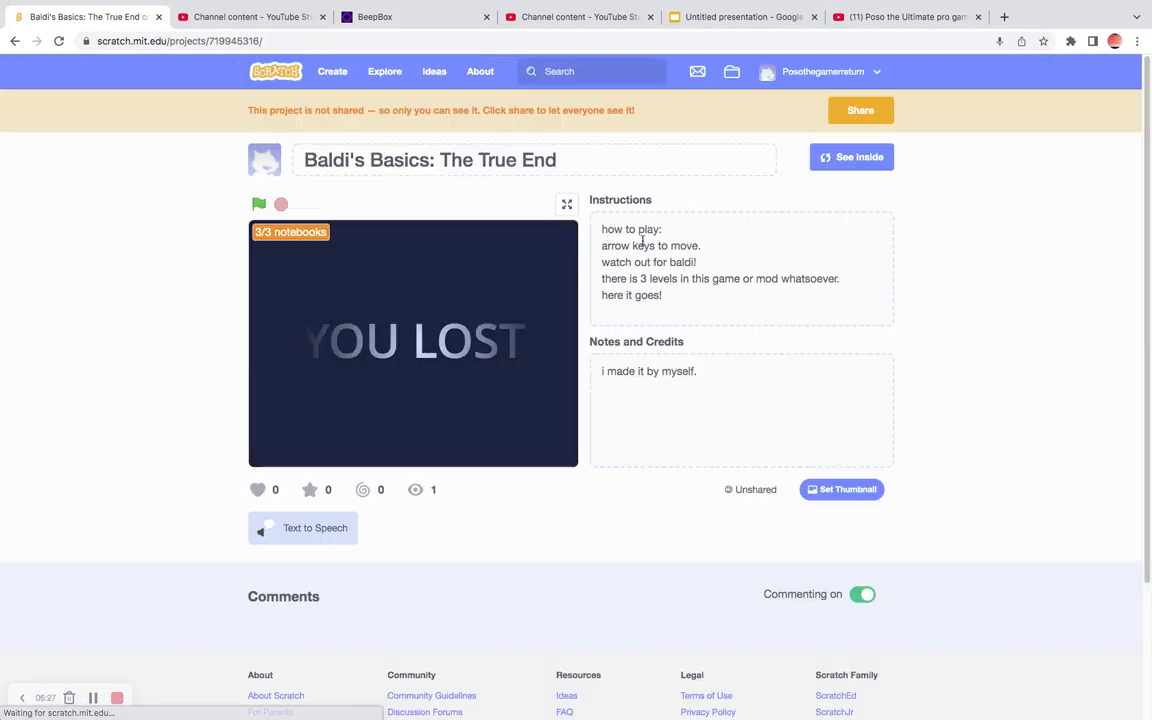
pyautogui.click(567, 205)
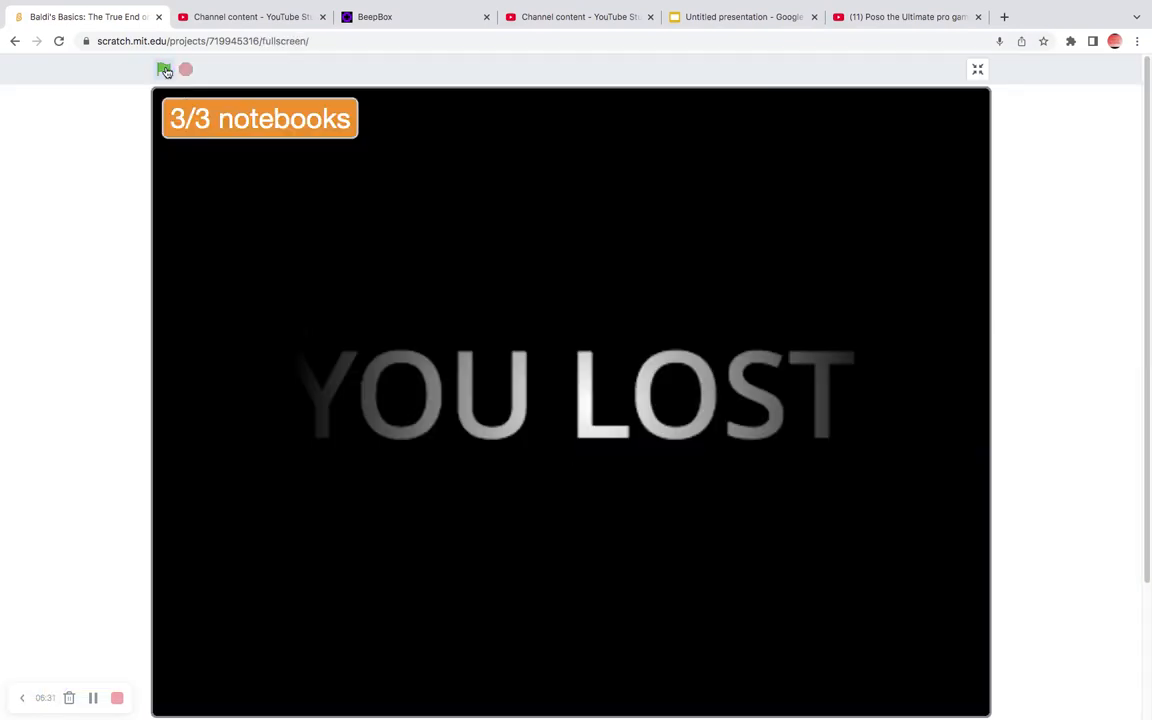
pyautogui.click(163, 69)
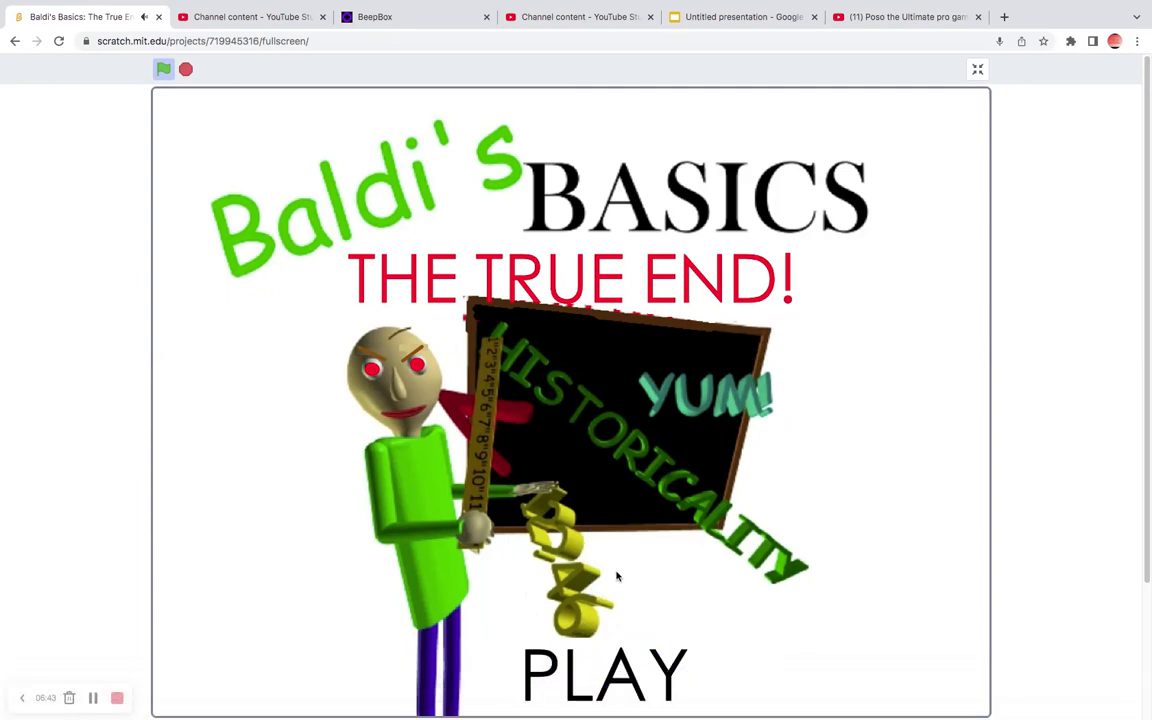
# Step: Start a new round from the title screen, then return to the True End project page
pyautogui.click(604, 674)
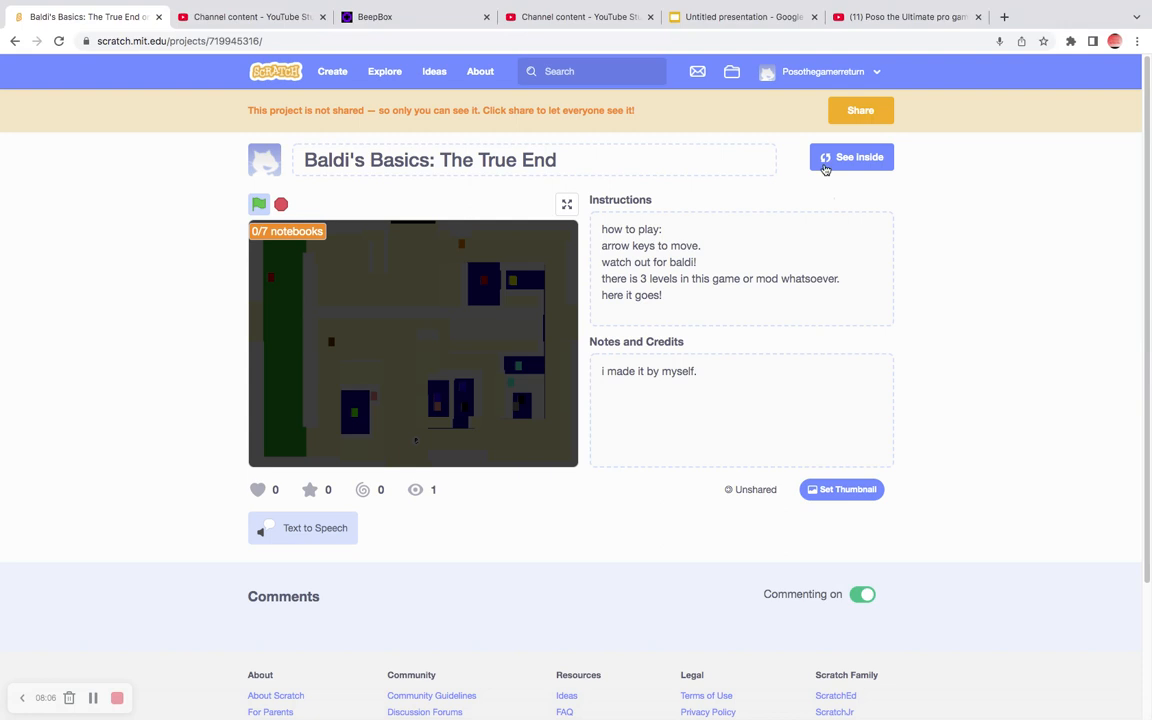
# Step: In the editor, set Level 3 Notebooks 2, 3 and yellow to receive level2_win
pyautogui.click(850, 157)
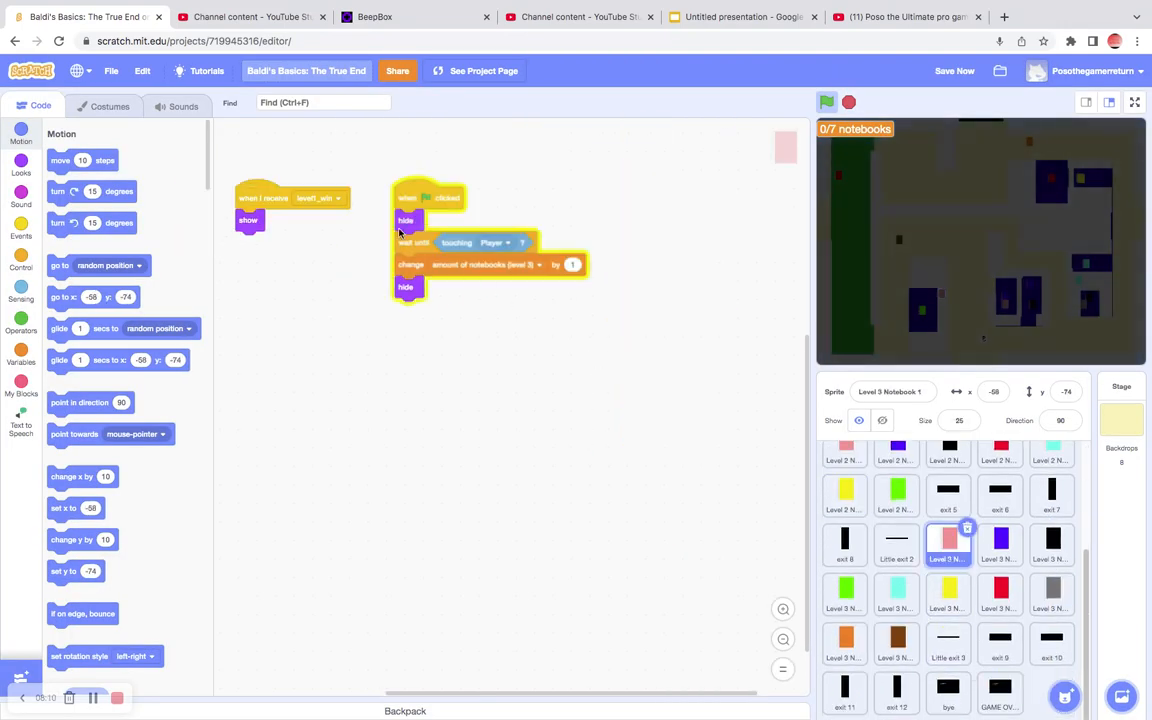
pyautogui.click(320, 197)
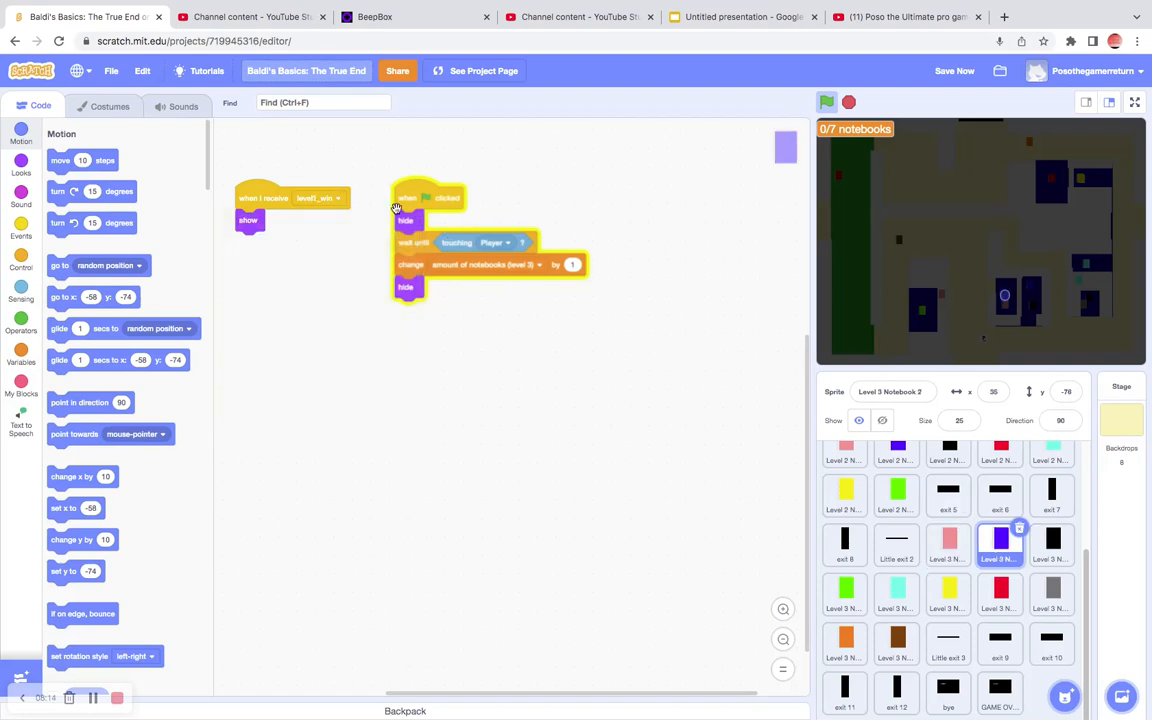
pyautogui.click(320, 197)
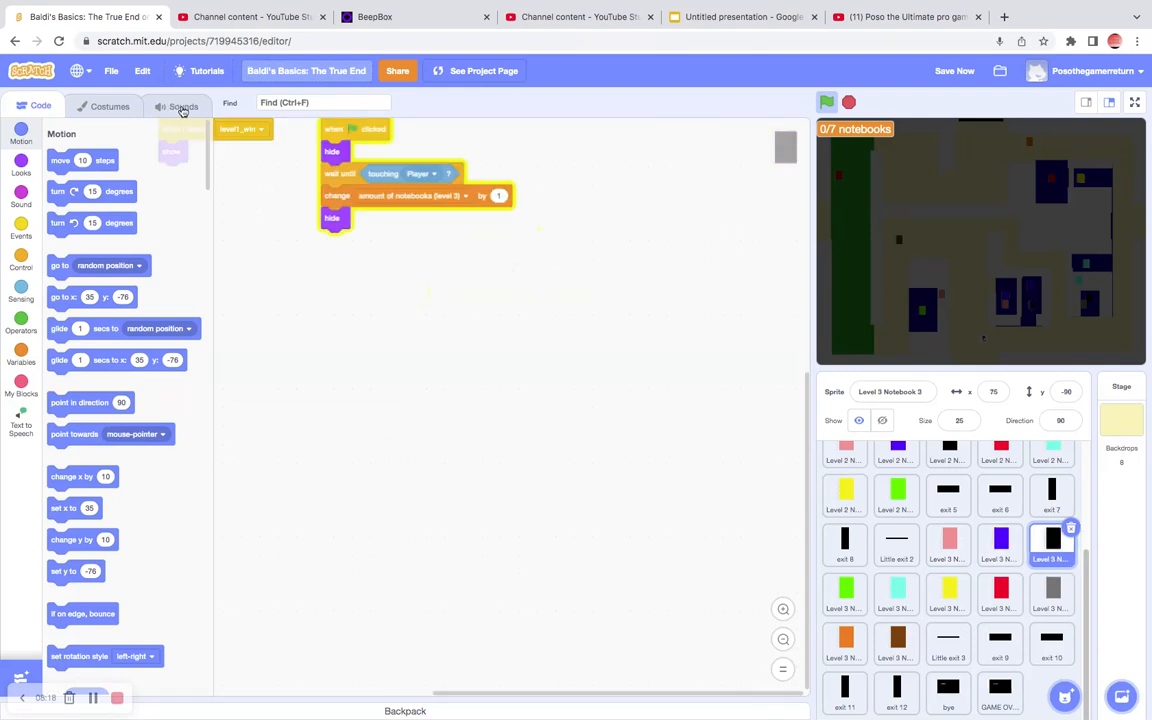
pyautogui.click(241, 128)
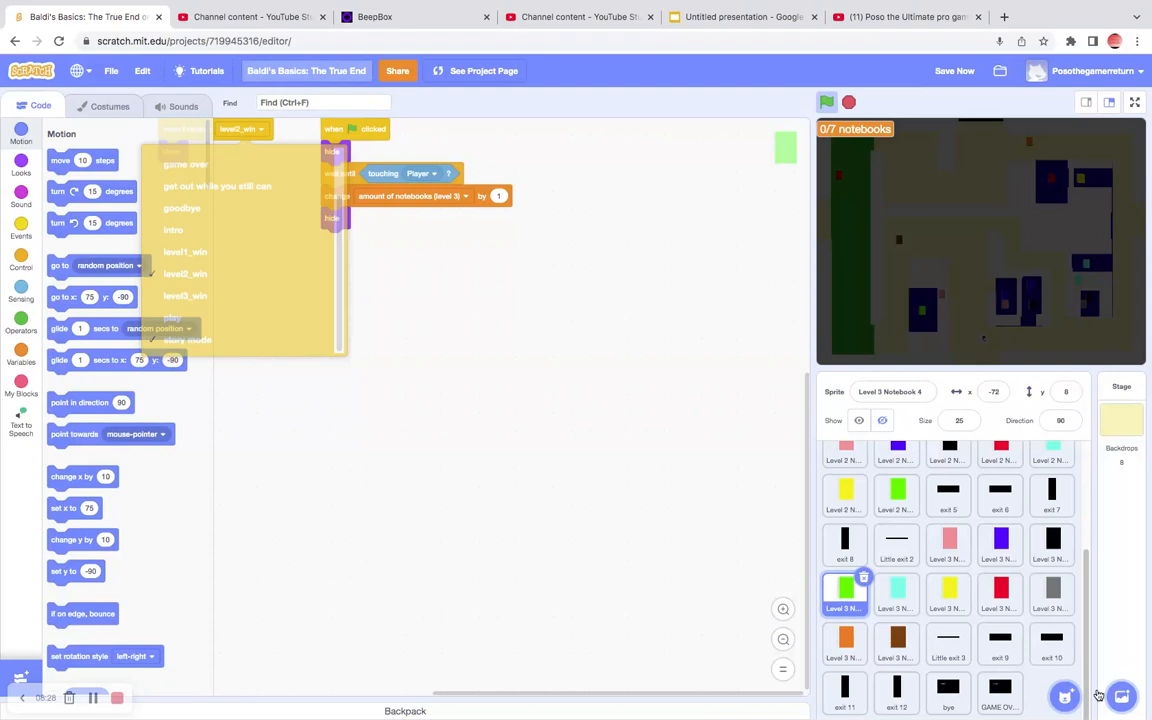
pyautogui.click(745, 441)
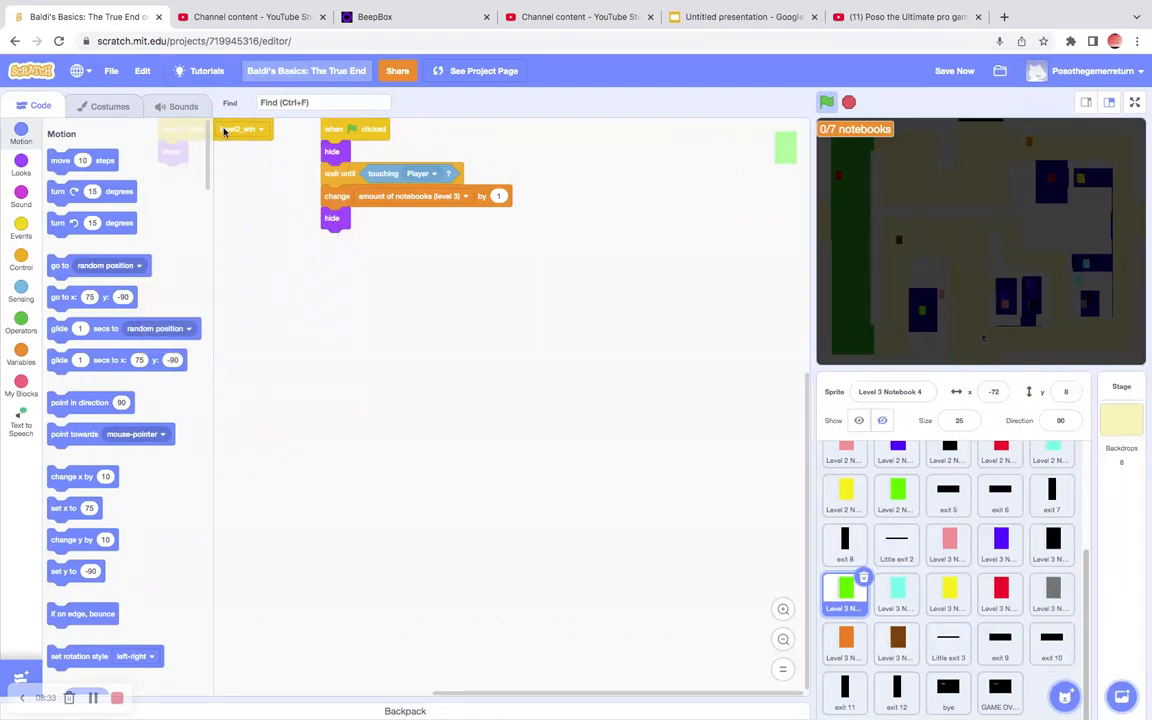
pyautogui.click(242, 129)
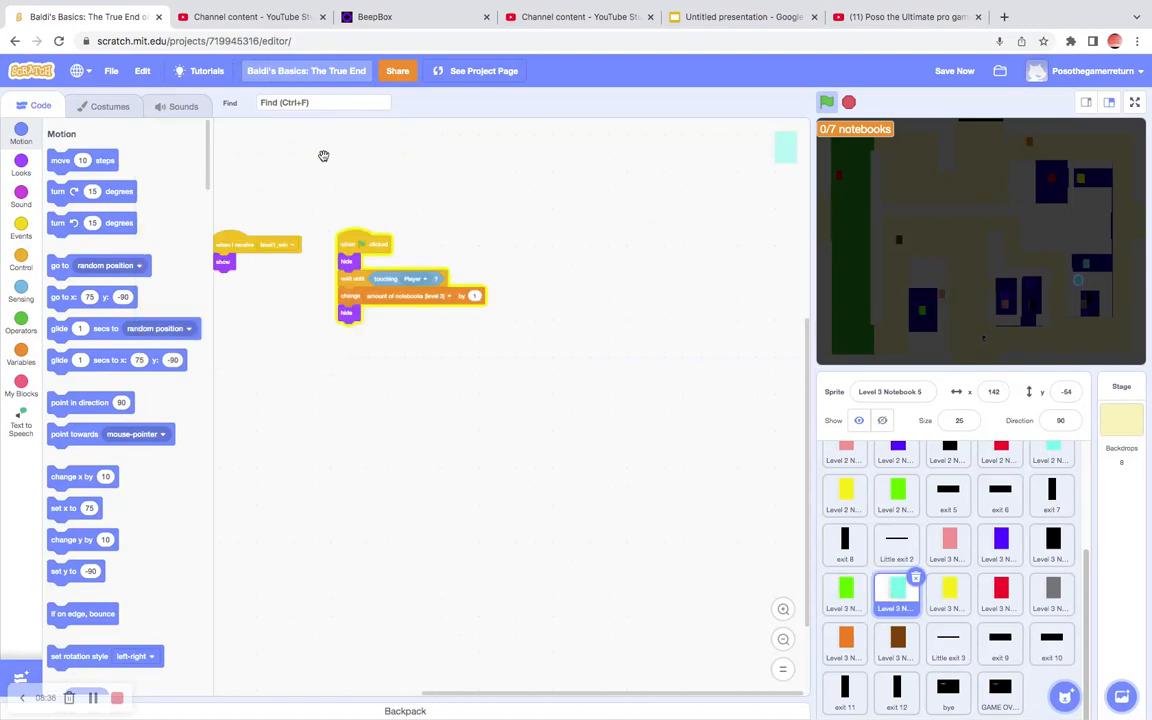
pyautogui.click(283, 245)
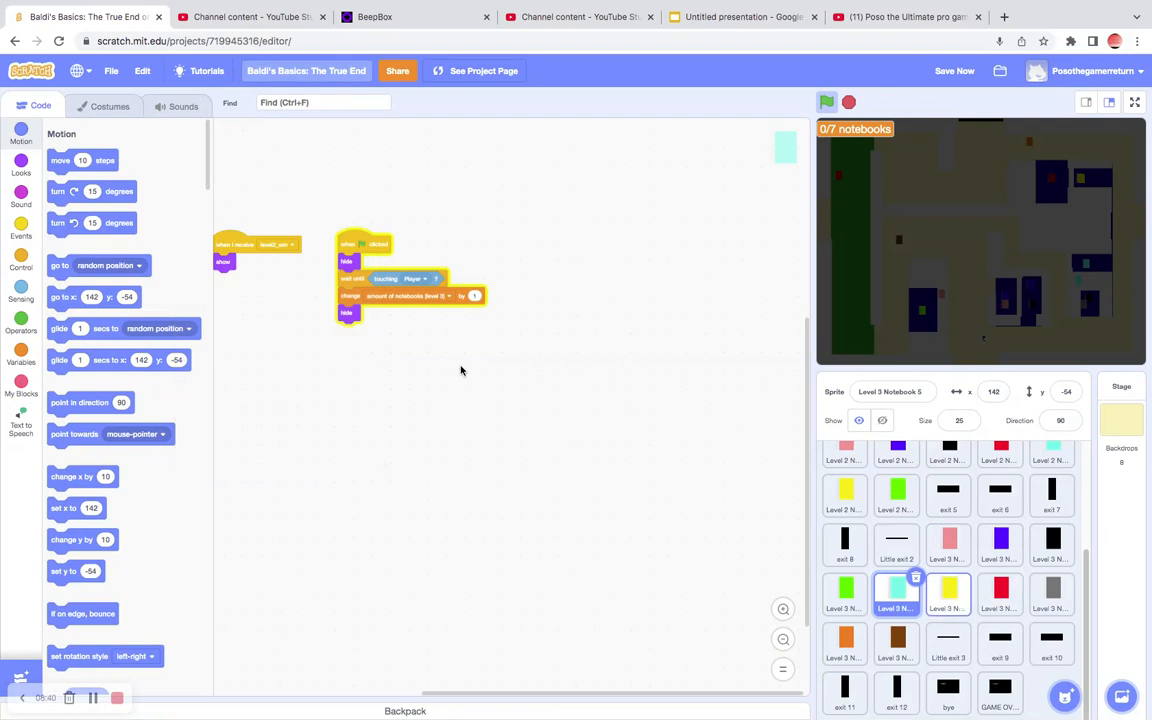
pyautogui.click(300, 244)
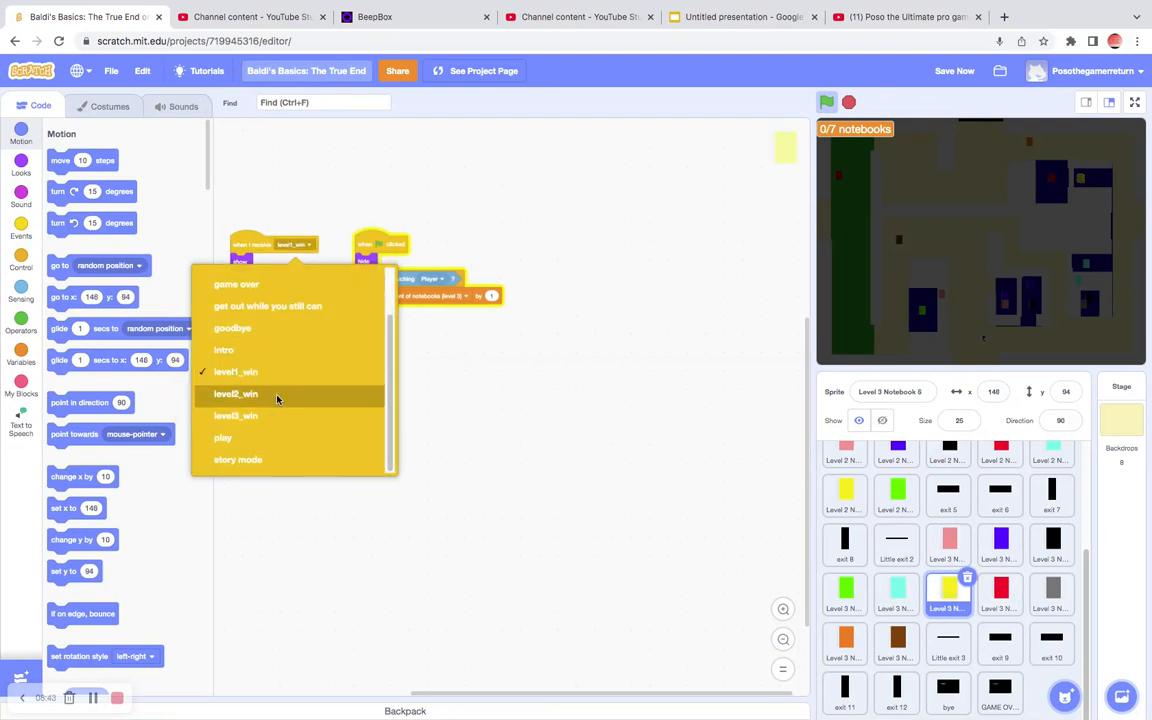
pyautogui.click(236, 393)
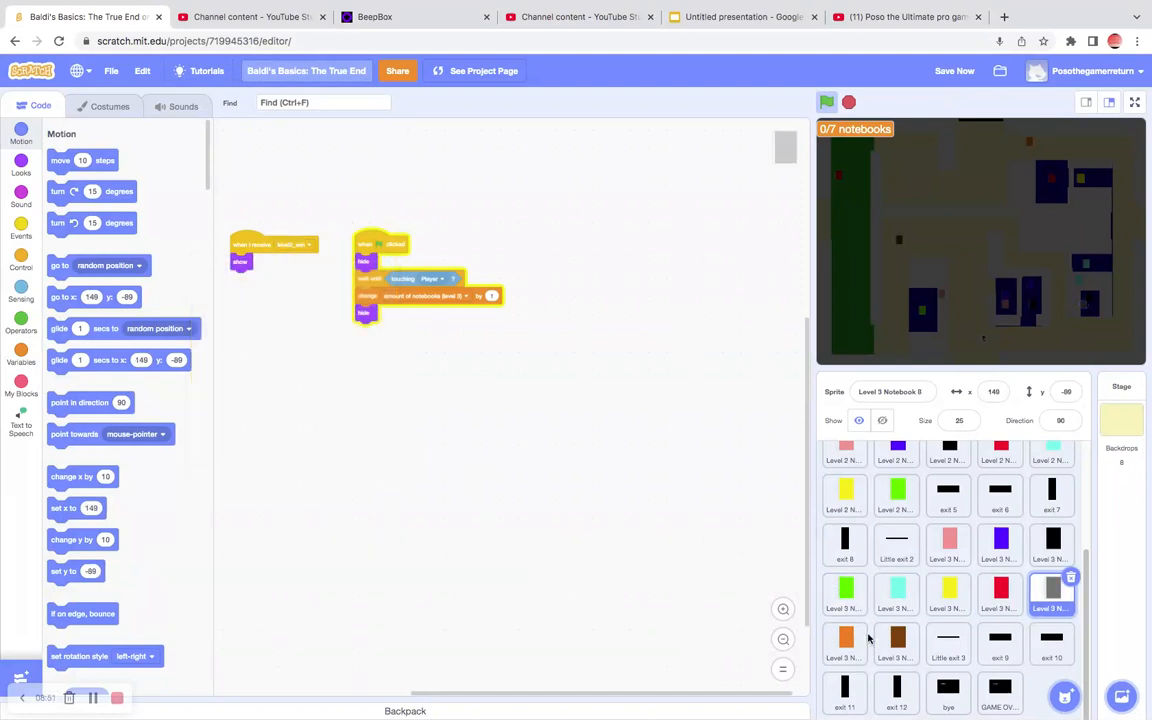
# Step: Set level2_win on the orange, brown, grey, red and pink notebooks, then save
pyautogui.click(291, 244)
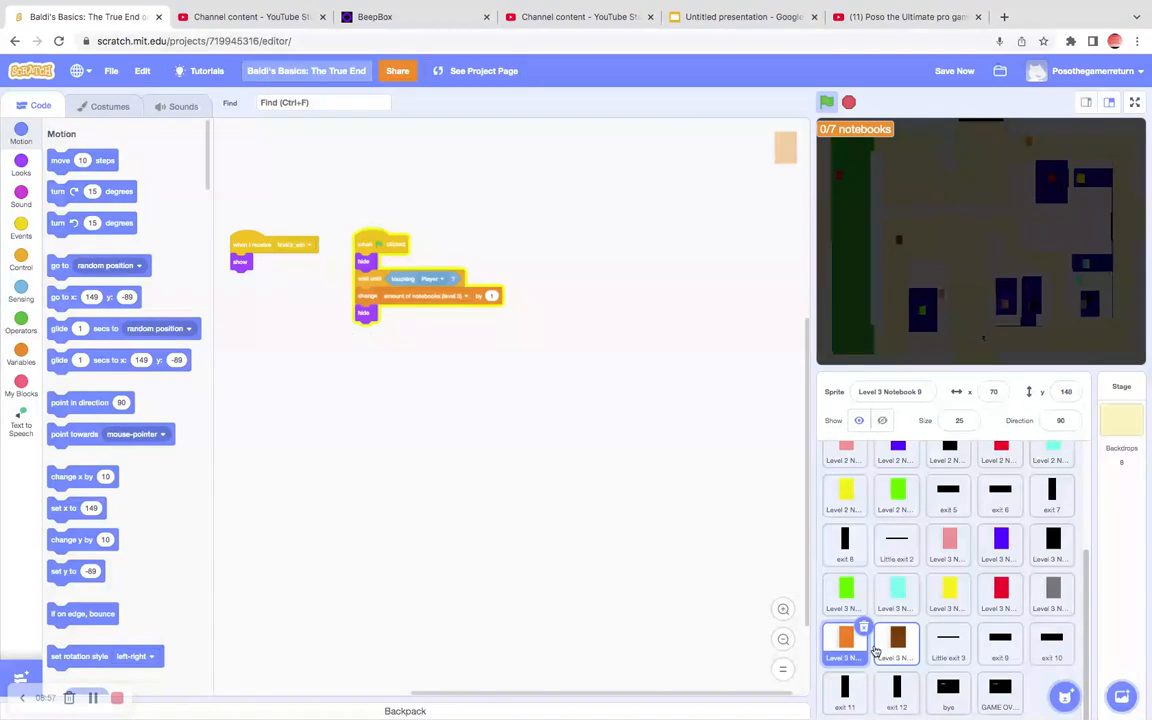
pyautogui.click(896, 642)
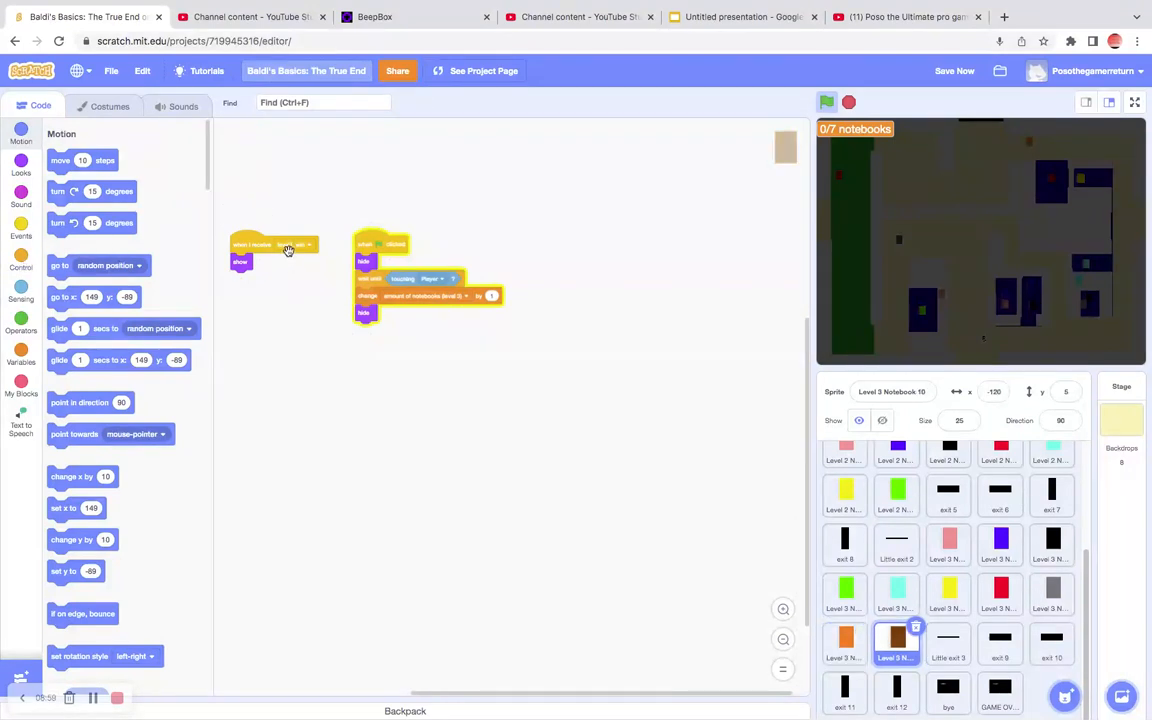
pyautogui.click(294, 245)
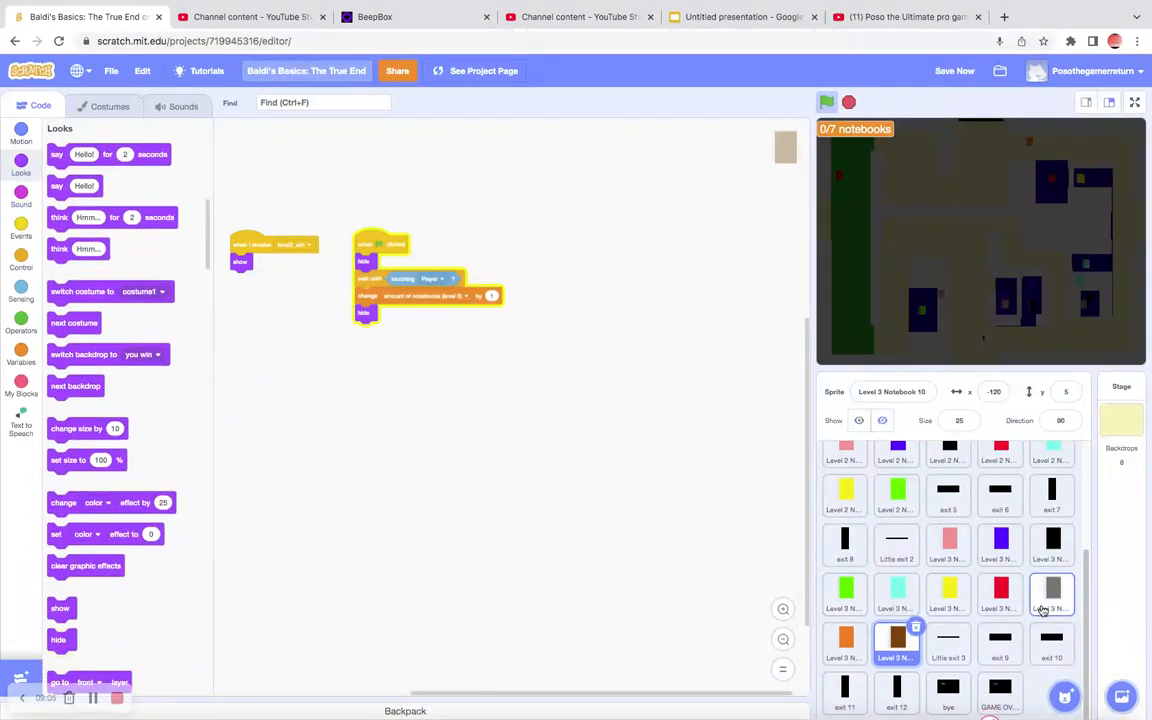
pyautogui.click(845, 640)
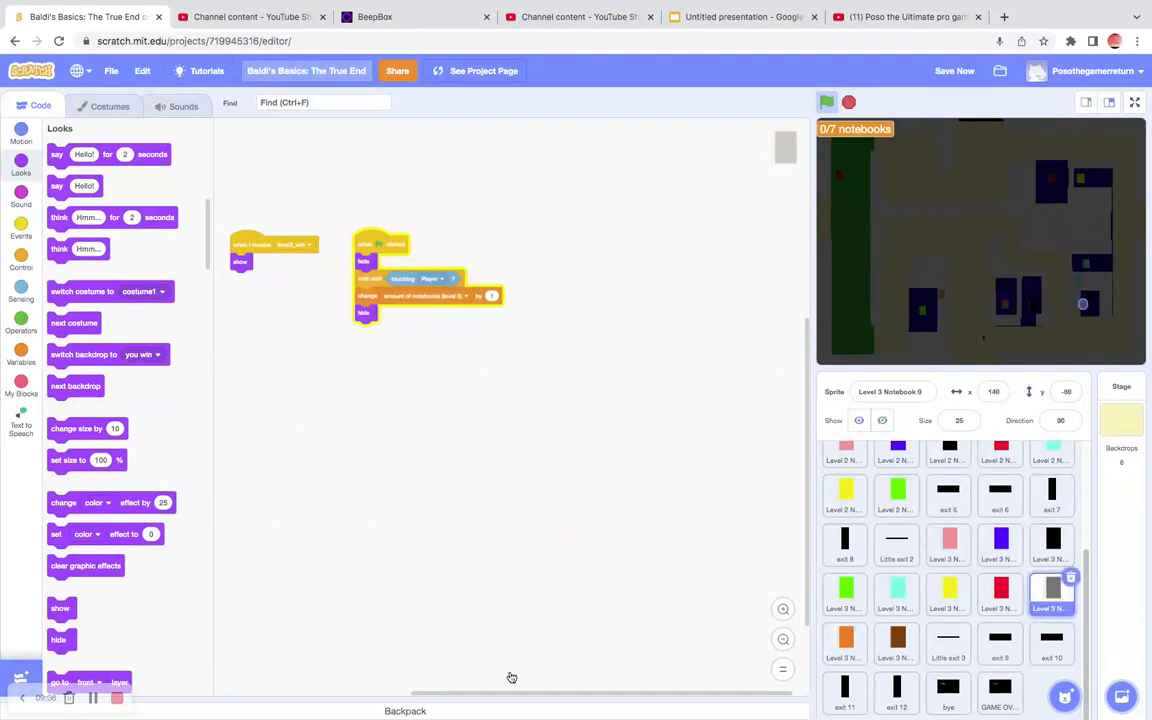
pyautogui.click(896, 545)
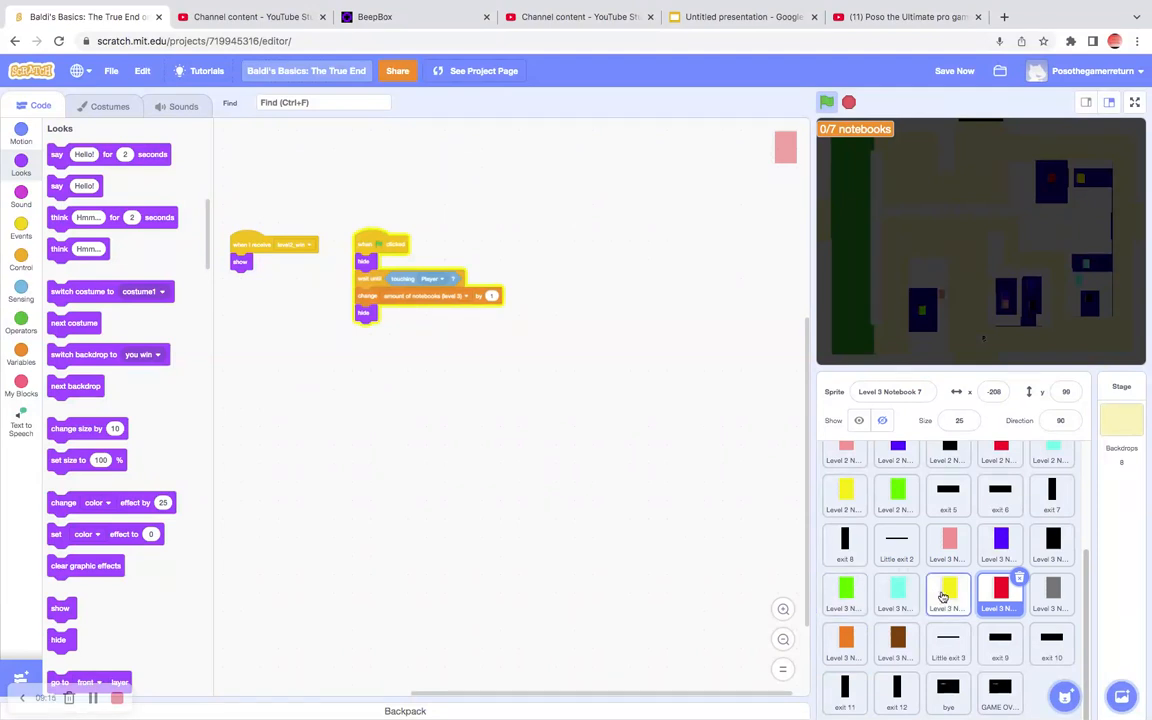
pyautogui.click(948, 595)
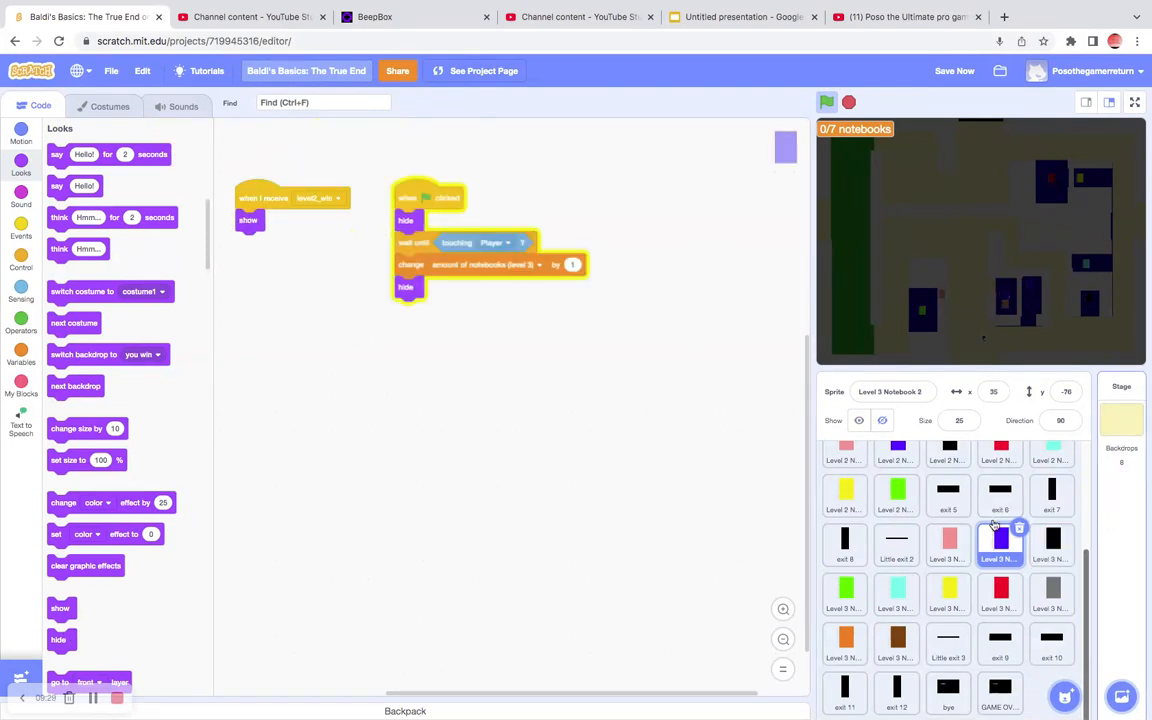
pyautogui.click(945, 545)
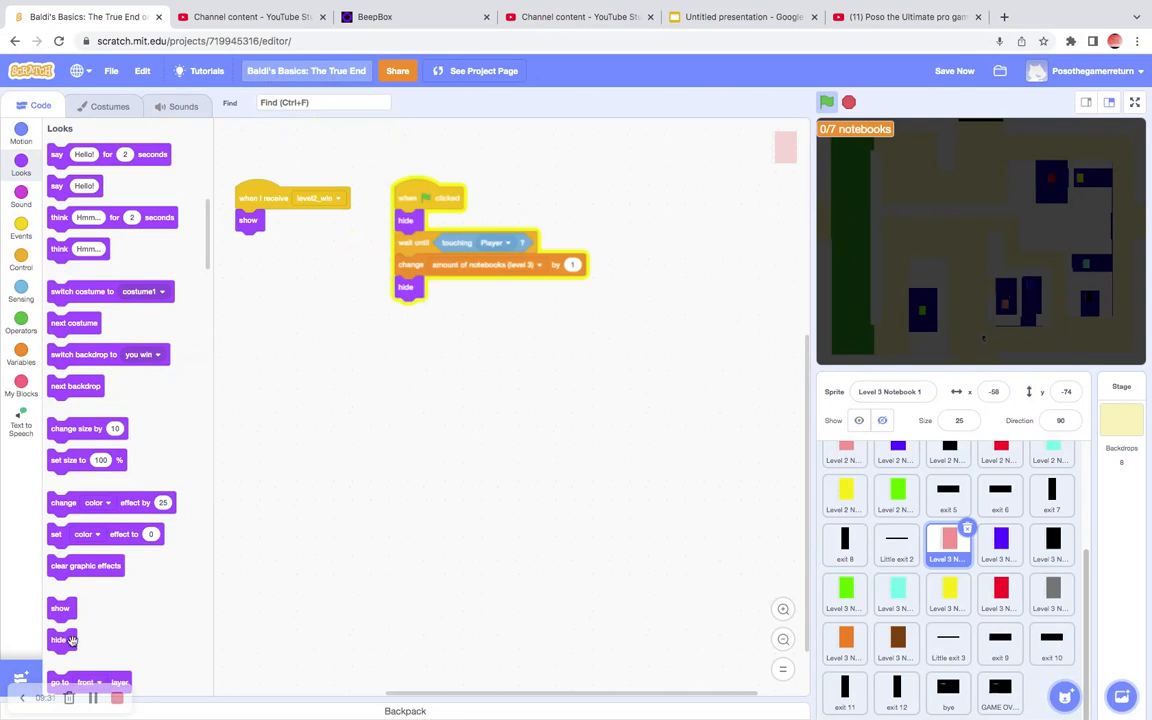
pyautogui.moveTo(45, 590)
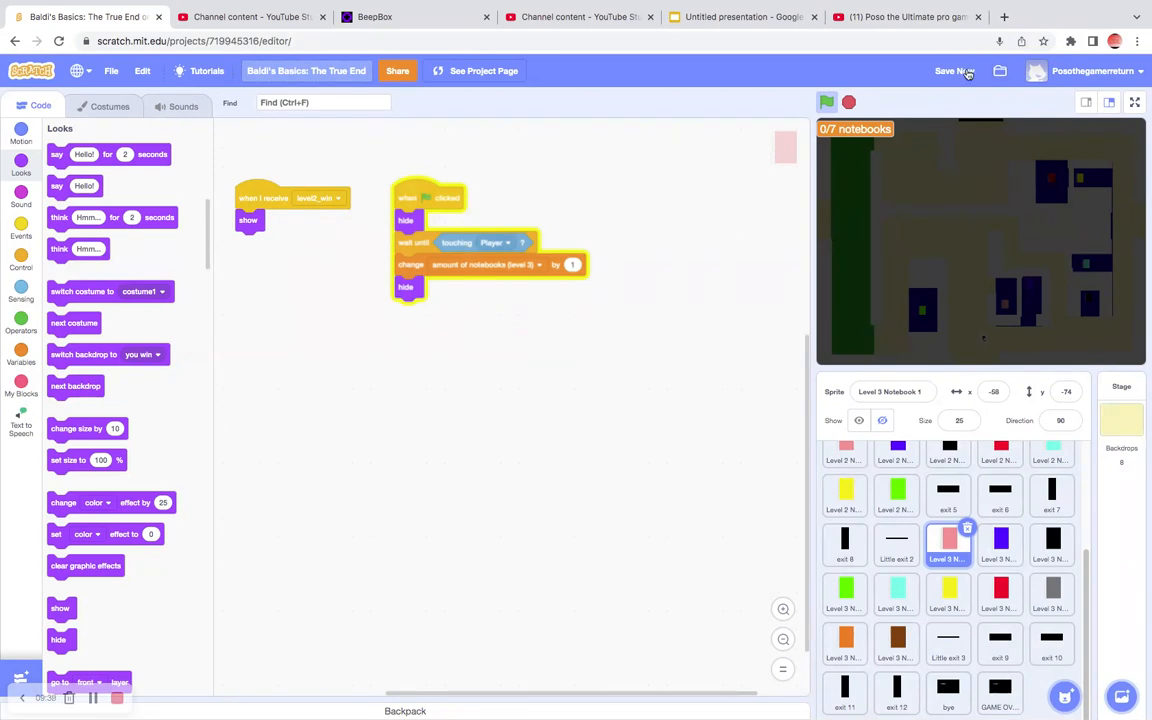
pyautogui.click(949, 70)
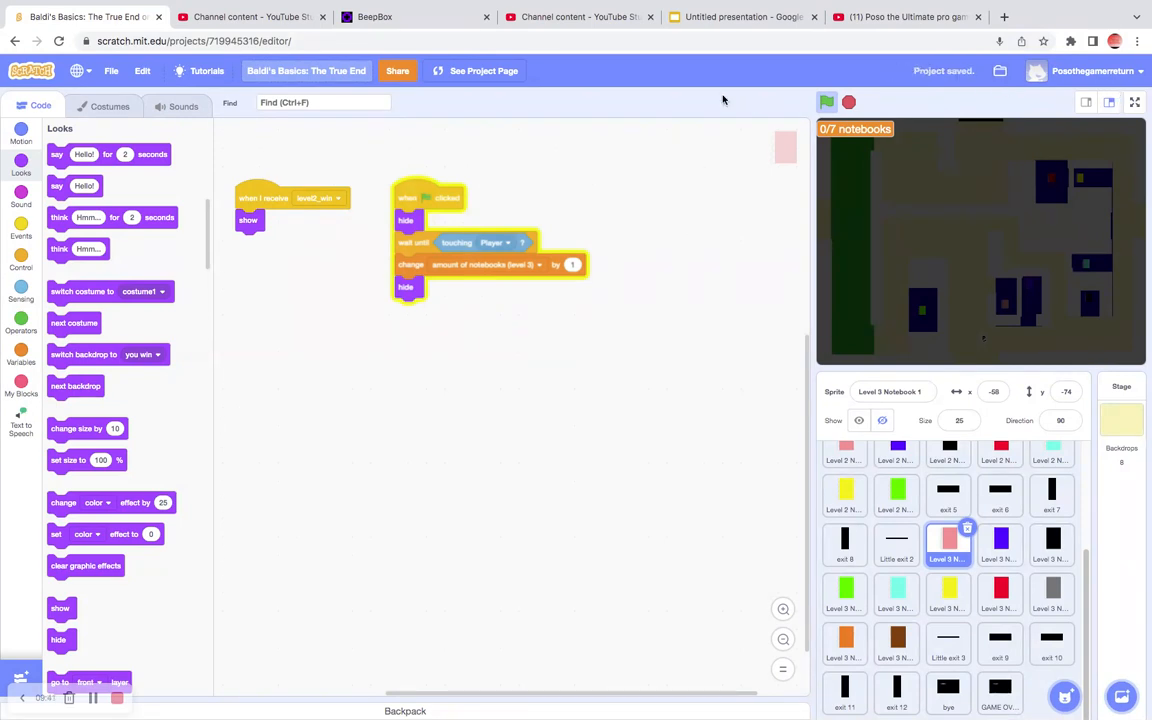
# Step: Play-test from the project page to 4/7 notebooks, then go back inside the editor
pyautogui.click(484, 70)
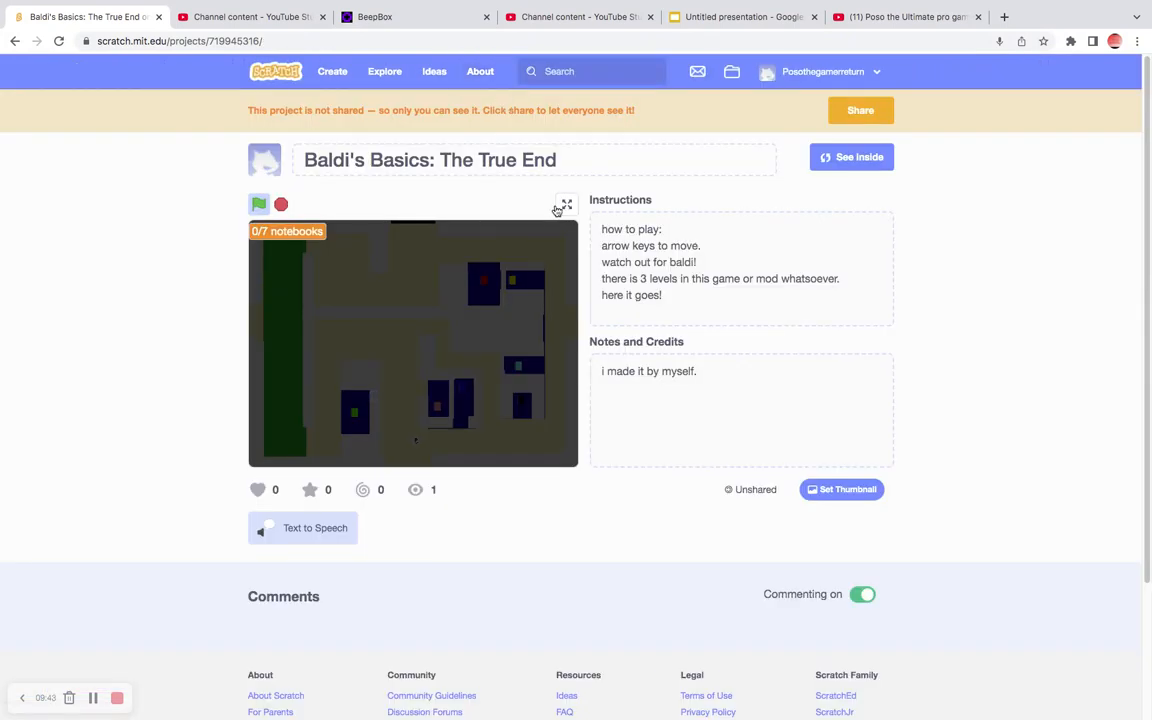
pyautogui.click(566, 205)
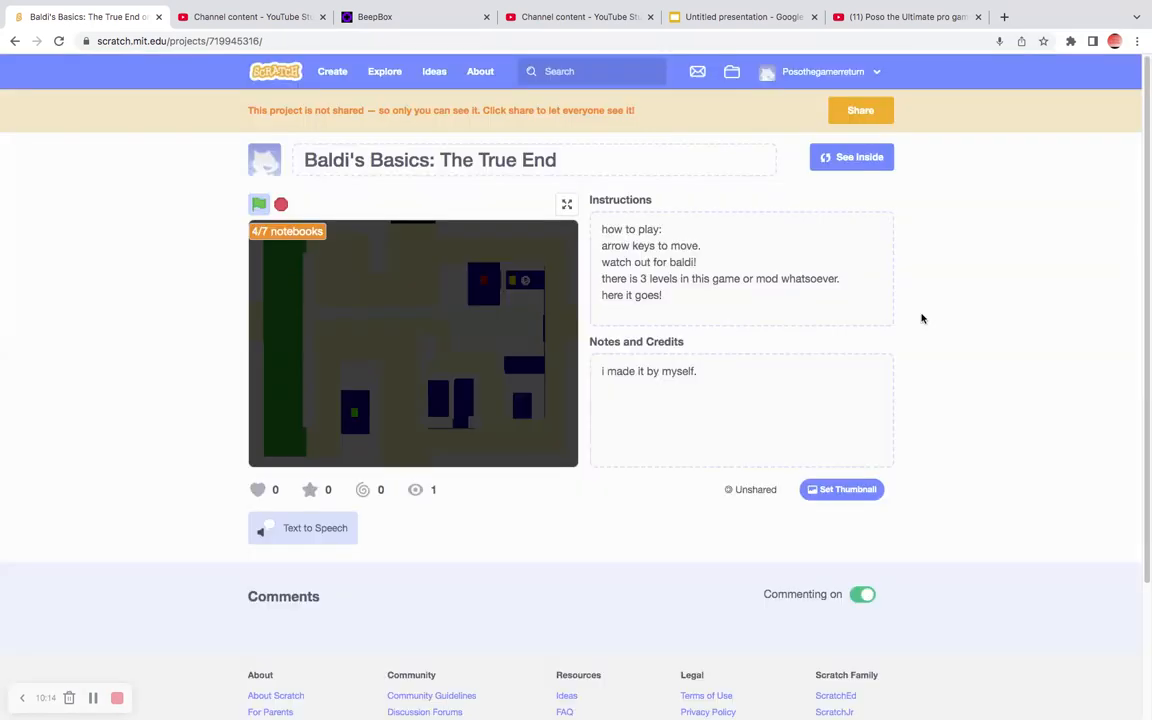
pyautogui.click(851, 157)
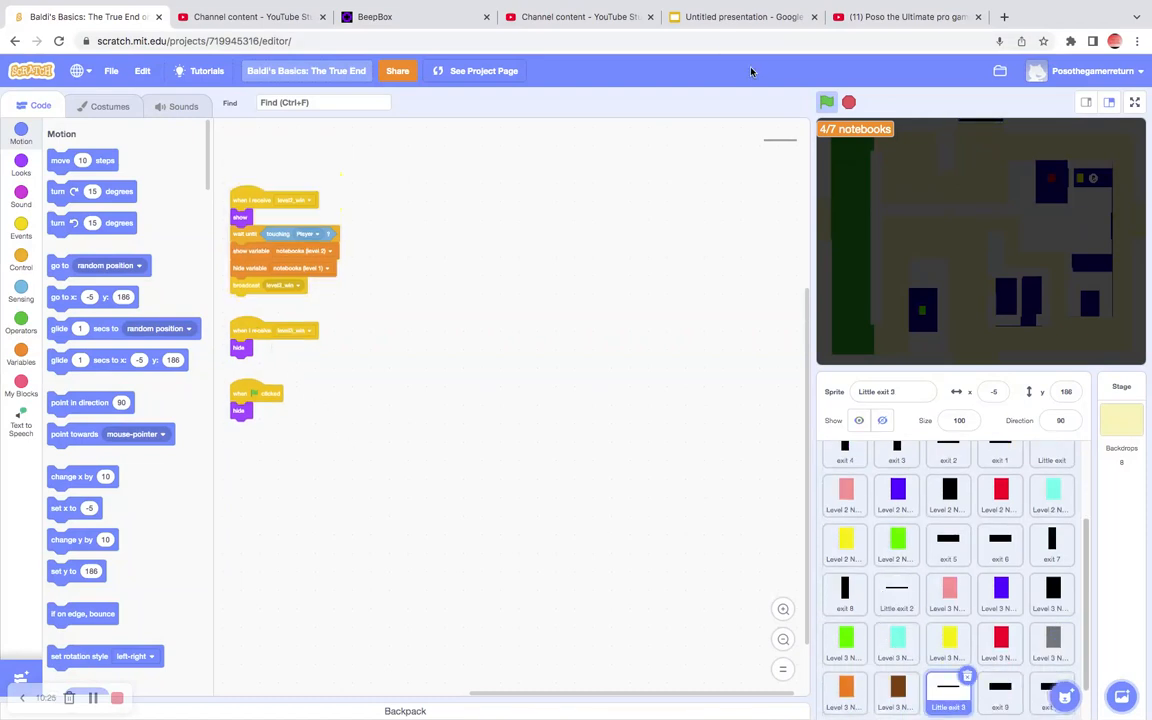
# Step: Run the game on a full-screen stage until the counter shows 7/7 notebooks
pyautogui.click(1135, 102)
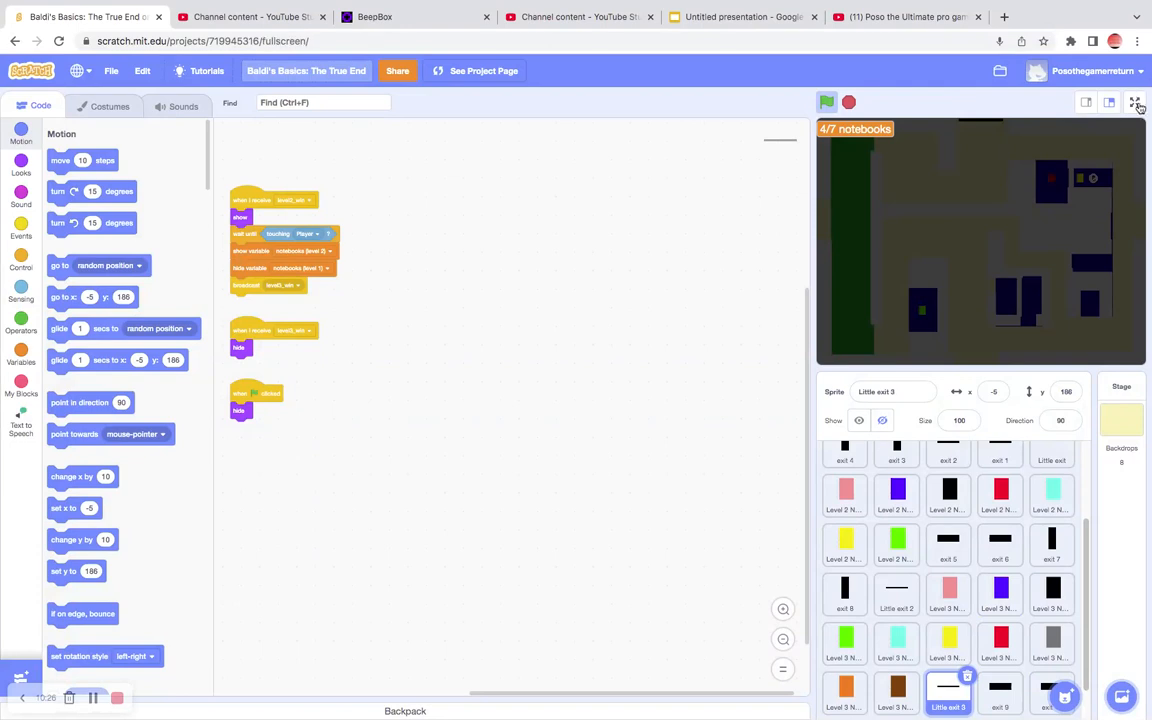
pyautogui.click(1138, 102)
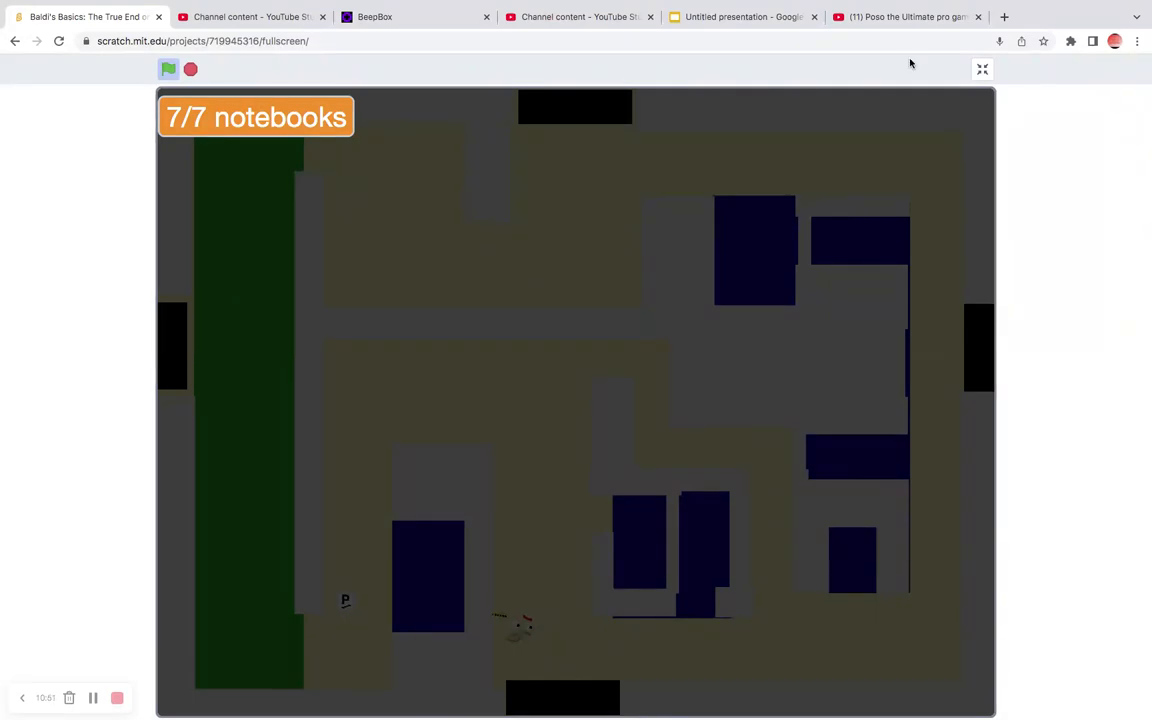
# Step: Inspect the Dark sprite's variable blocks, then replay full screen to the YOU WIN screen
pyautogui.click(981, 69)
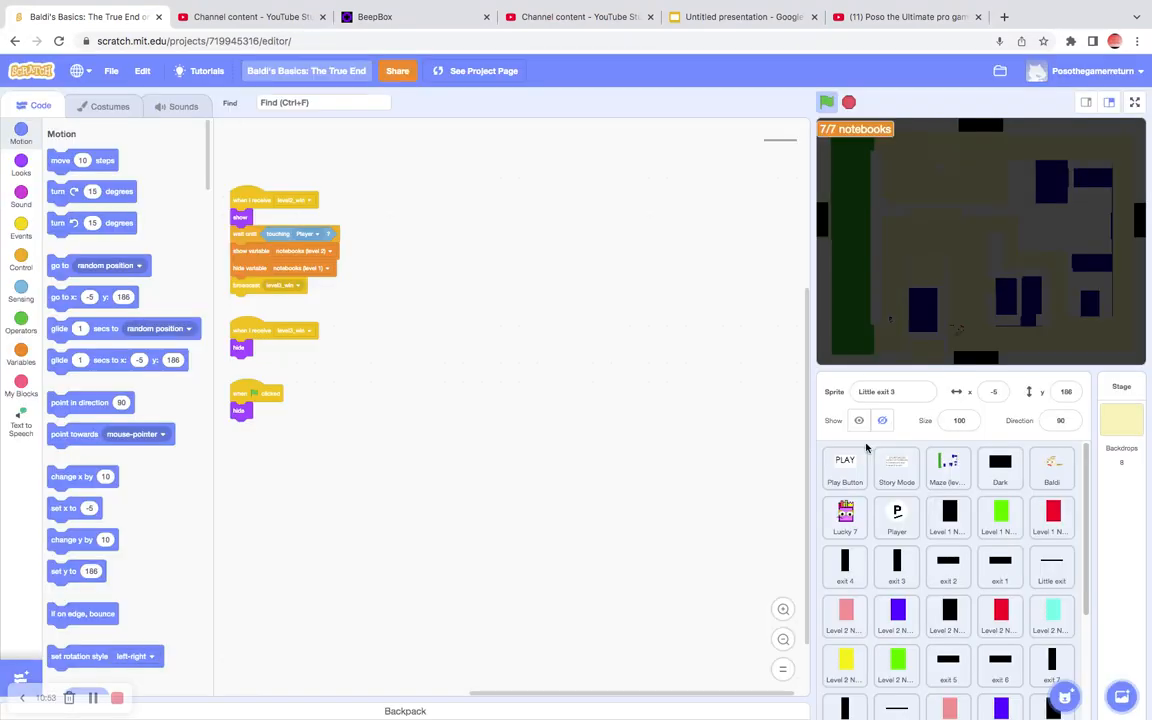
pyautogui.click(999, 467)
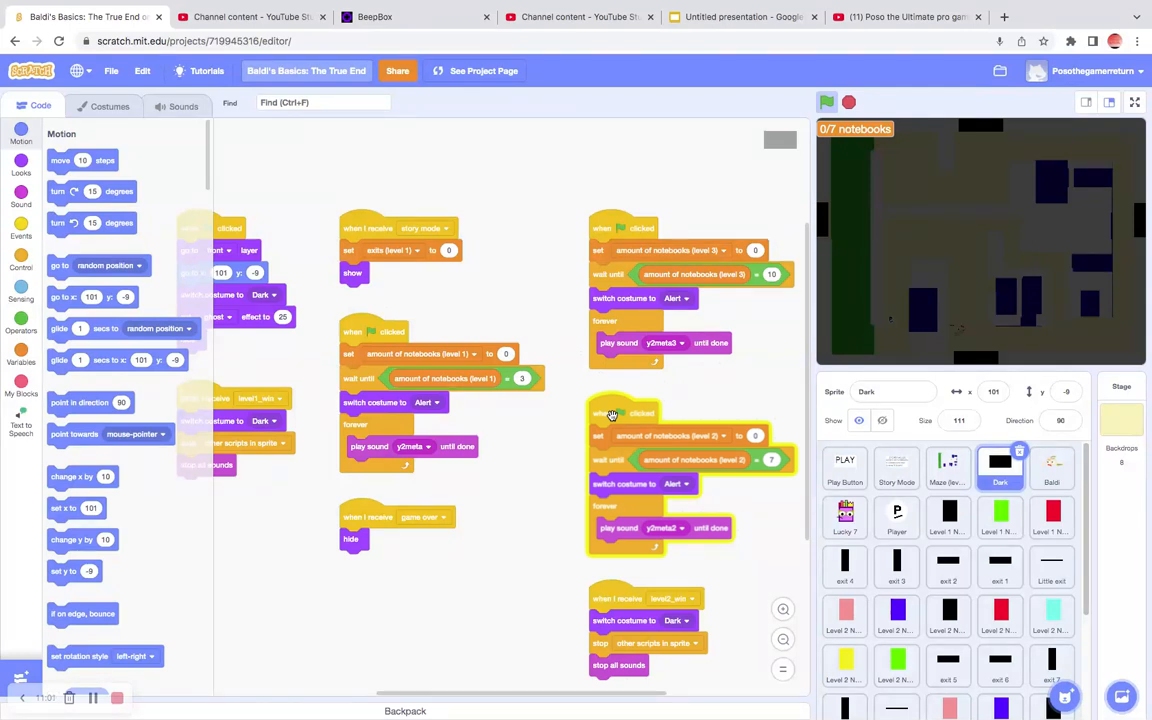
pyautogui.moveTo(625, 408)
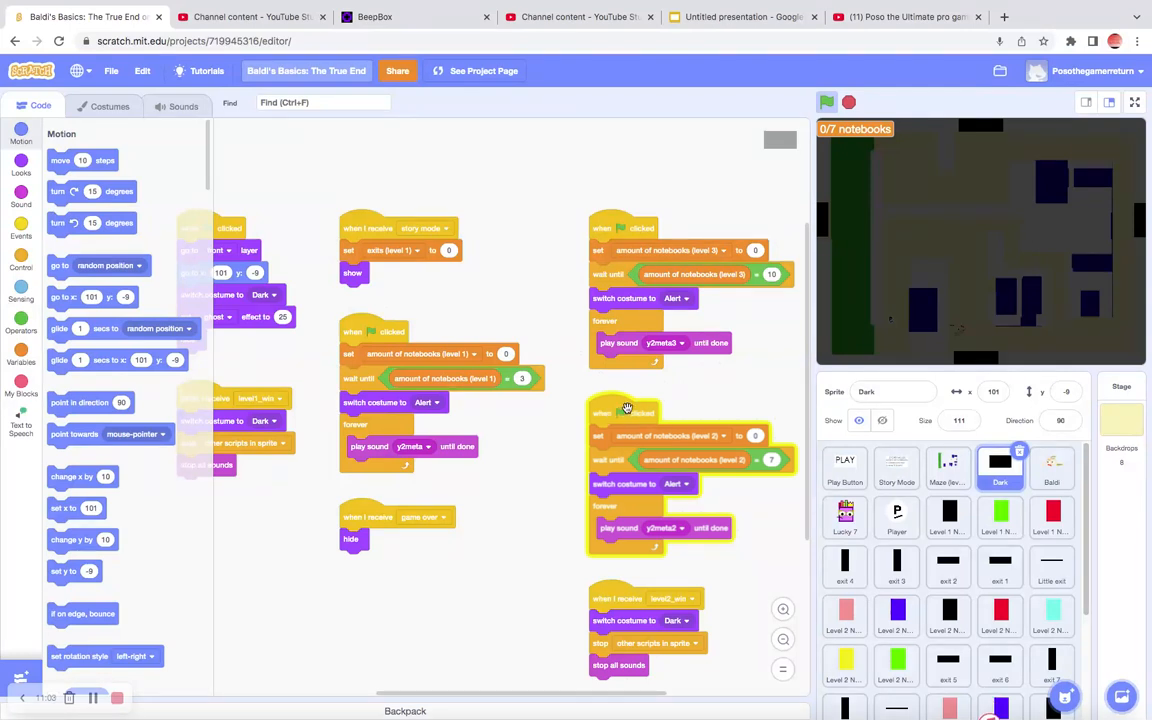
pyautogui.moveTo(638, 383)
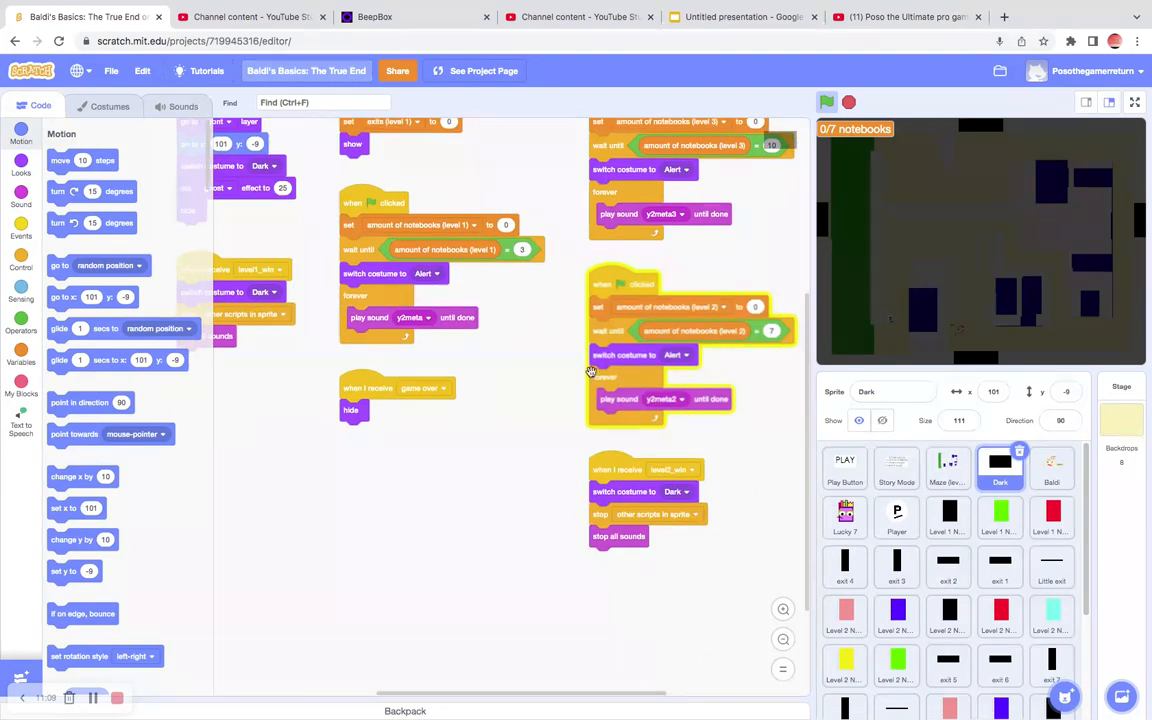
pyautogui.click(21, 356)
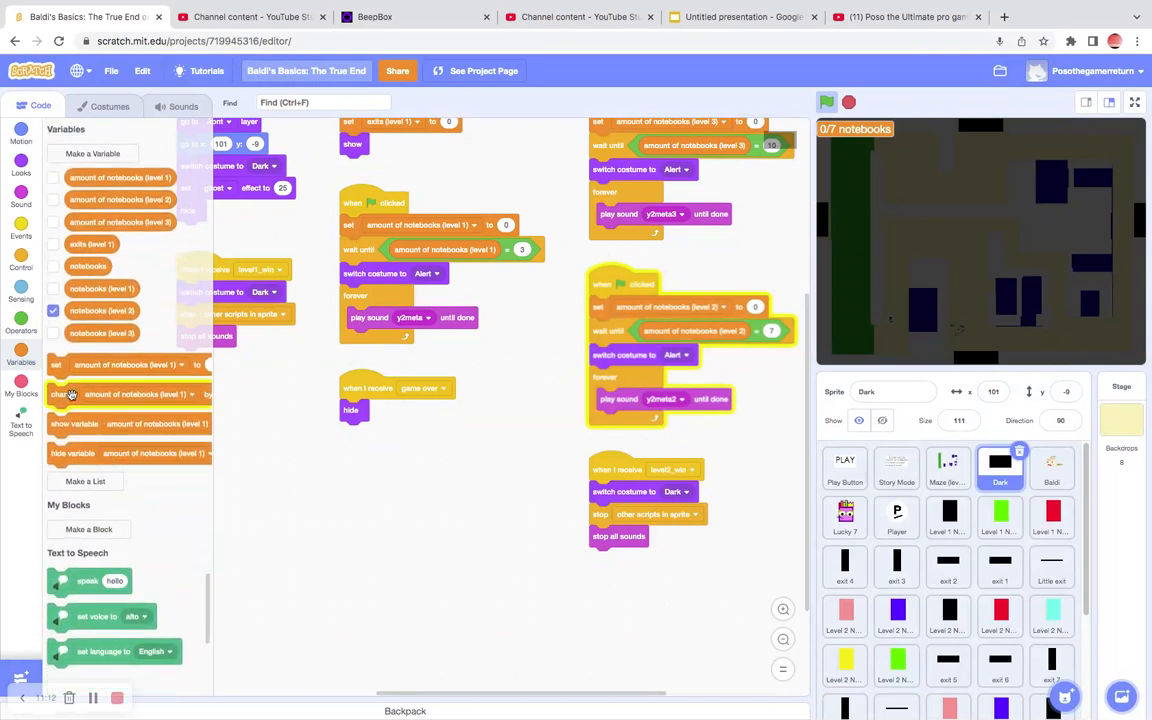
pyautogui.click(135, 393)
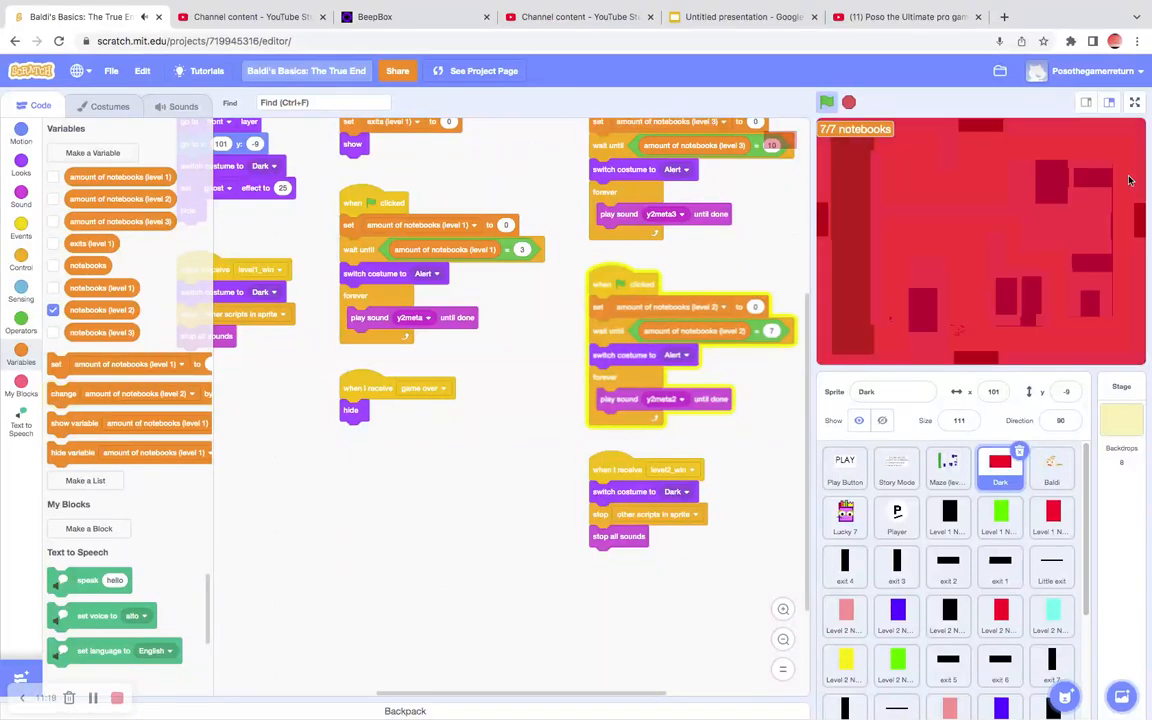
pyautogui.click(1135, 102)
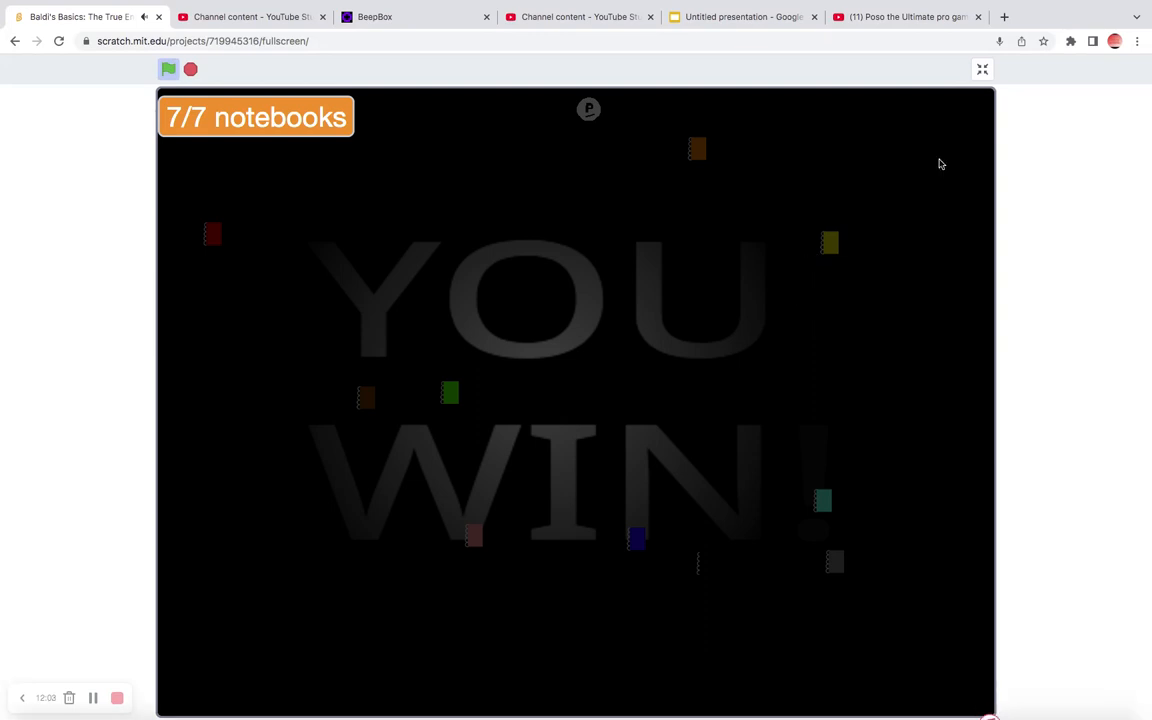
# Step: Scroll through Little exit 3's win scripts, then relaunch the game full screen
pyautogui.click(982, 69)
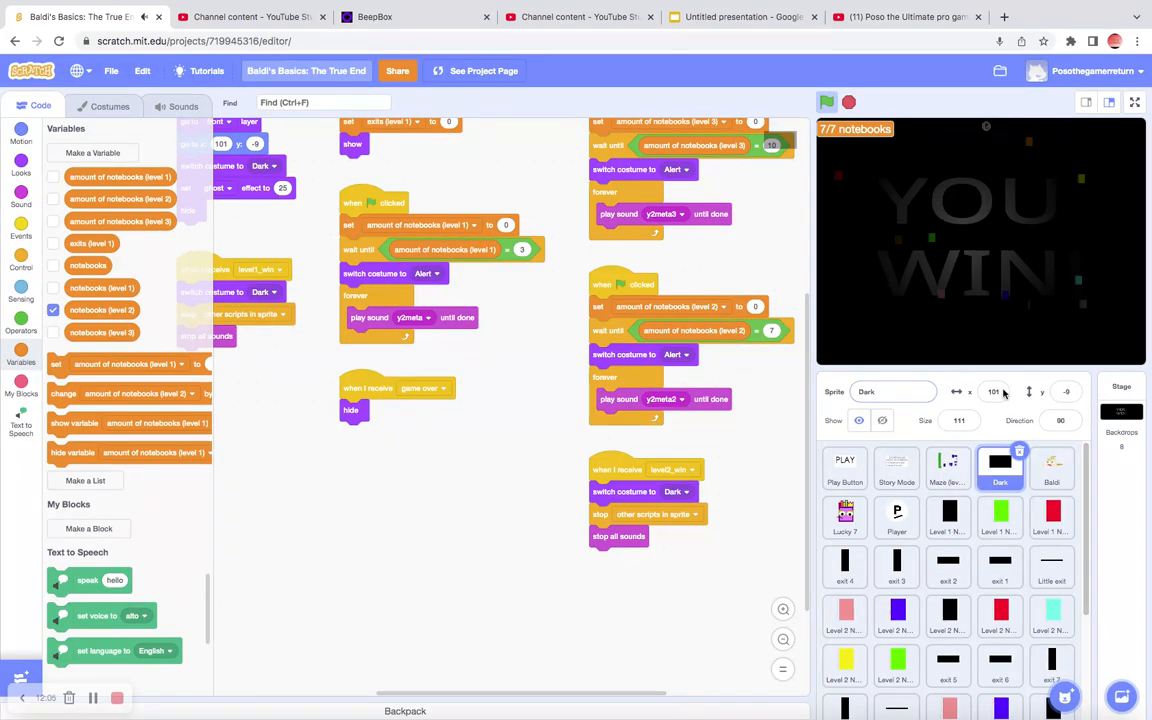
pyautogui.scroll(-3)
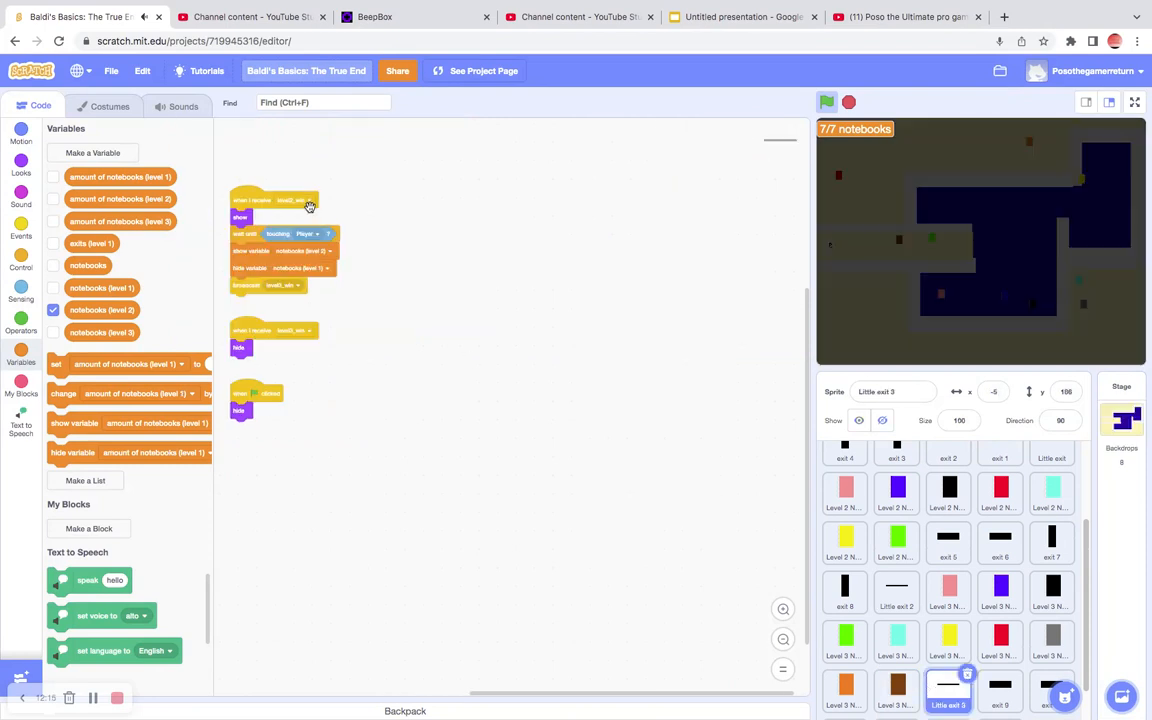
pyautogui.moveTo(313, 231)
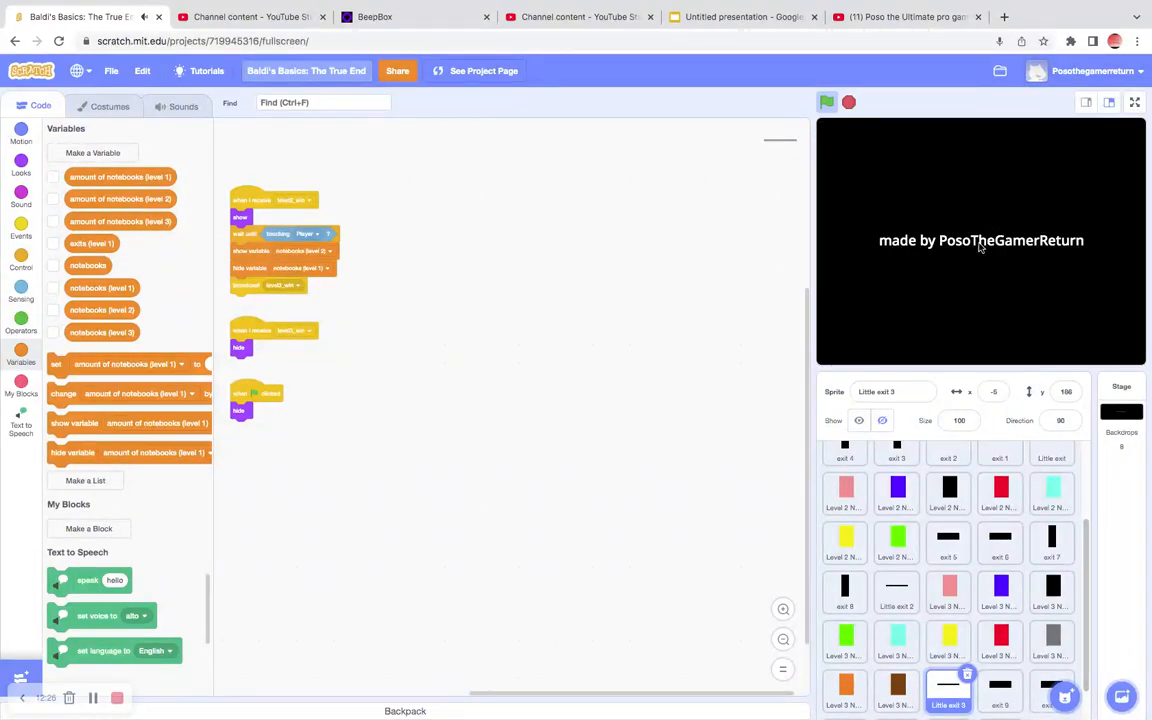
pyautogui.click(1134, 102)
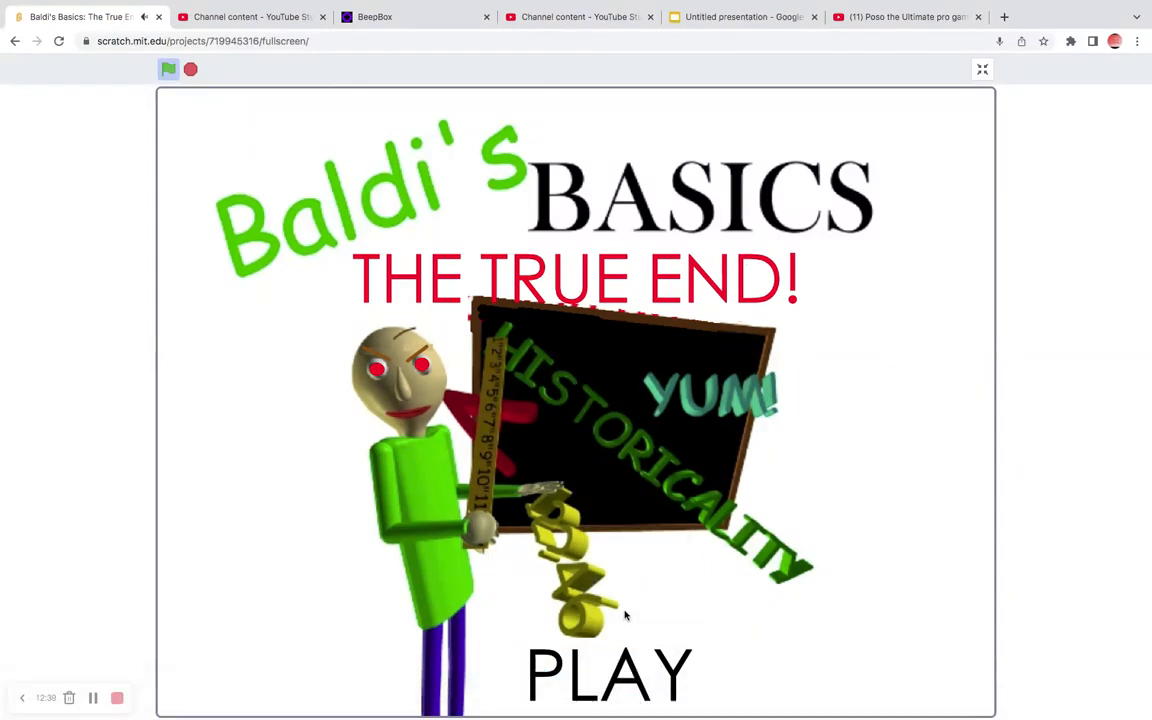
# Step: Start a round from the title screen's PLAY button and play through the mazes
pyautogui.click(610, 672)
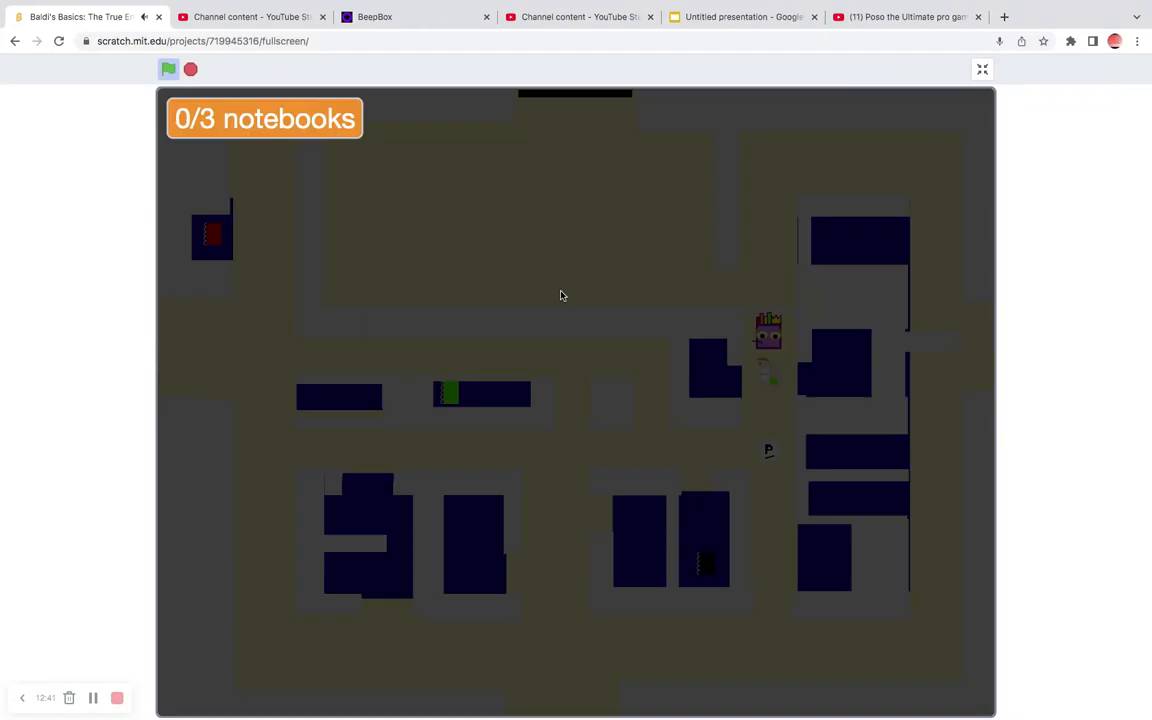
pyautogui.moveTo(50, 415)
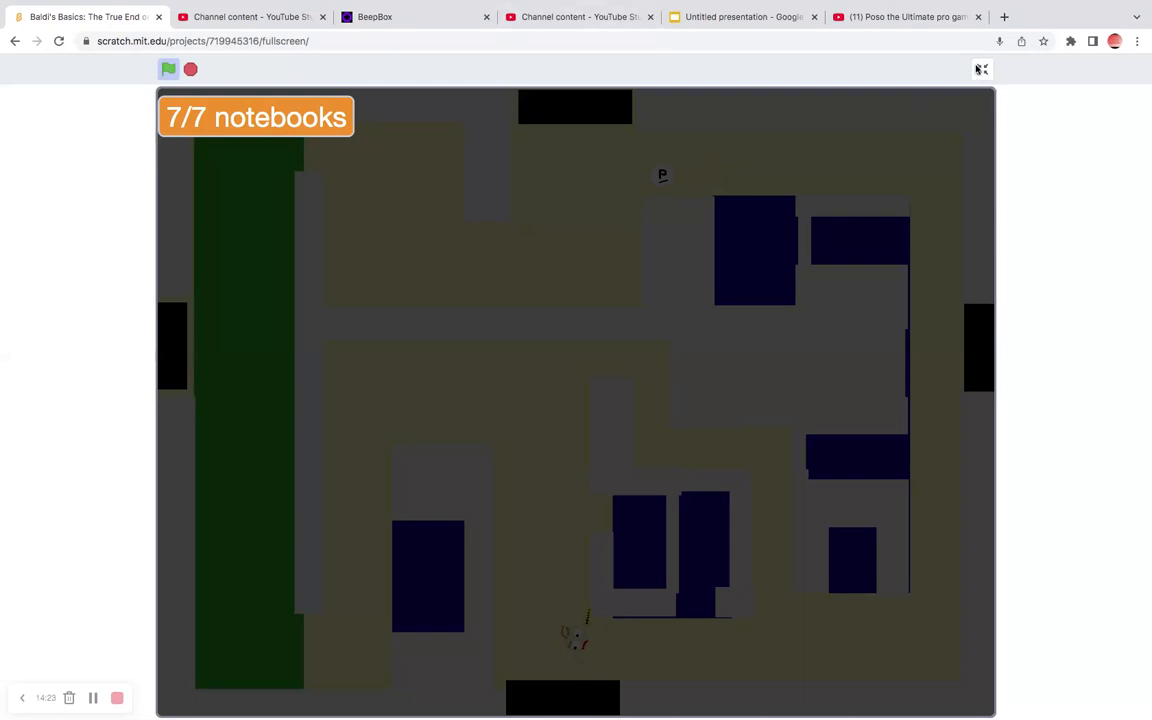
# Step: Exit full screen and scroll the sprite list to open Baldi's level-win receivers
pyautogui.click(980, 69)
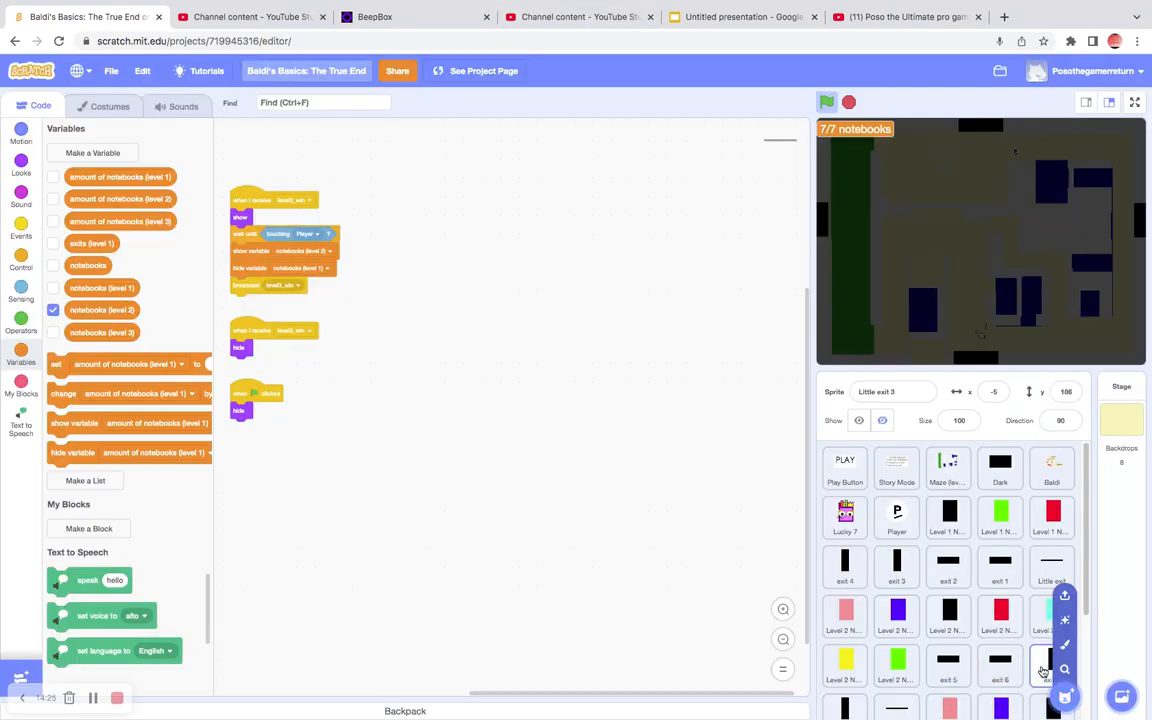
pyautogui.scroll(-3)
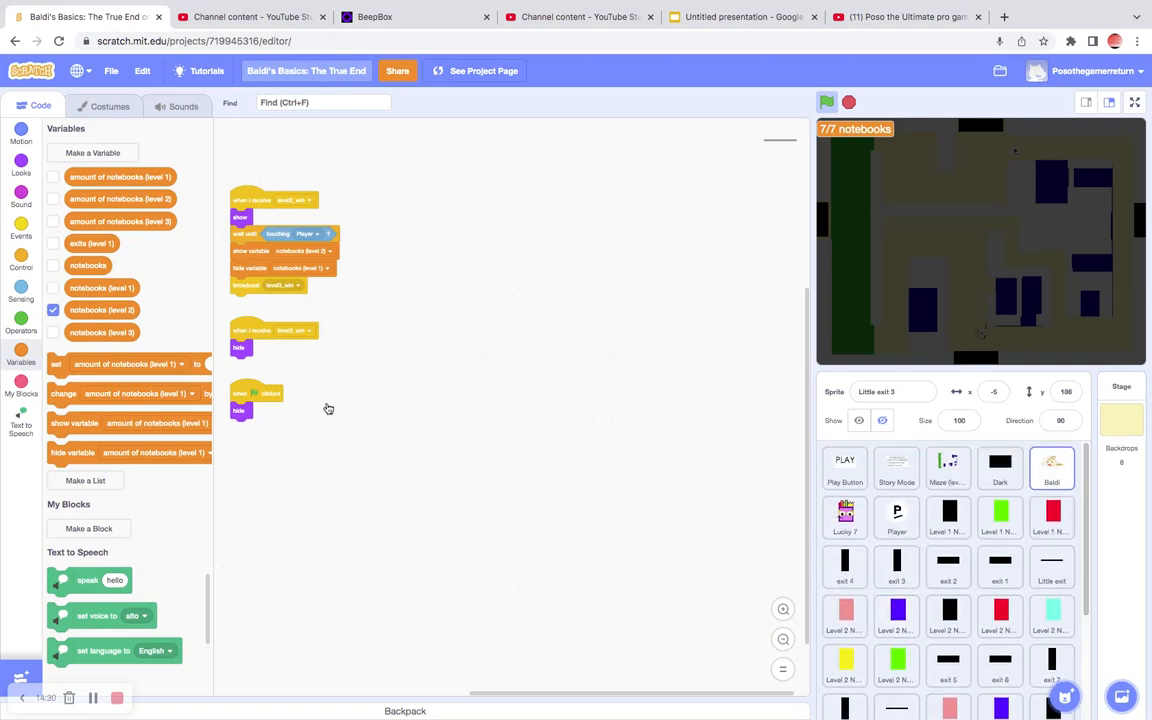
pyautogui.click(1051, 468)
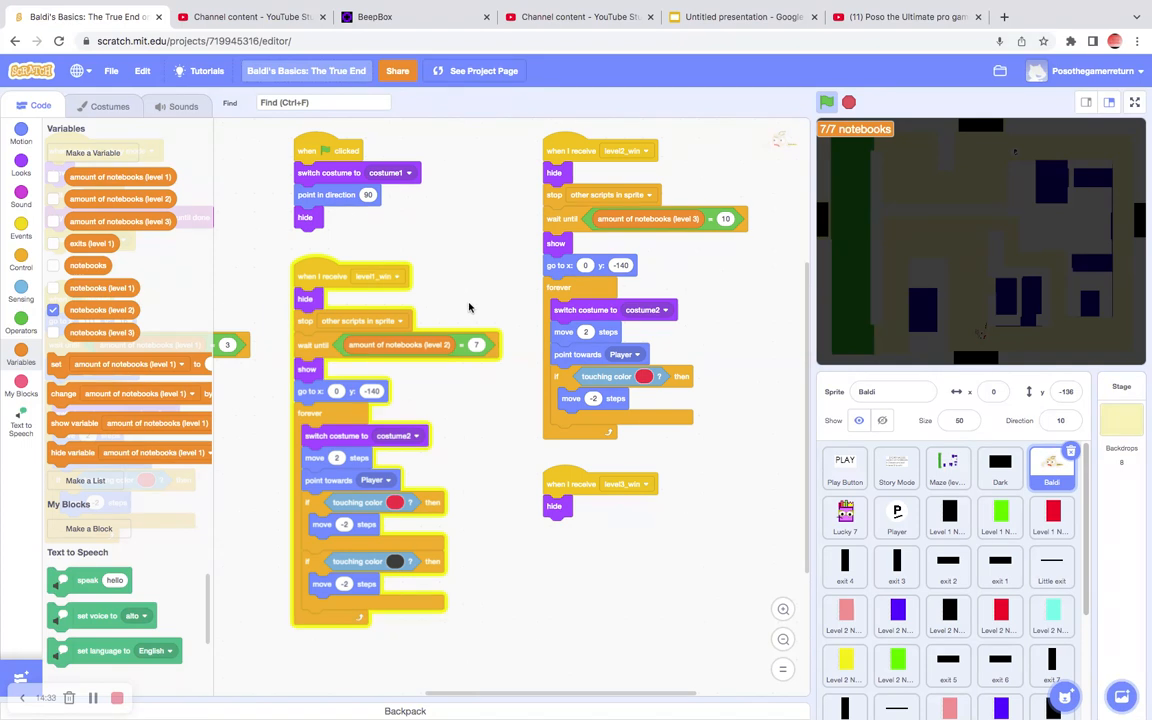
pyautogui.moveTo(489, 317)
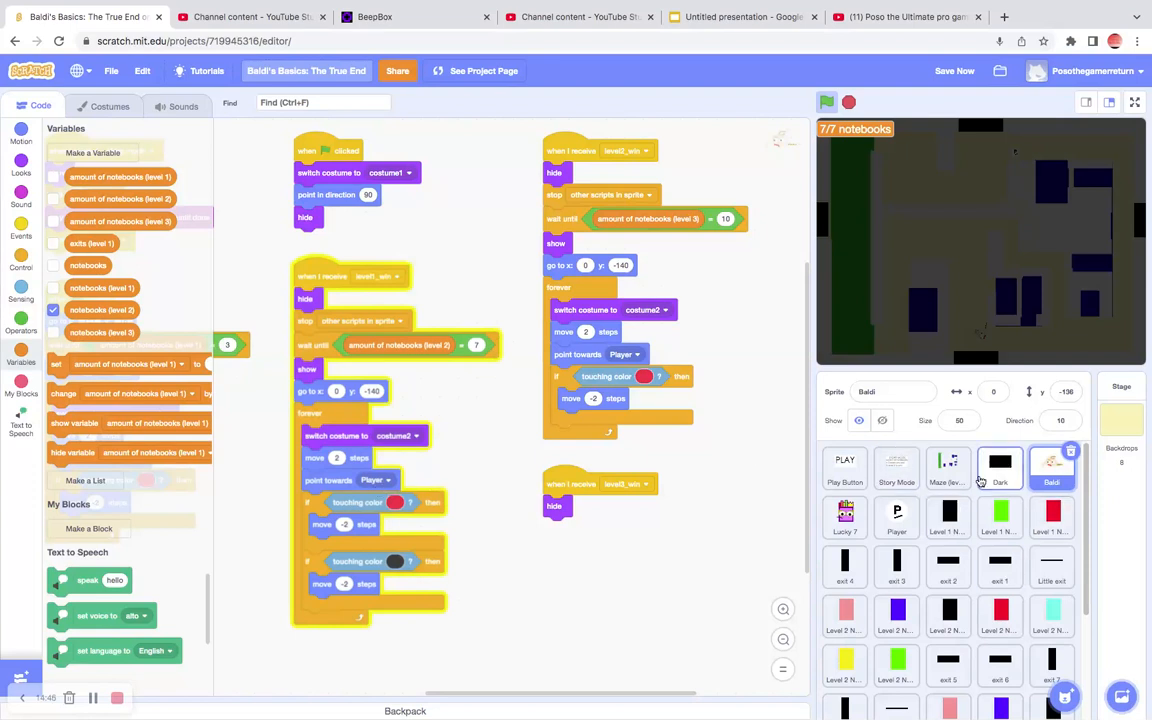
# Step: Review the Dark sprite's level scripts, then return the stage to full screen
pyautogui.click(999, 467)
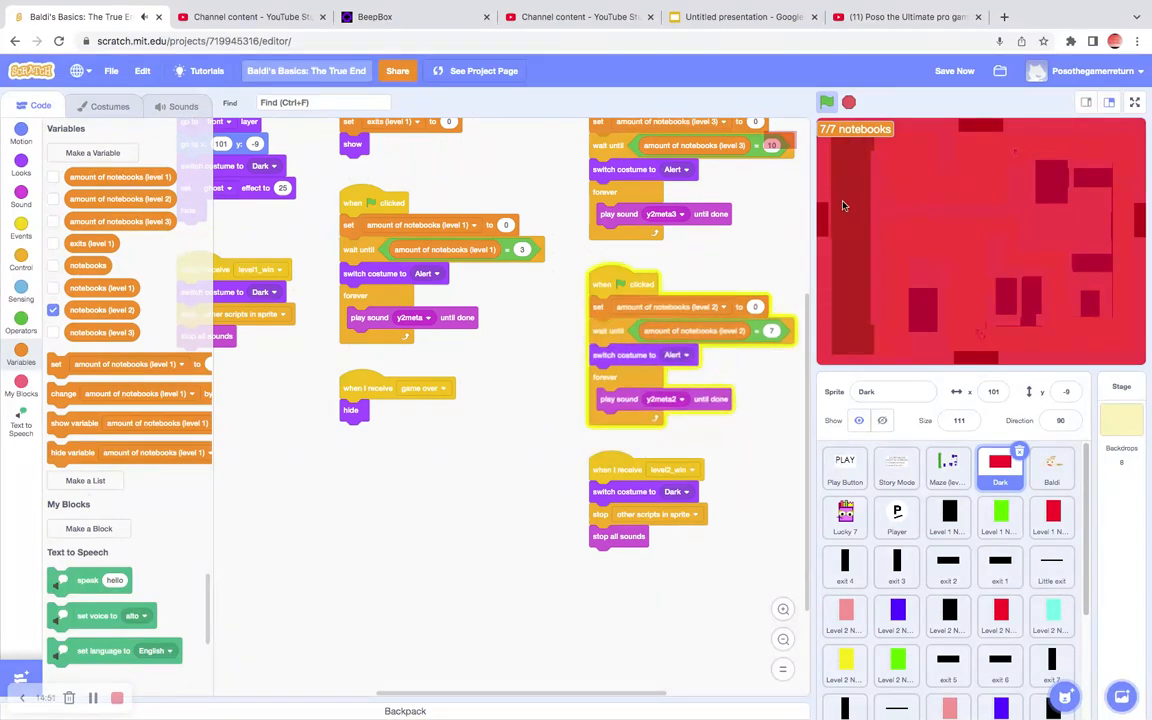
pyautogui.click(1135, 104)
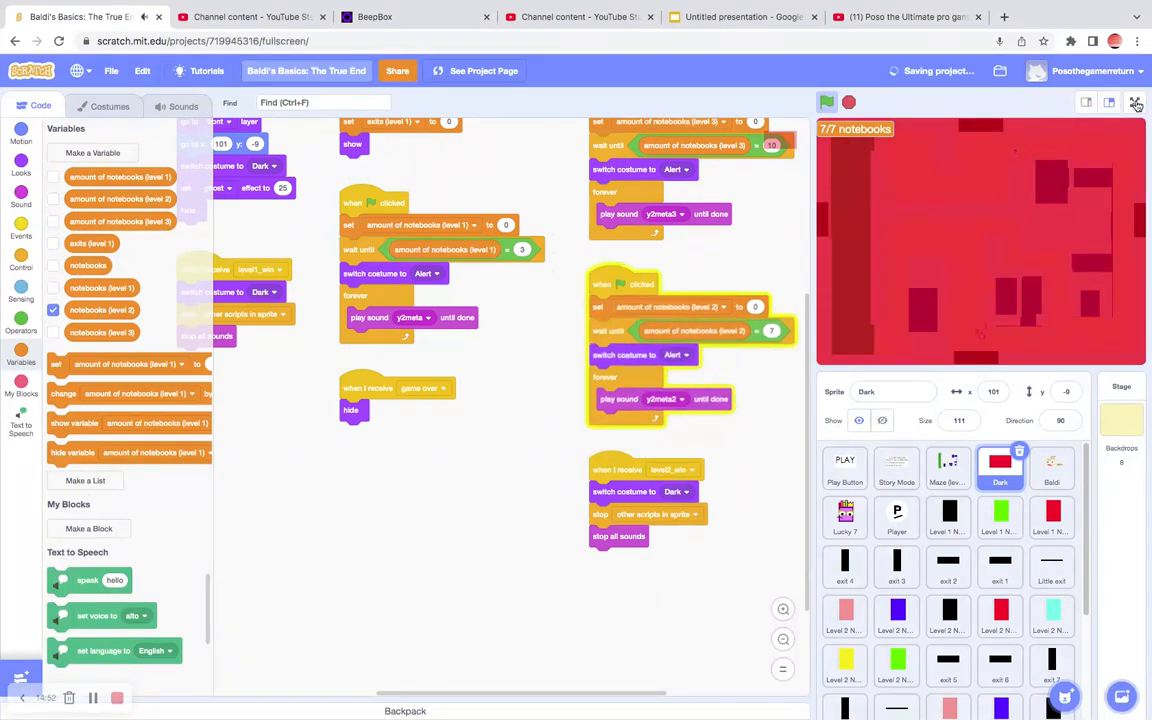
pyautogui.click(1136, 103)
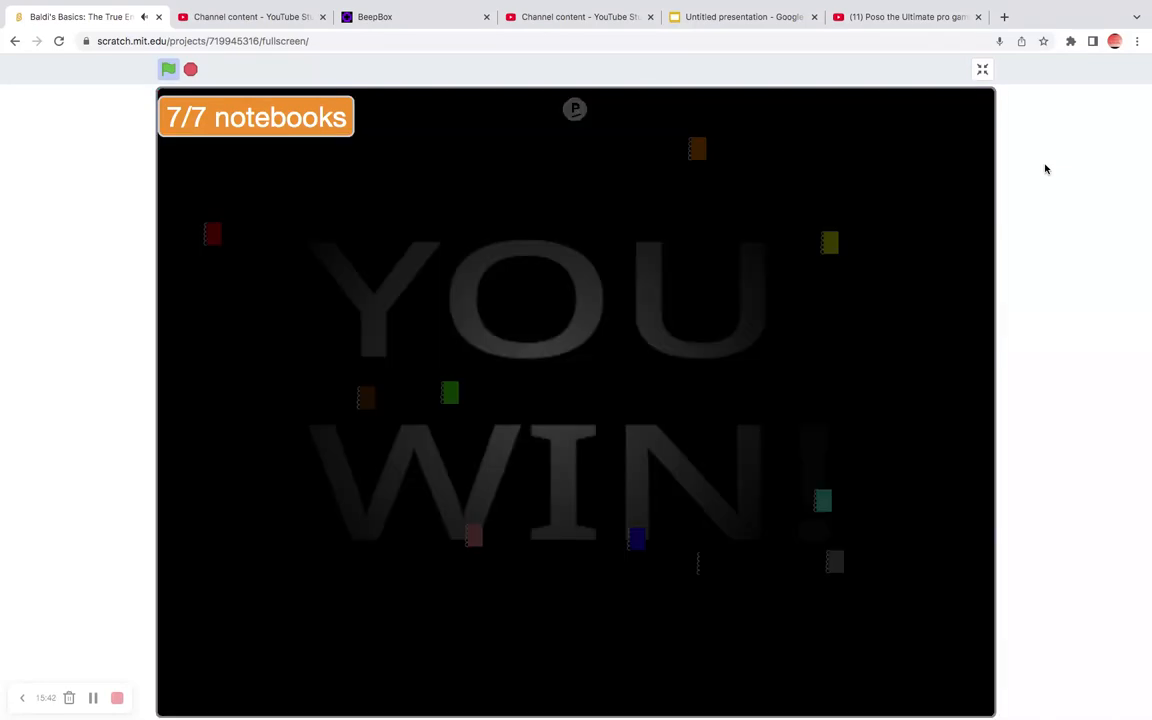
pyautogui.moveTo(984, 100)
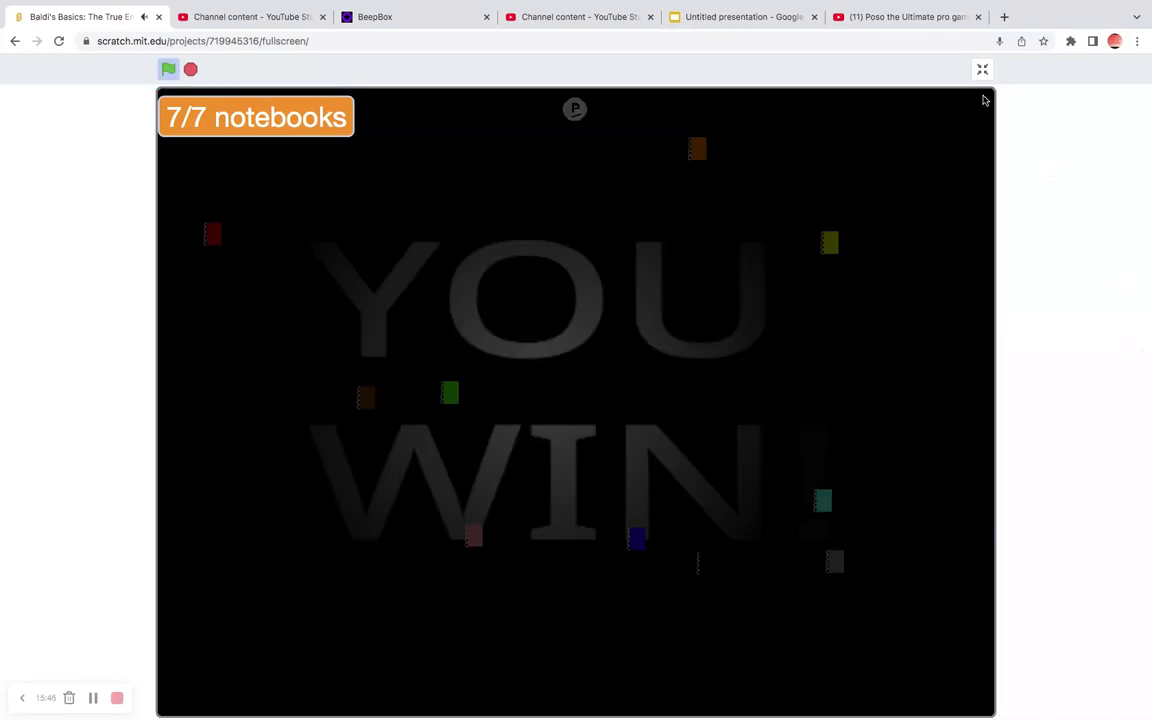
# Step: Exit full screen and scroll the sprite list to select Little exit 2
pyautogui.click(981, 69)
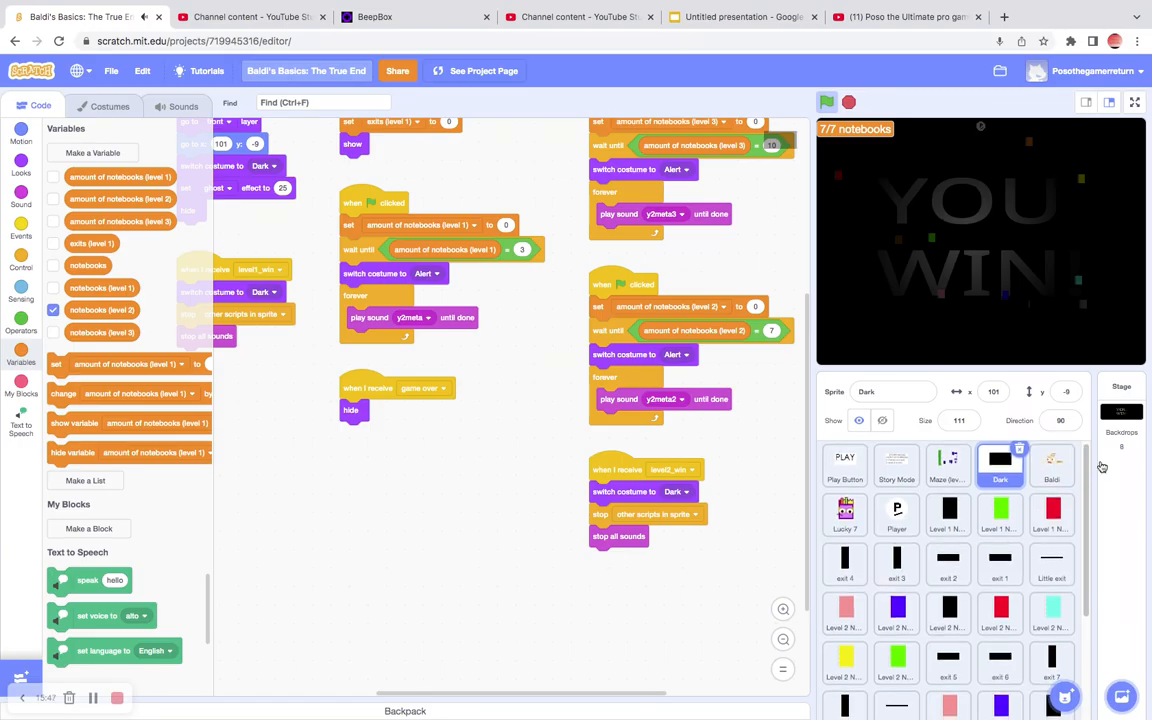
pyautogui.scroll(-3)
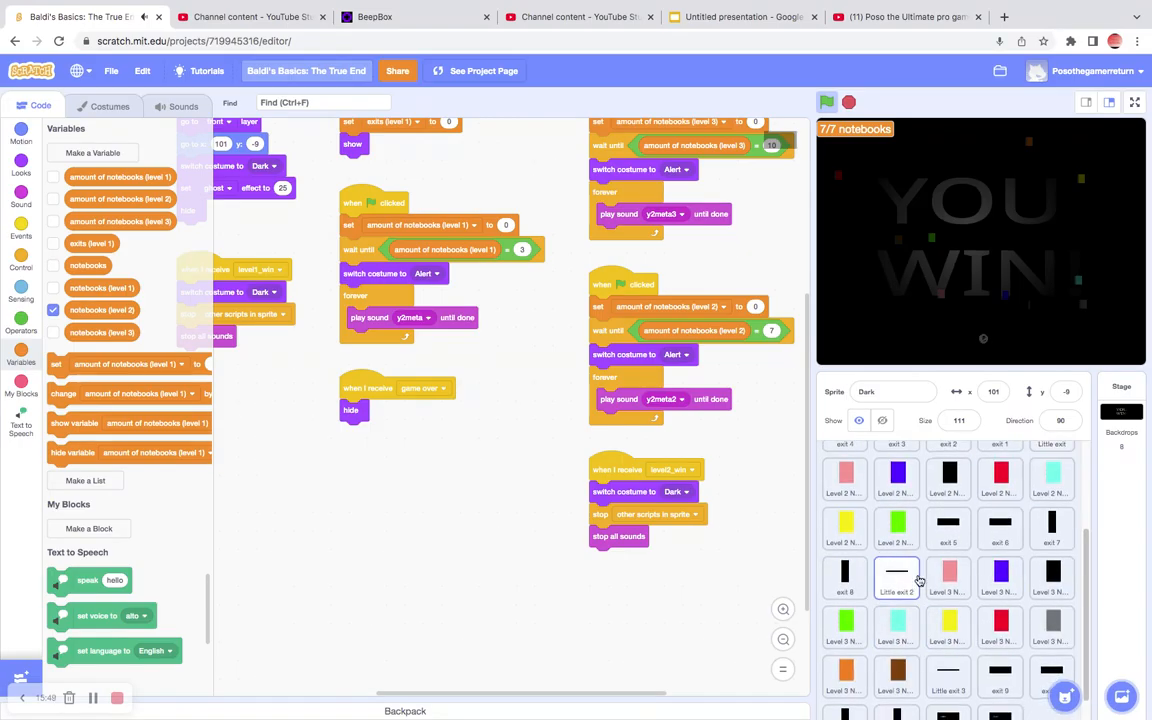
pyautogui.click(896, 578)
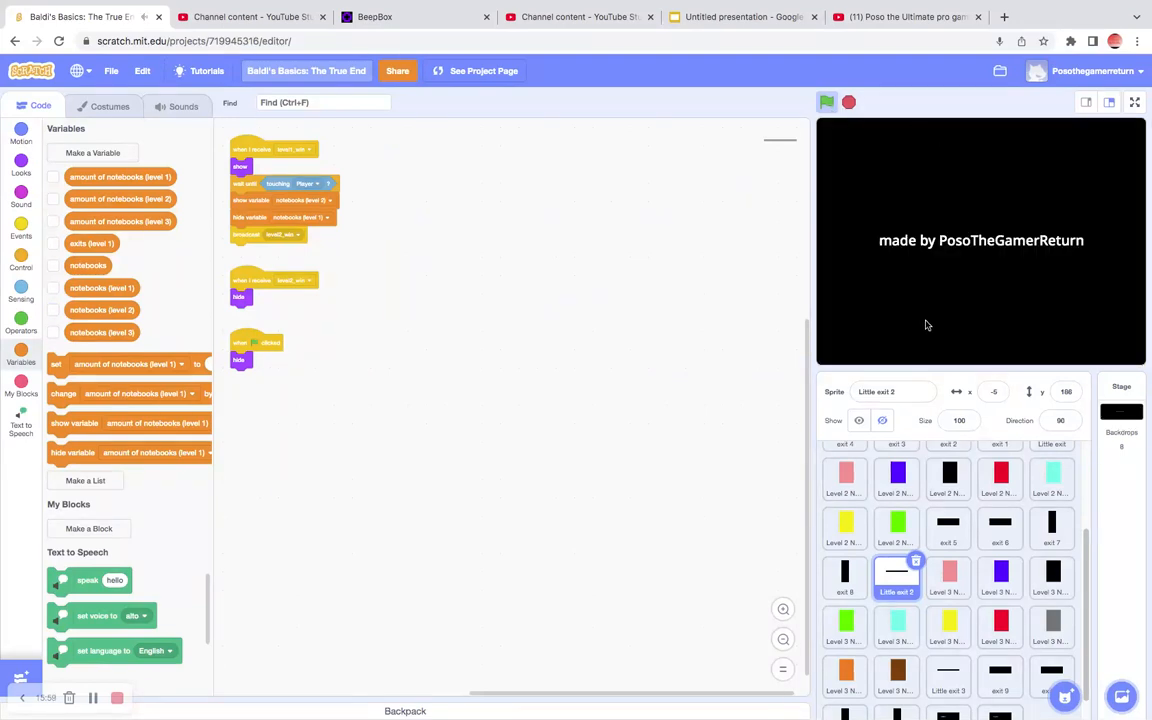
# Step: Run the game on the small editor stage, collecting 3/3 notebooks to clear level 2
pyautogui.click(827, 102)
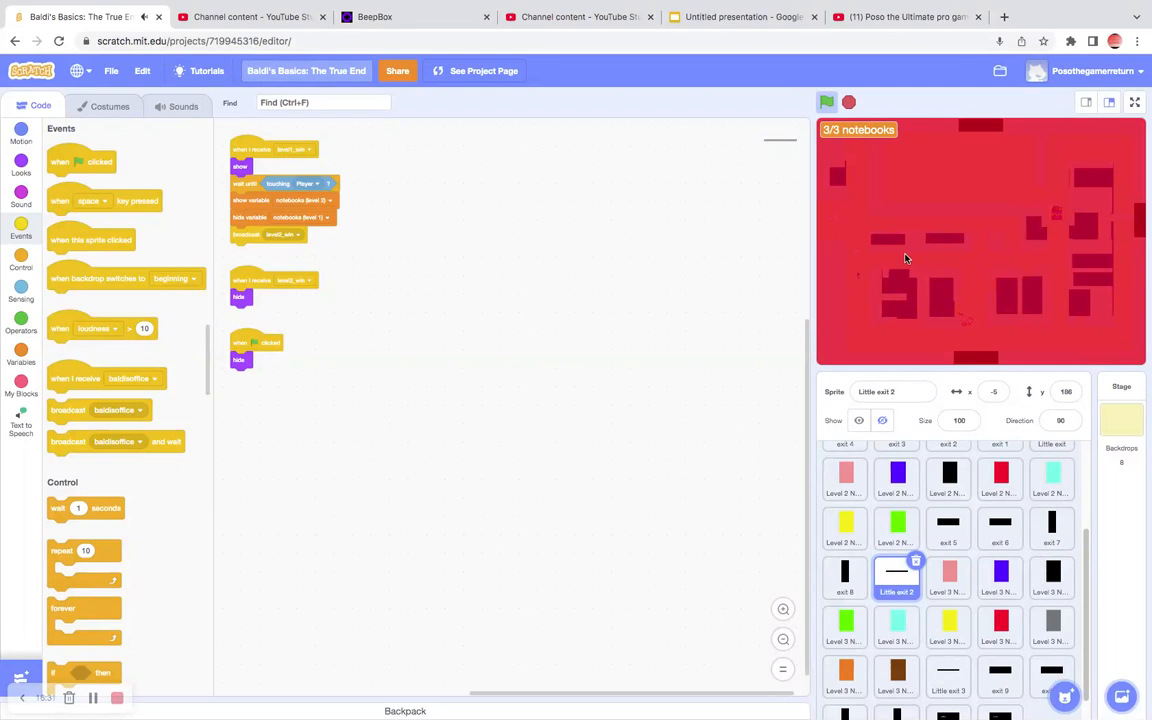
pyautogui.moveTo(892, 259)
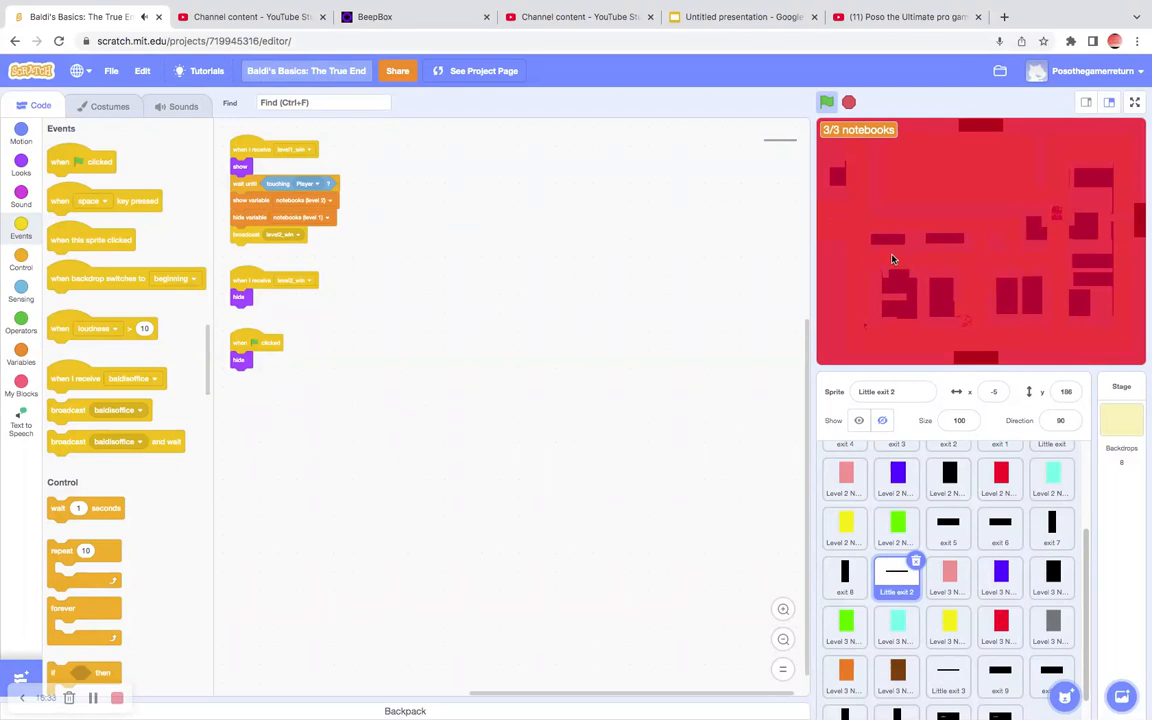
pyautogui.moveTo(876, 262)
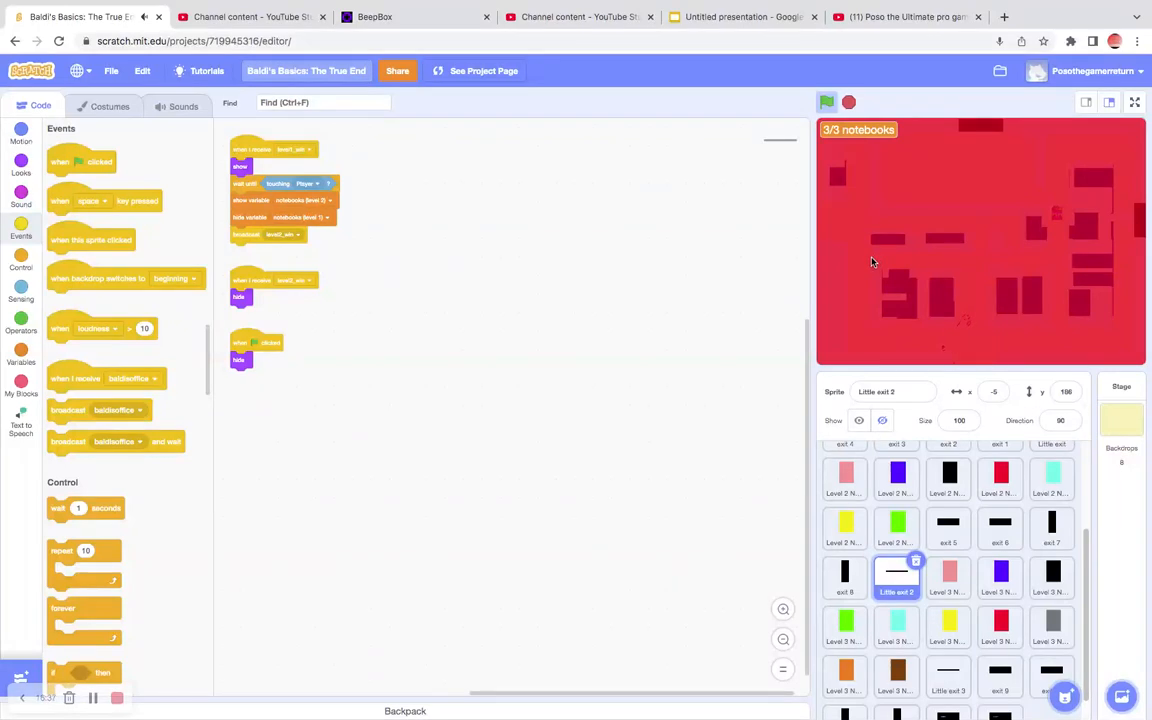
pyautogui.moveTo(1140, 94)
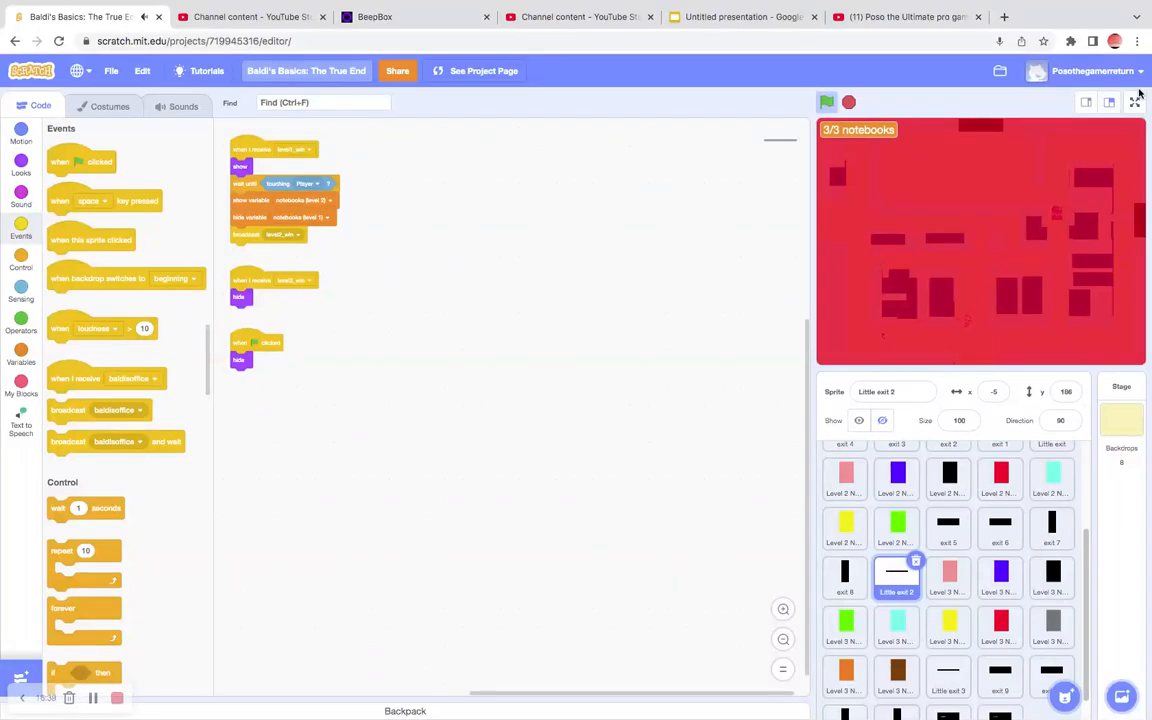
pyautogui.moveTo(500, 363)
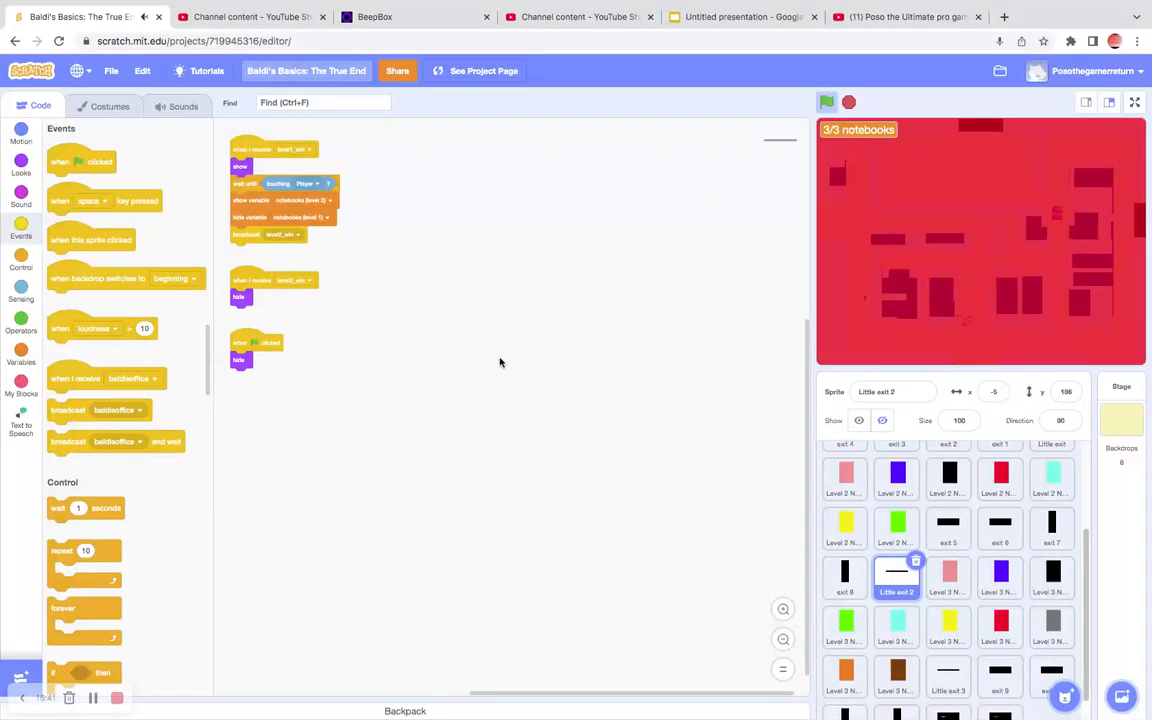
pyautogui.moveTo(640, 480)
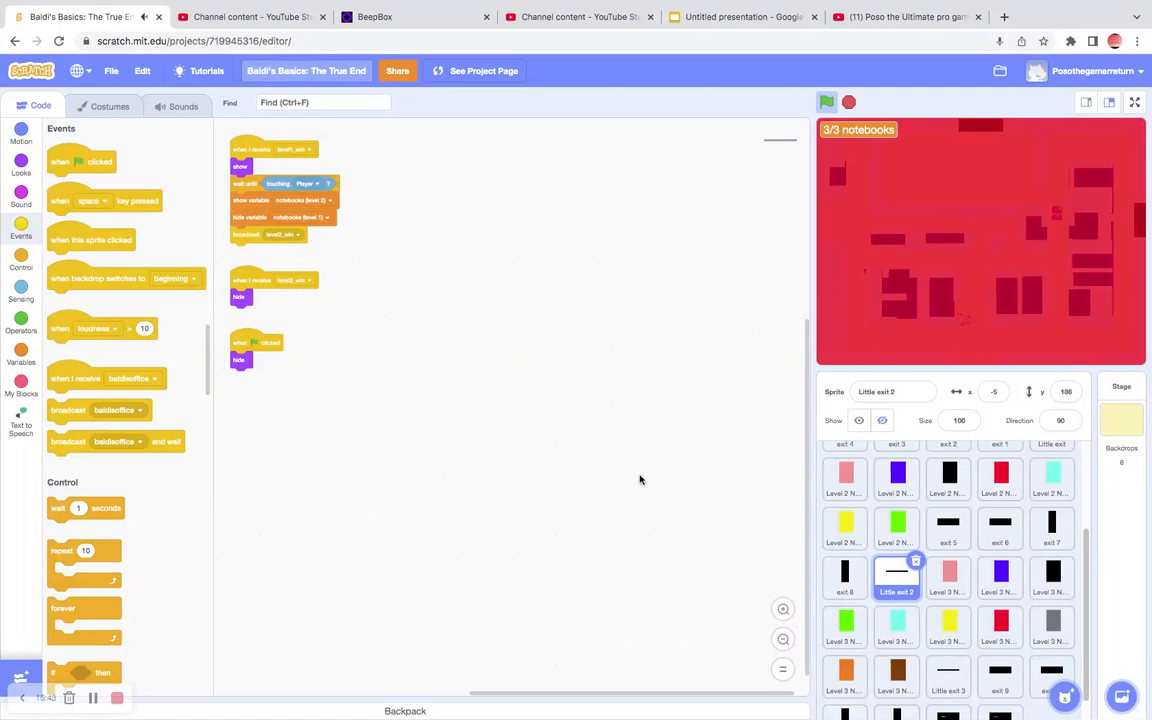
pyautogui.moveTo(549, 395)
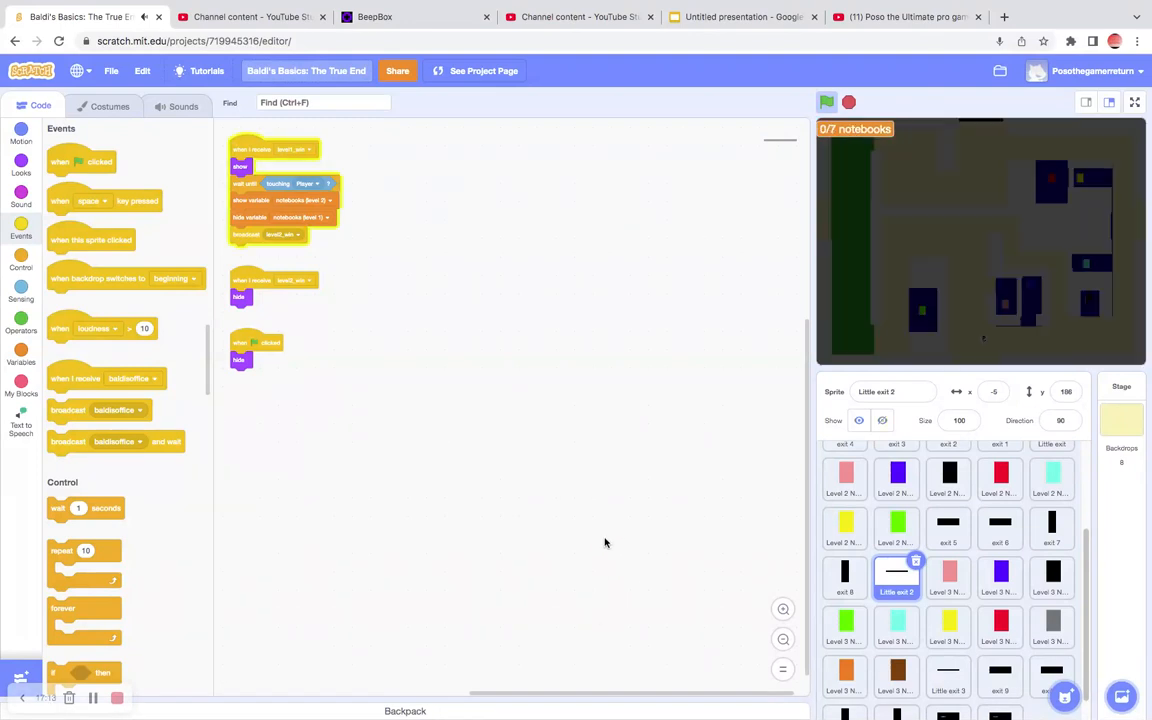
pyautogui.moveTo(70, 328)
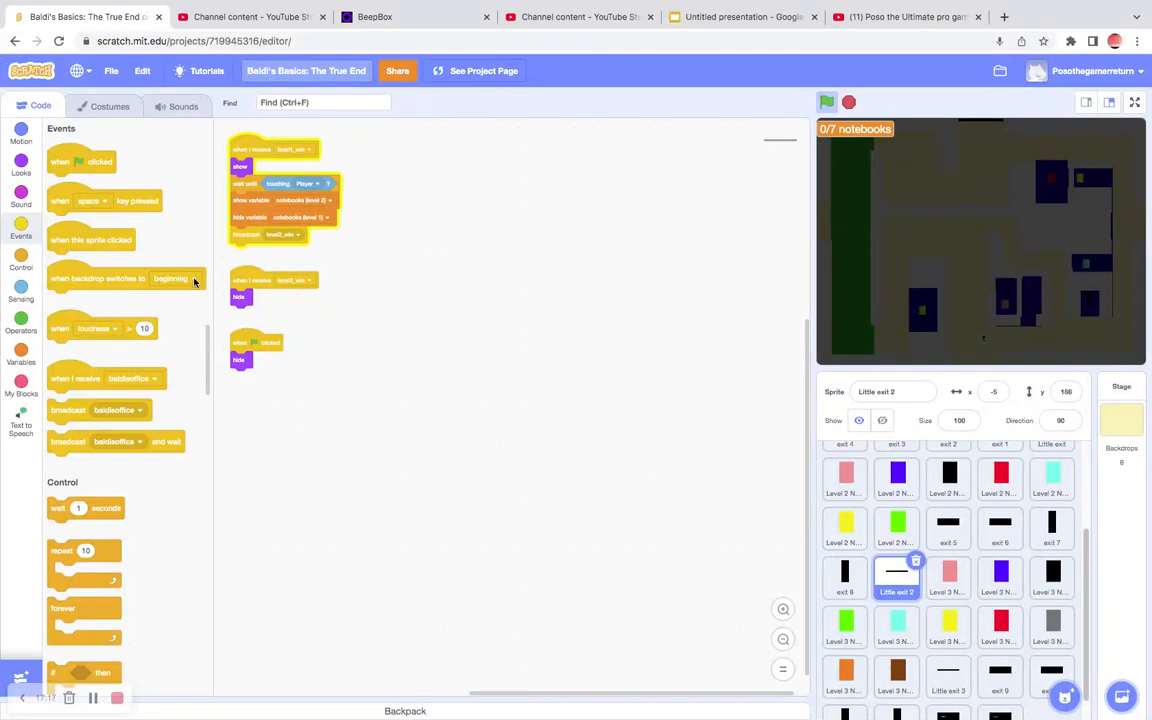
# Step: Jump through level2_win usages to Little exit 3 and insert 'wait 1 seconds' after 'show'
pyautogui.click(324, 102)
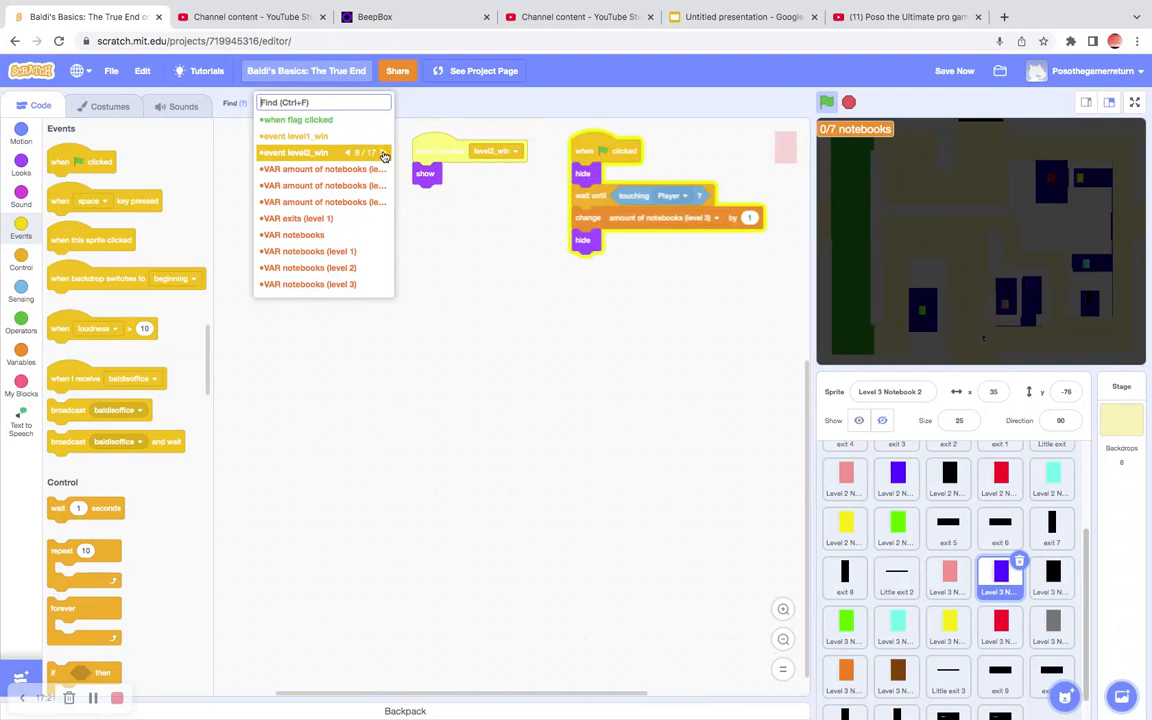
pyautogui.click(382, 152)
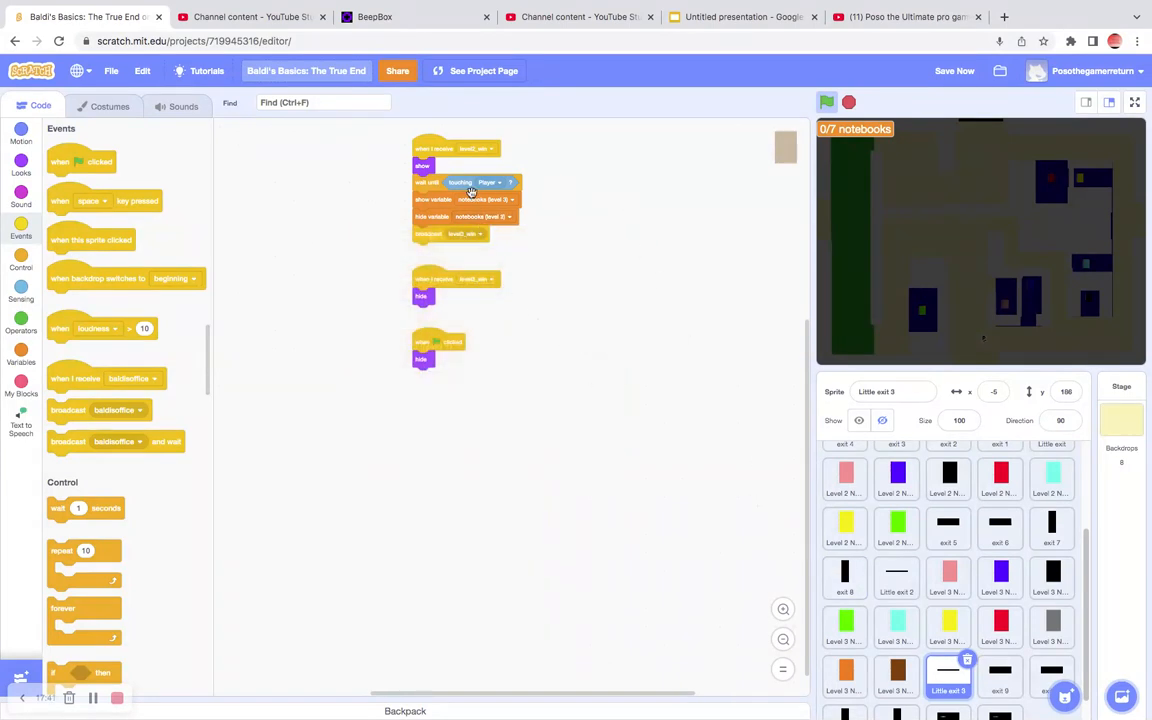
pyautogui.moveTo(136, 406)
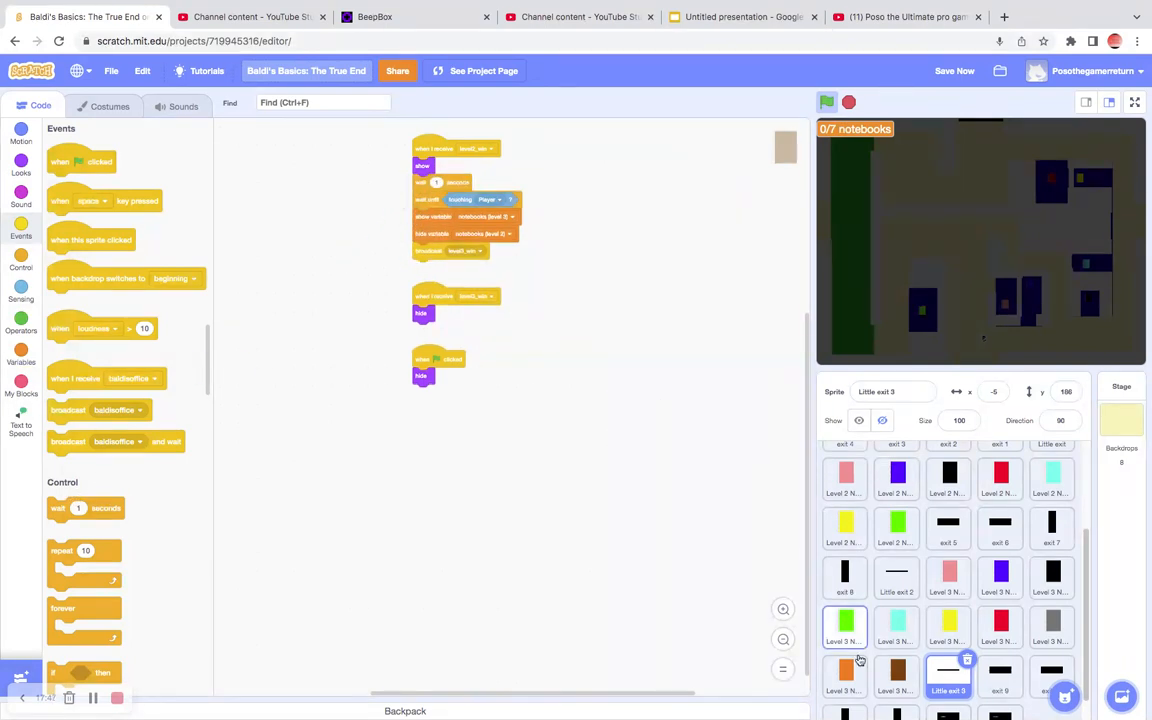
pyautogui.scroll(-3)
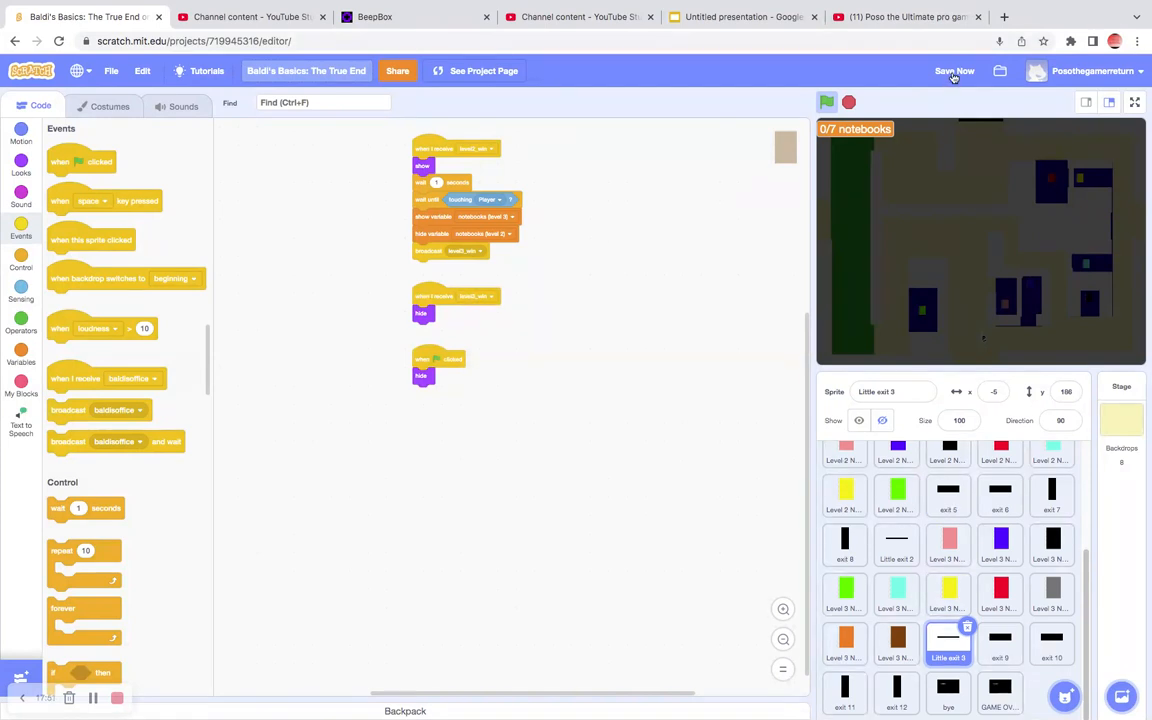
# Step: Save the project, play level 2 full screen to 7/7 notebooks, and exit full screen
pyautogui.click(1134, 102)
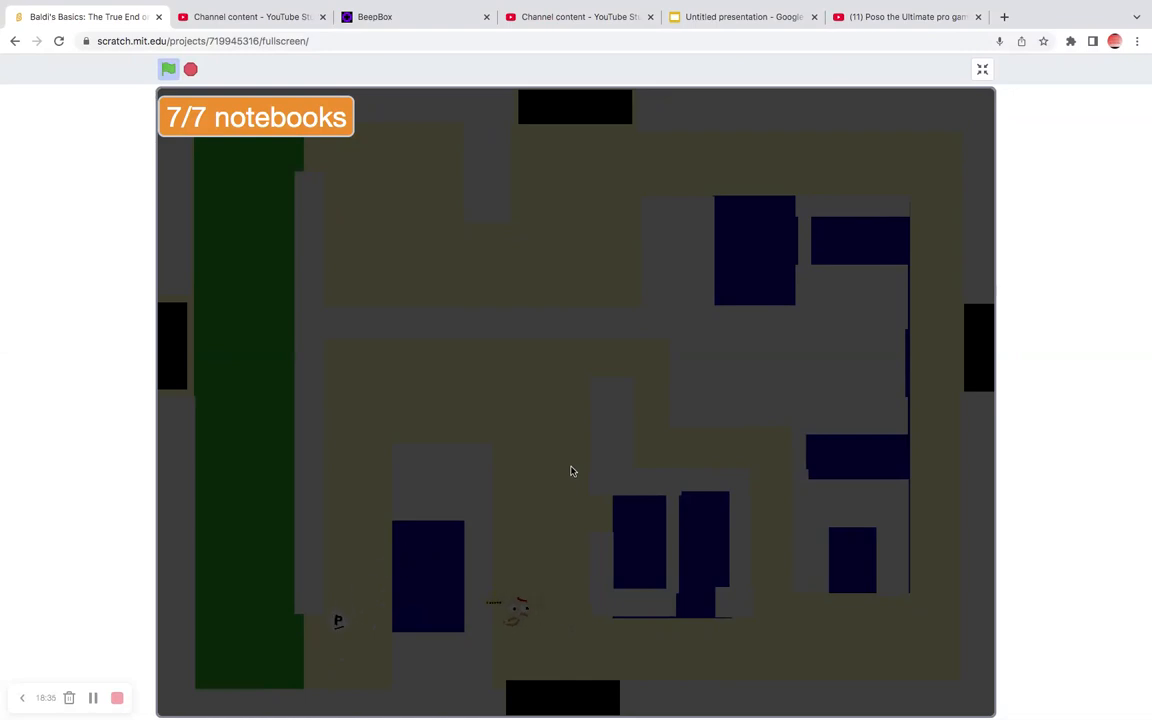
pyautogui.click(981, 69)
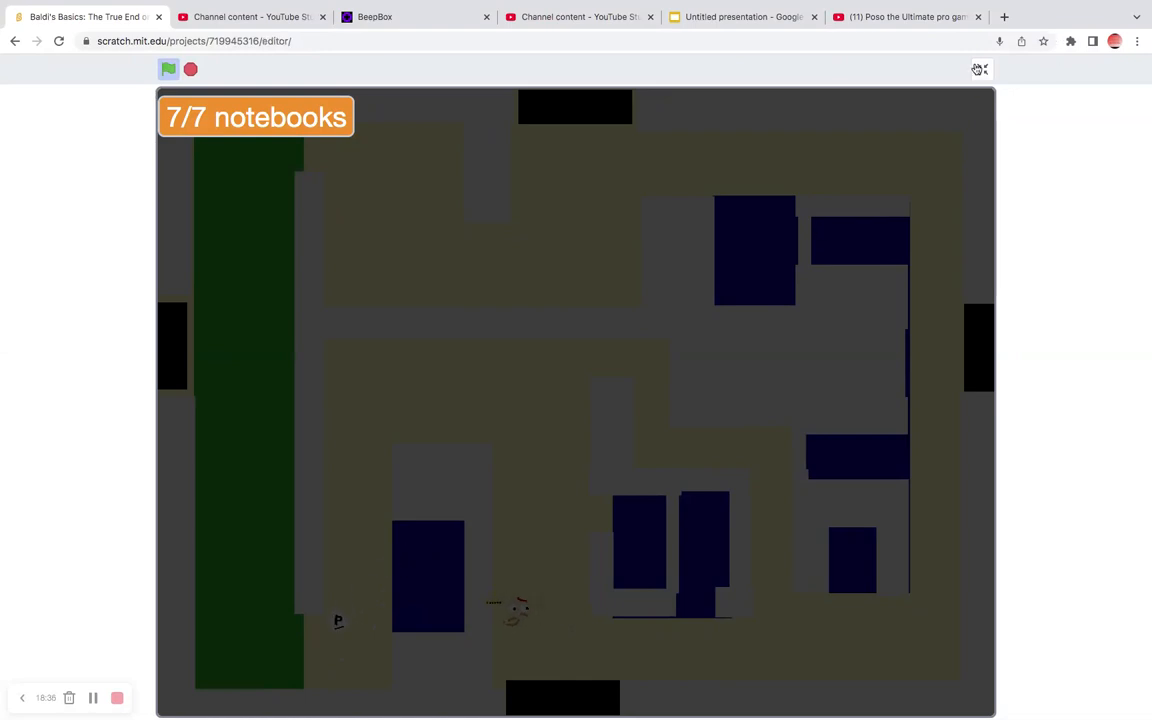
pyautogui.click(978, 69)
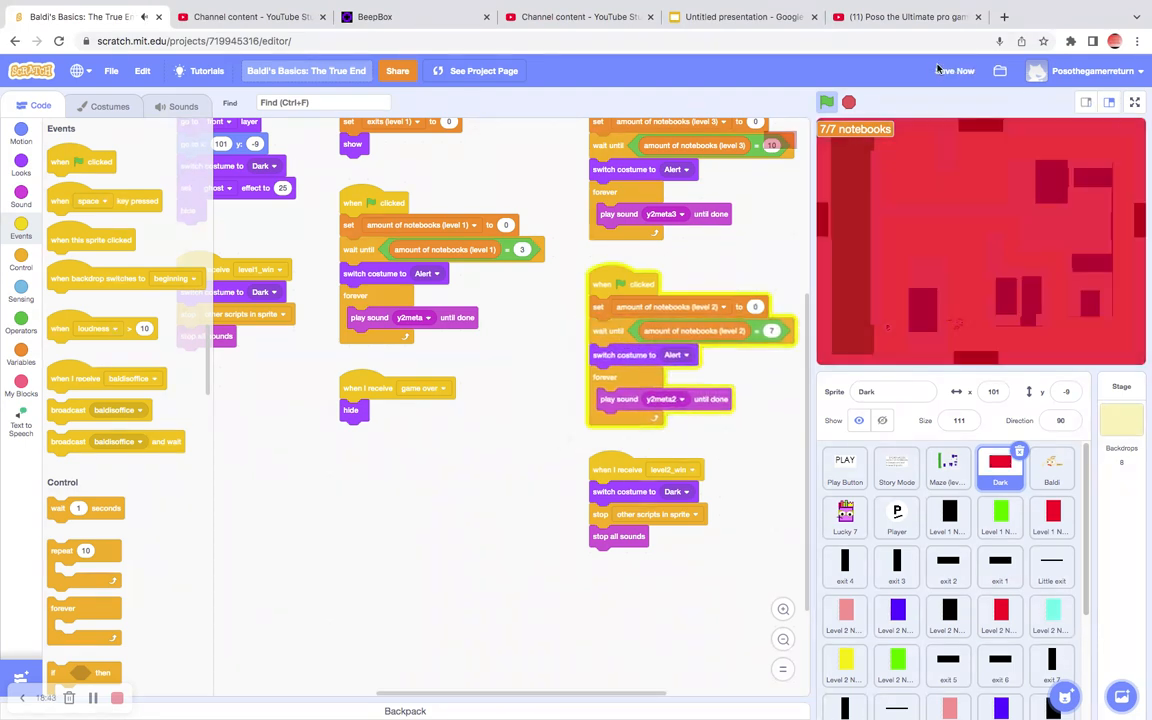
# Step: Save the latest changes and play level 3 full screen until the YOU WIN backdrop
pyautogui.click(954, 70)
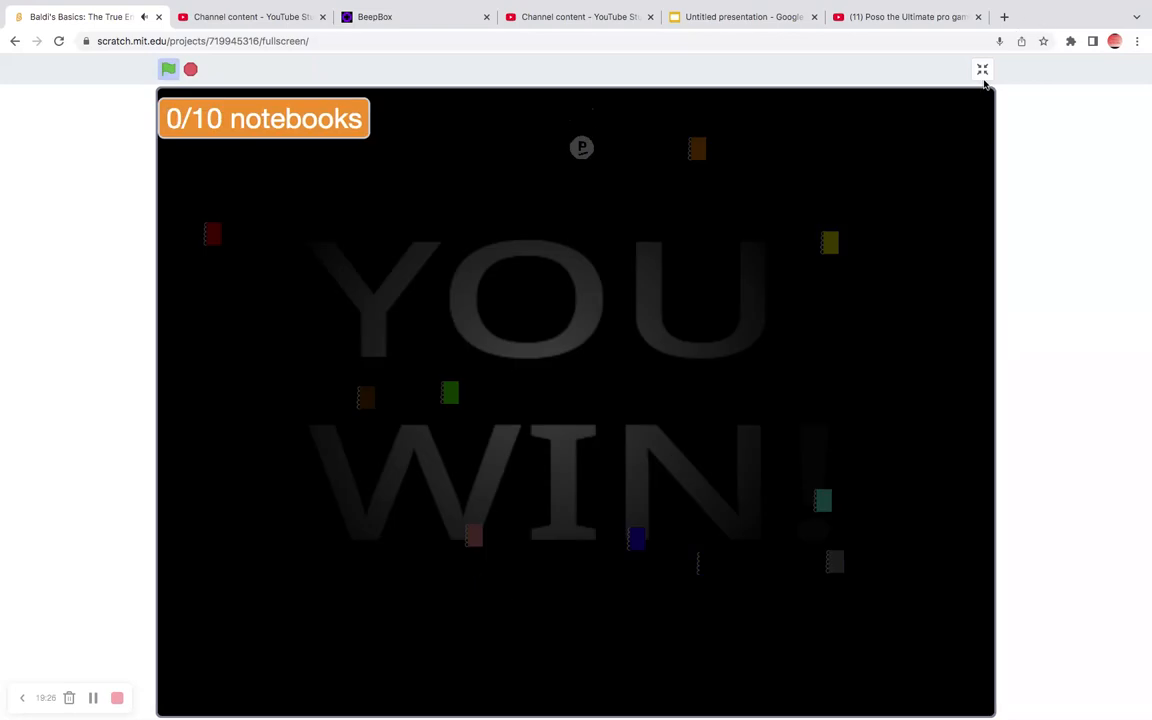
# Step: Exit full screen, check the Maze (level 1) scripts, then show Little exit 3's scripts
pyautogui.click(982, 69)
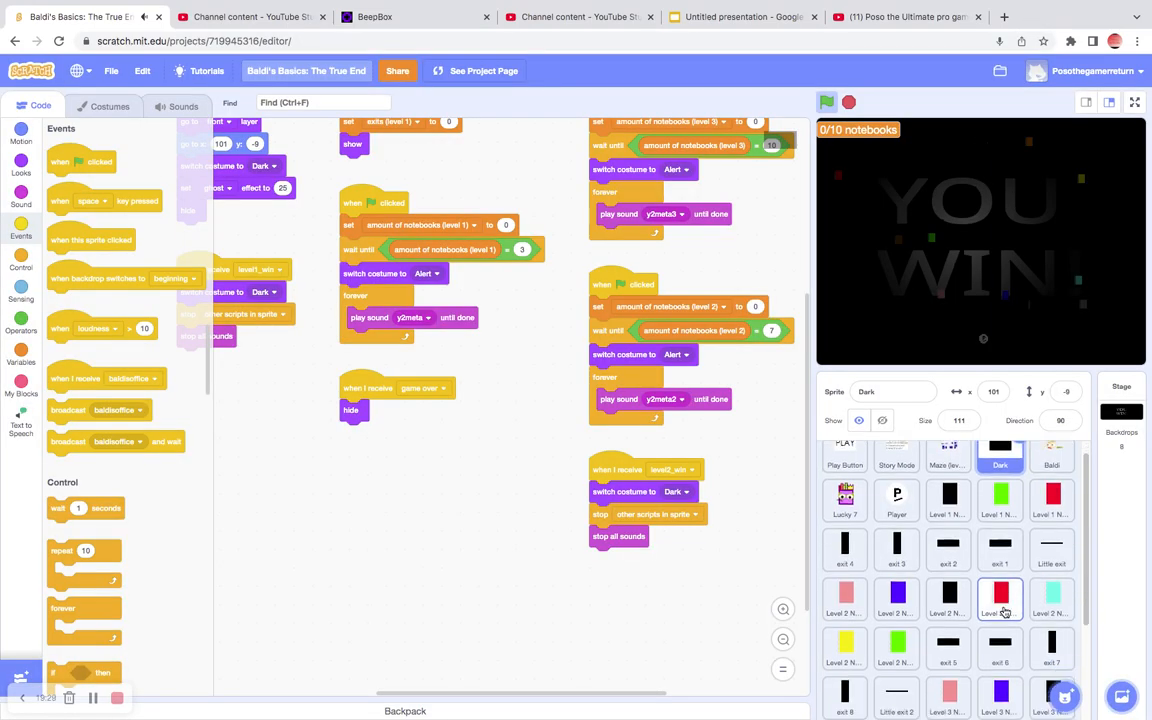
pyautogui.scroll(-3)
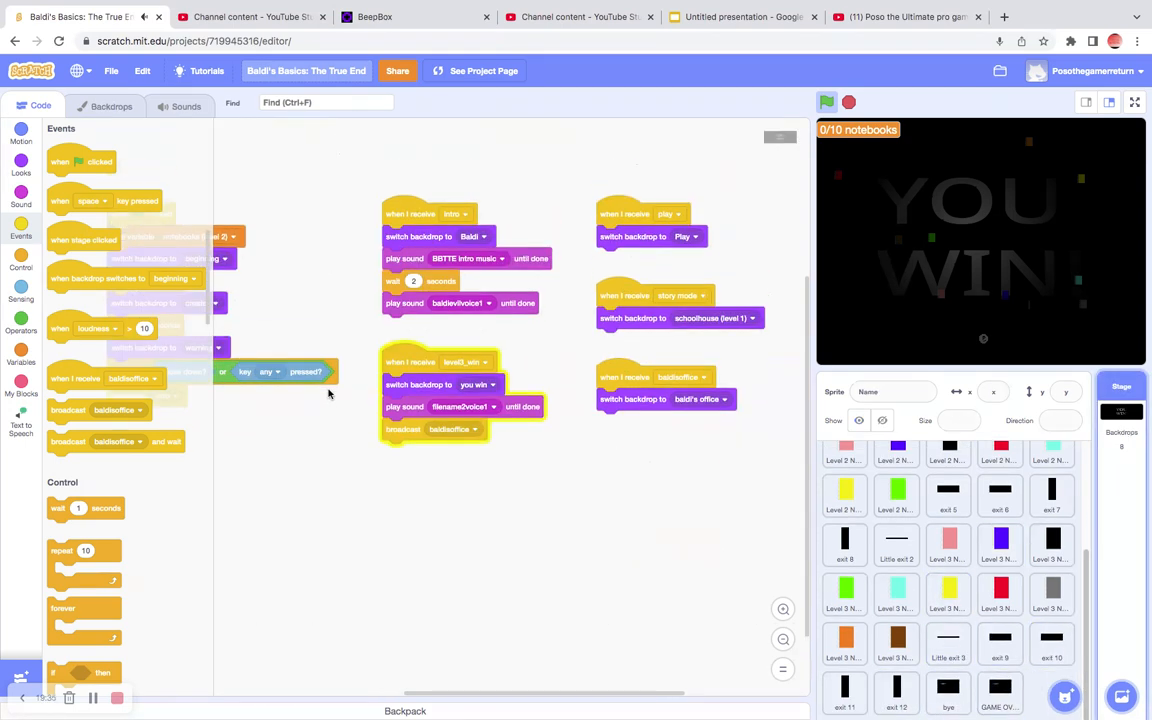
pyautogui.click(325, 102)
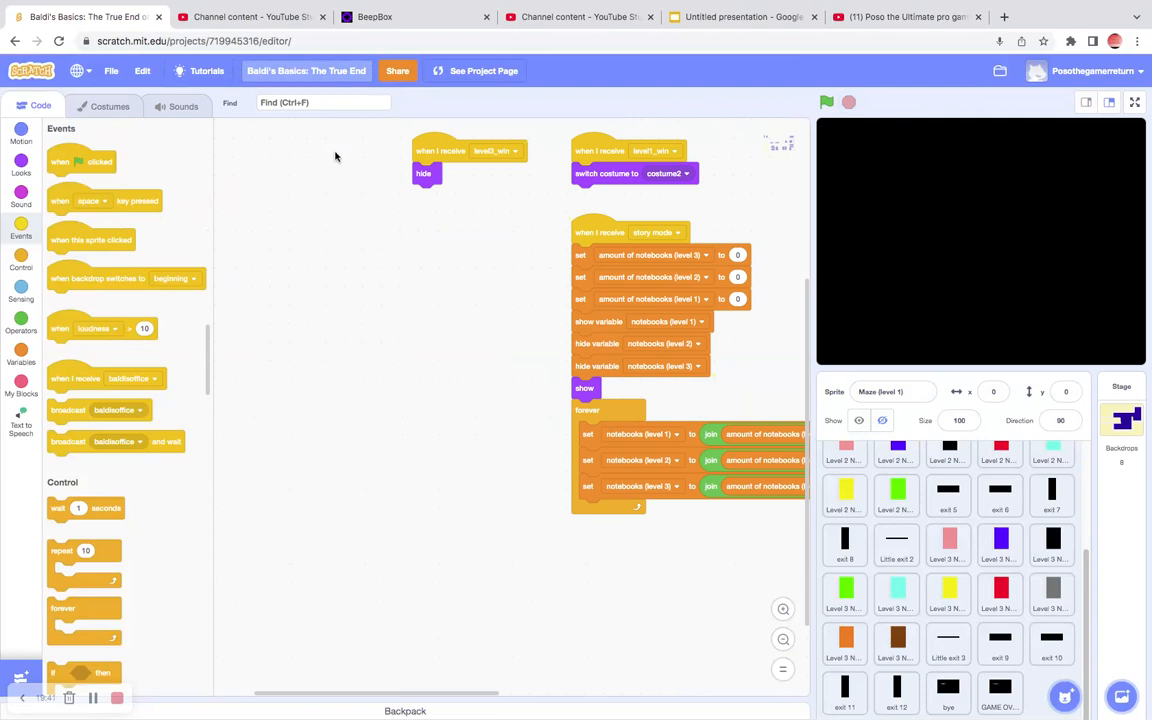
pyautogui.click(320, 102)
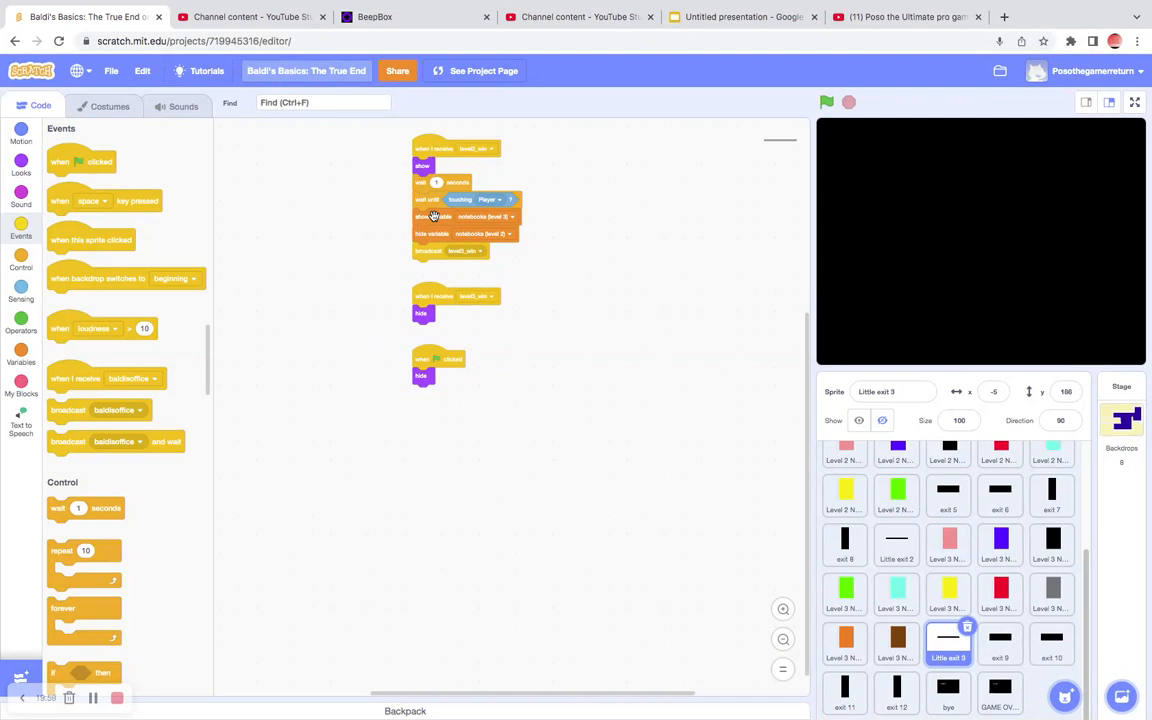
pyautogui.moveTo(153, 514)
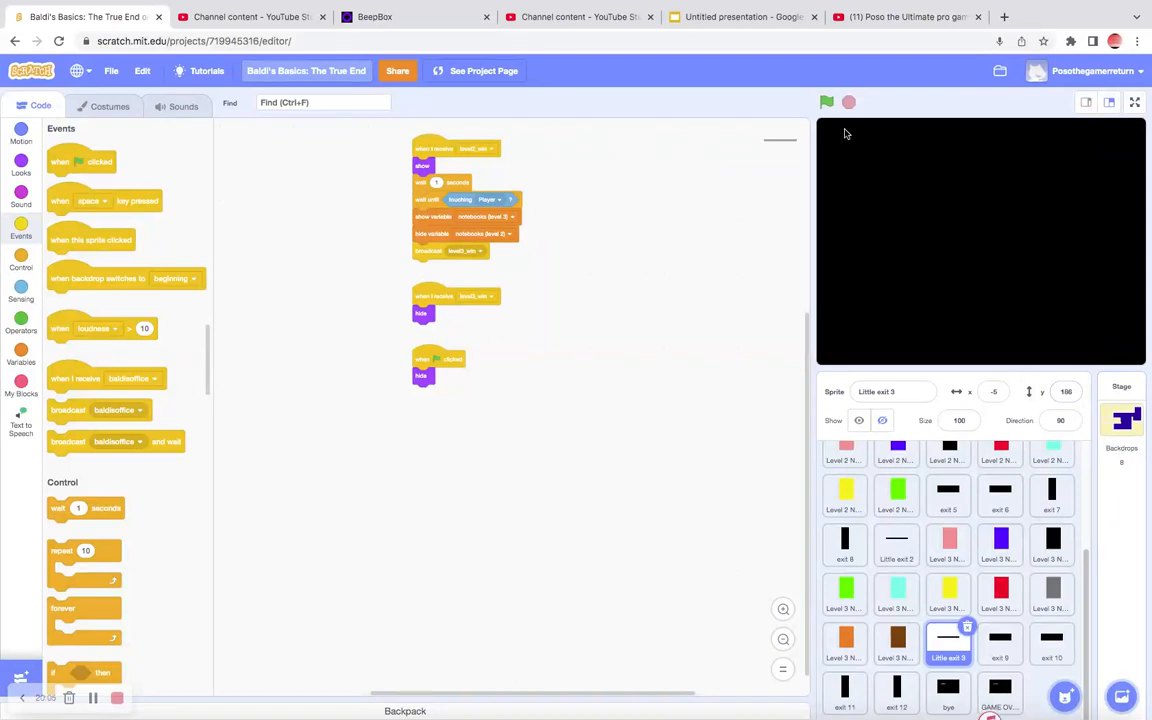
# Step: Rerun the game past the Story Mode screen and show the Maze (level 1) scripts
pyautogui.click(826, 102)
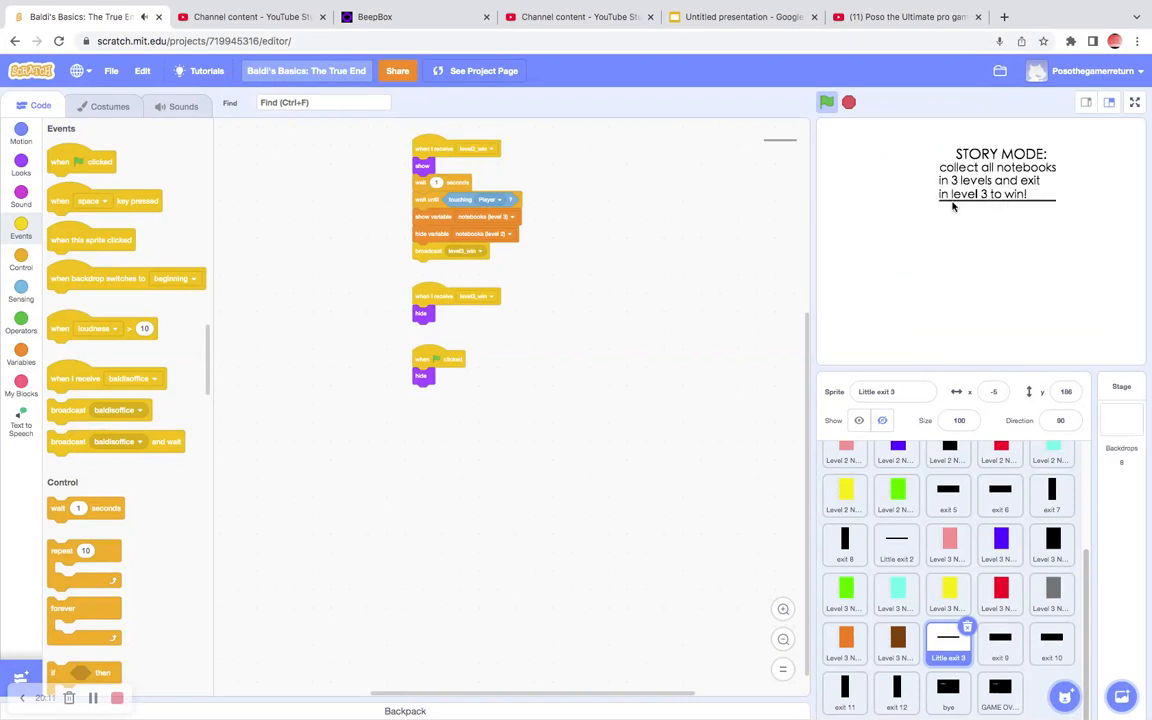
pyautogui.click(826, 102)
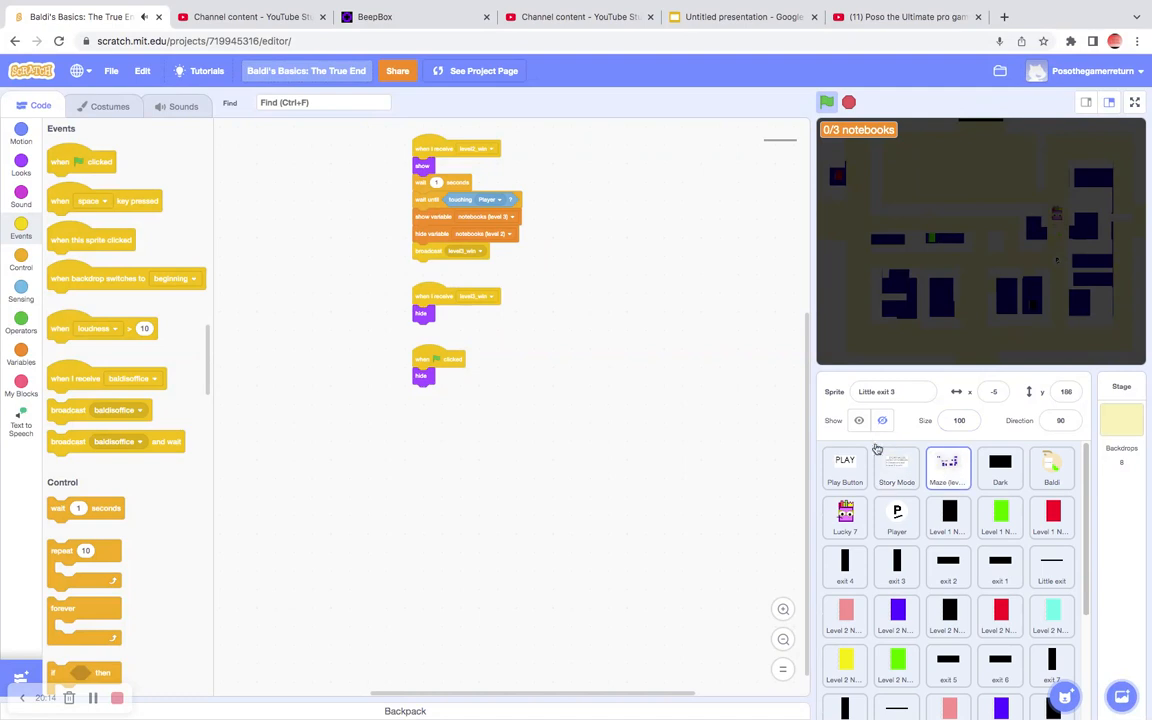
pyautogui.click(948, 468)
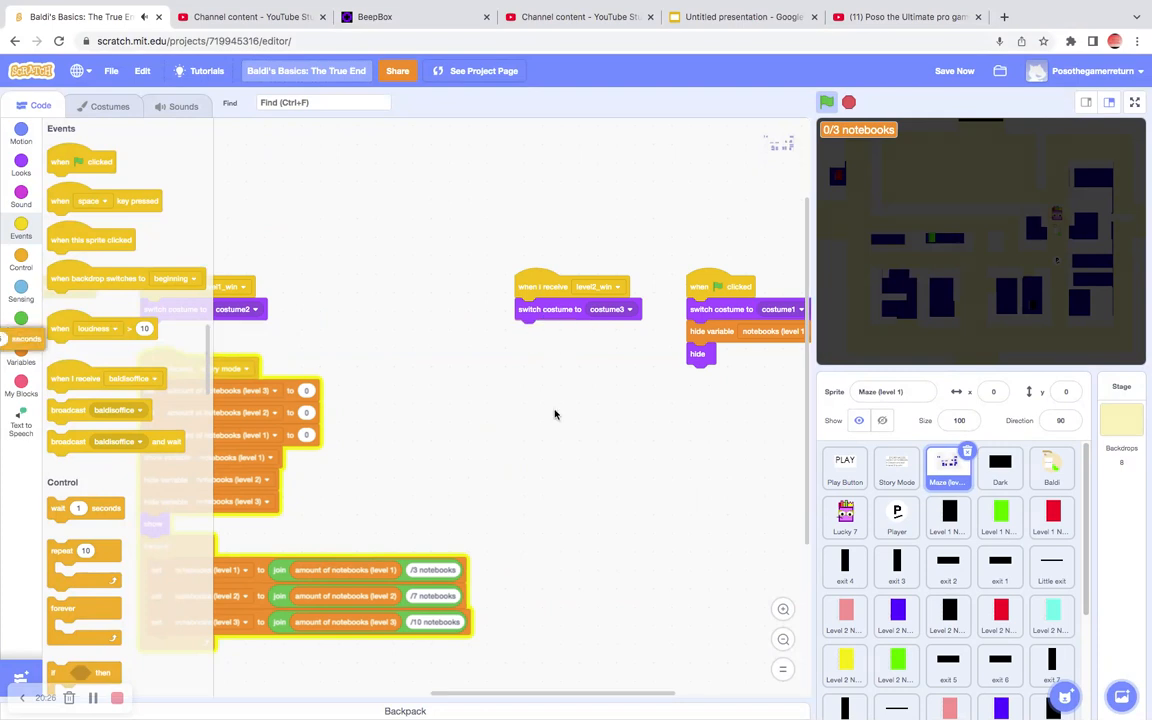
# Step: Check the Player scripts and delete the 'wait 1 seconds' block in Little exit 3
pyautogui.scroll(-3)
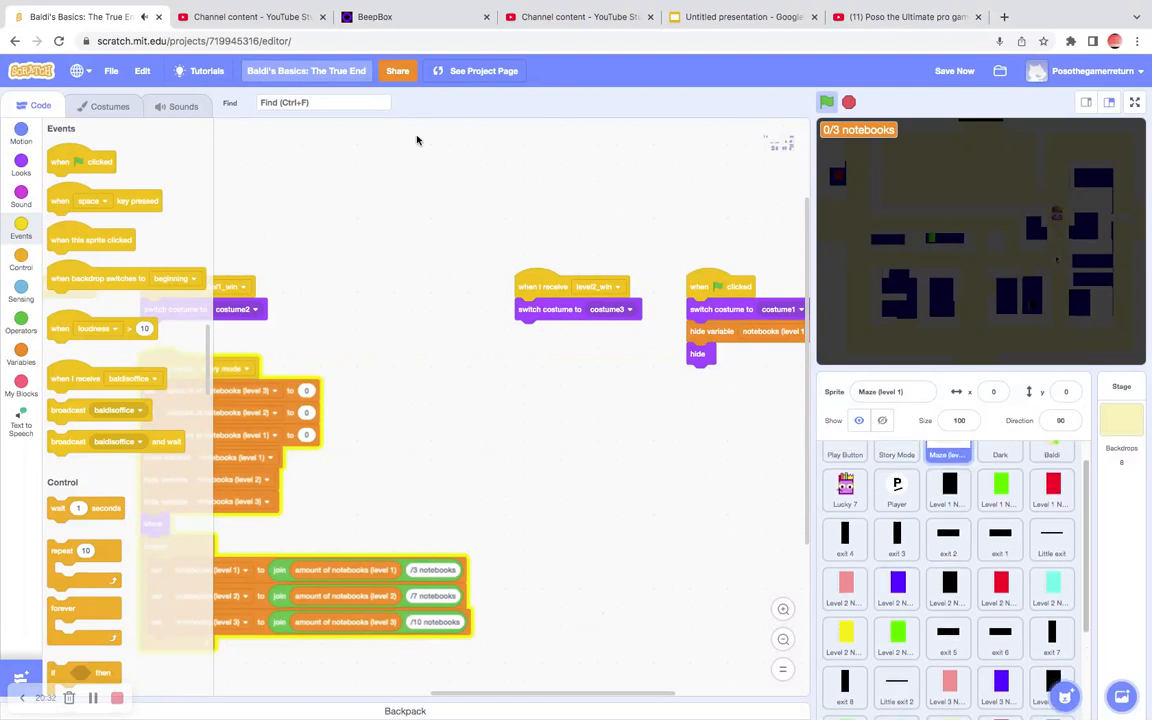
pyautogui.click(323, 102)
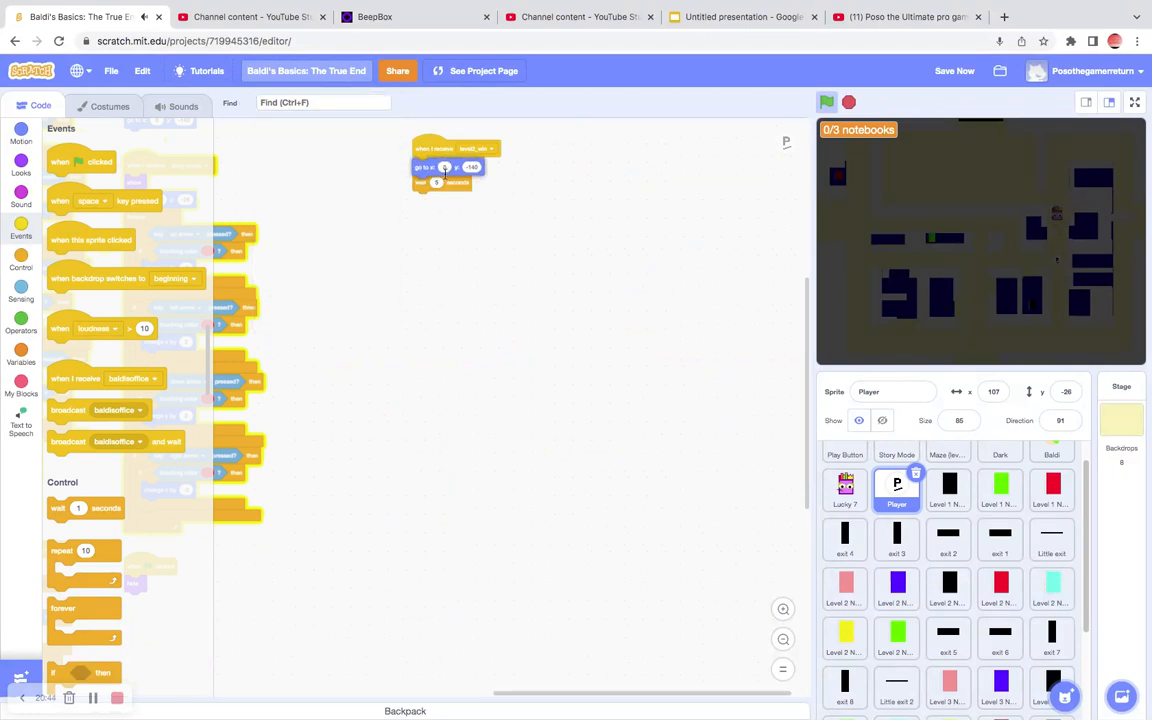
pyautogui.click(320, 102)
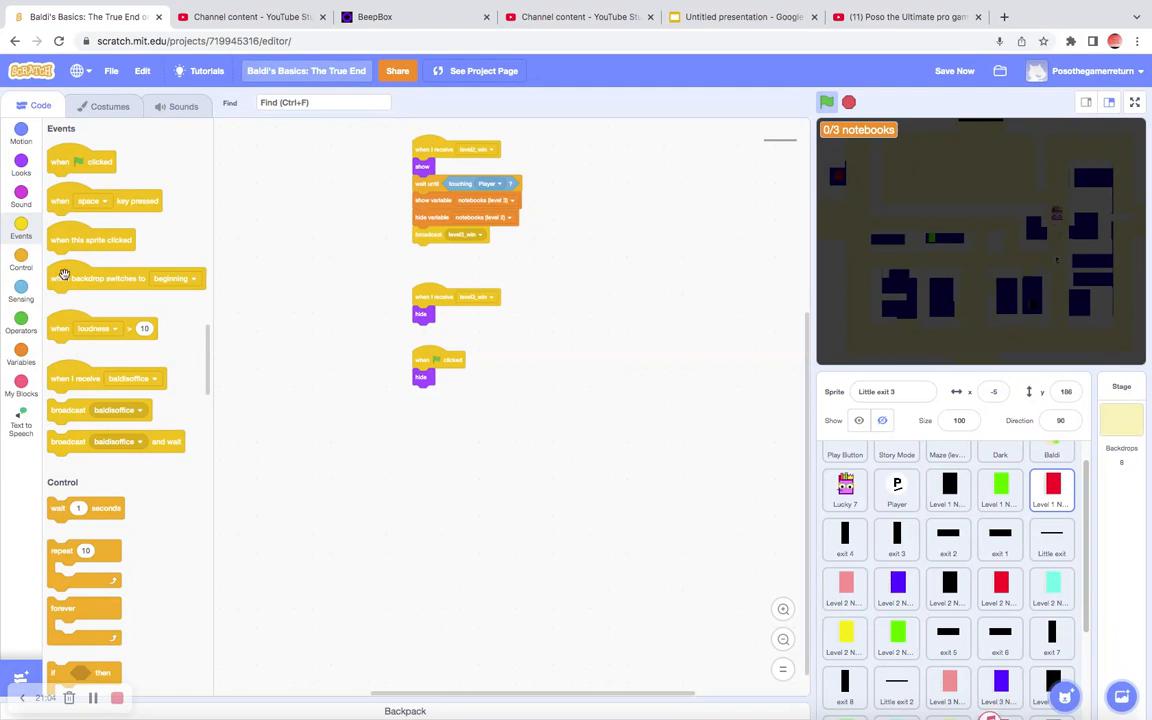
pyautogui.click(21, 165)
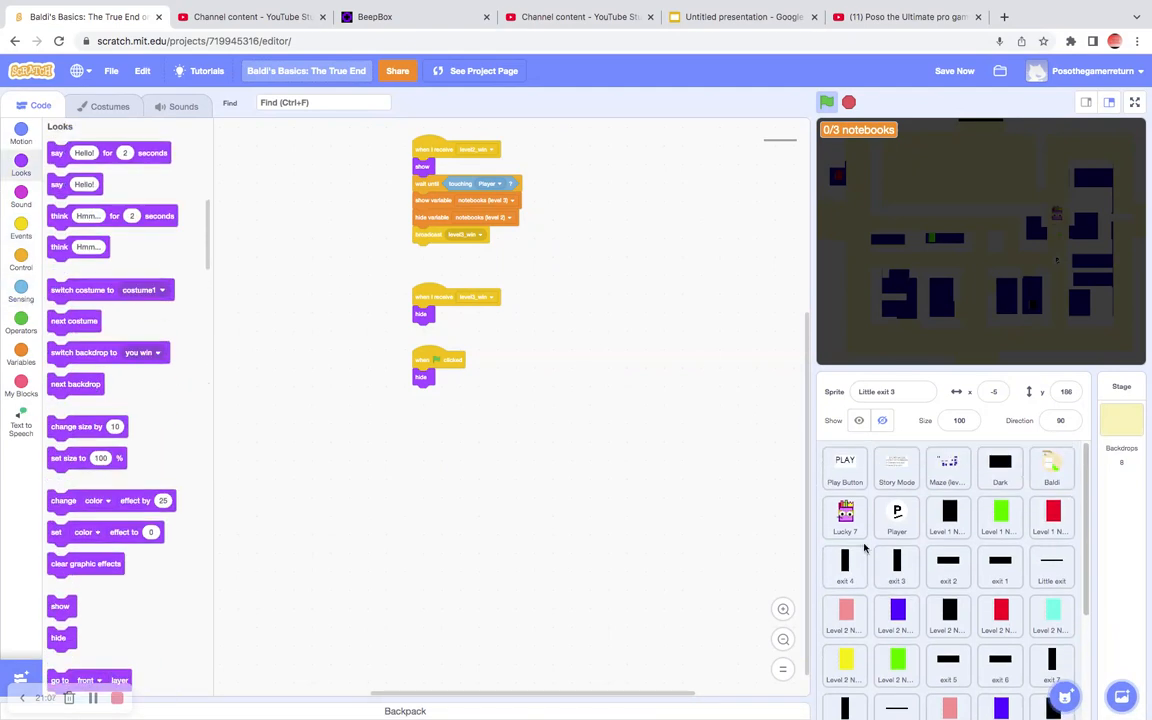
# Step: Browse via the Maze sprite to the Level 1 Notebook 1 sprite's scripts
pyautogui.click(947, 468)
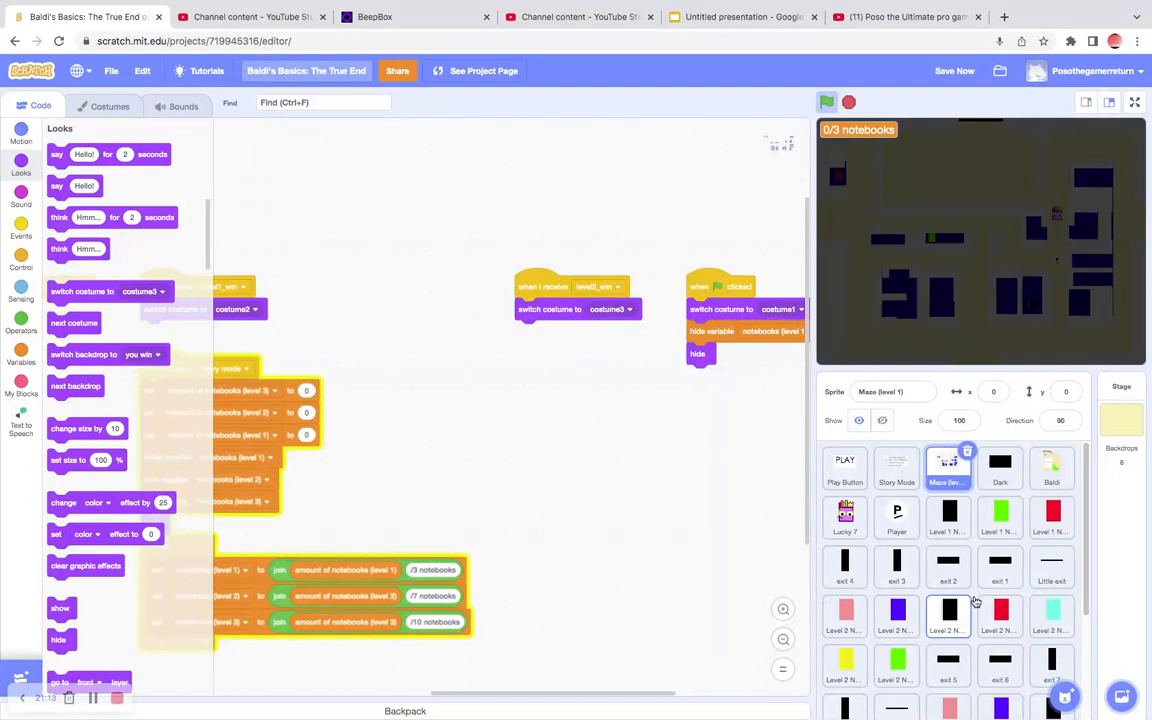
pyautogui.scroll(-3)
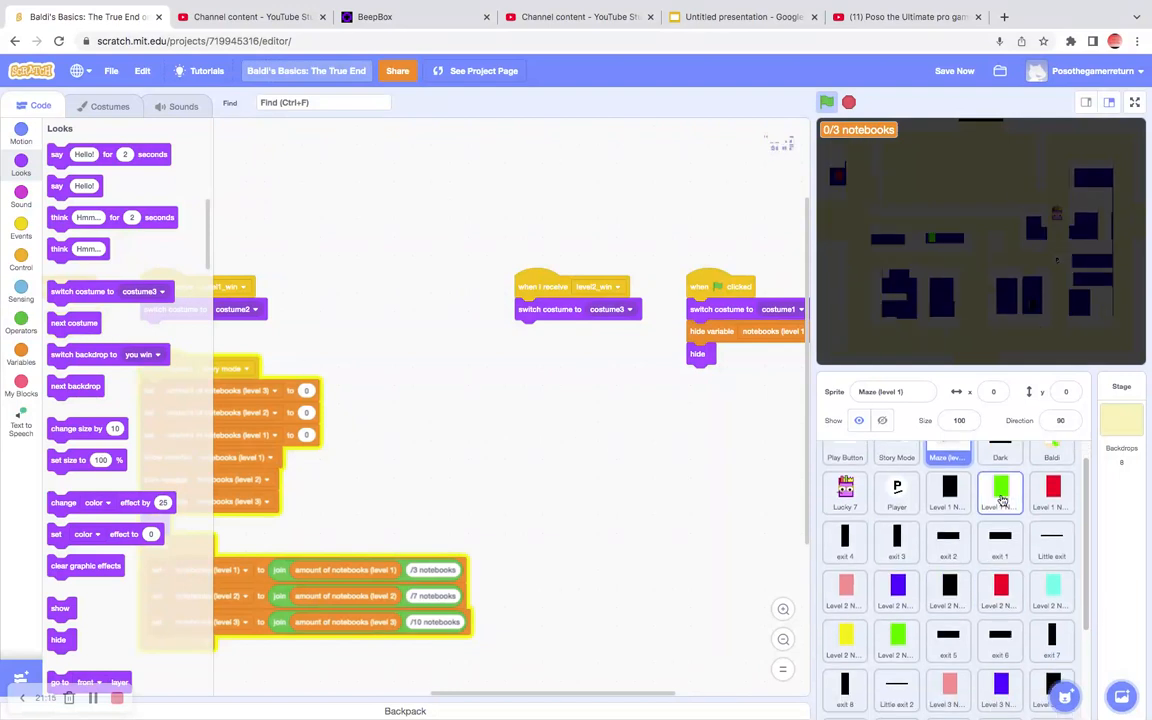
pyautogui.click(1000, 490)
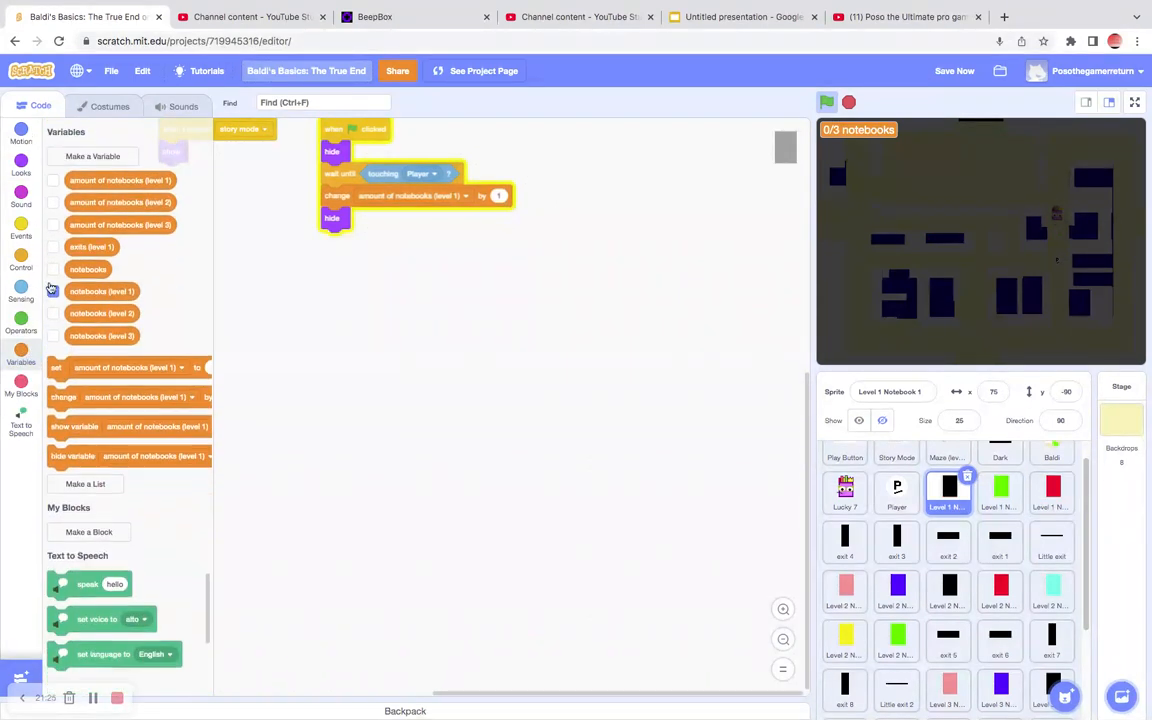
# Step: Show the level 3 notebook counter, pick a level-win broadcast message, and open Lucky 7's scripts
pyautogui.click(52, 332)
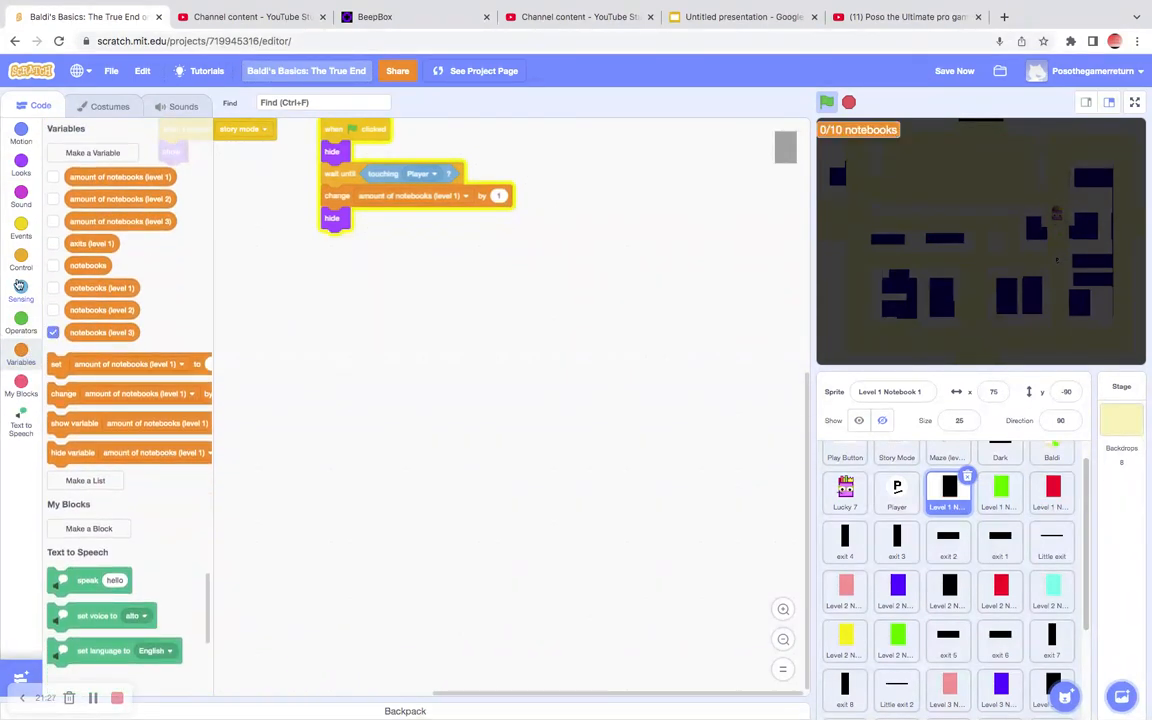
pyautogui.click(21, 230)
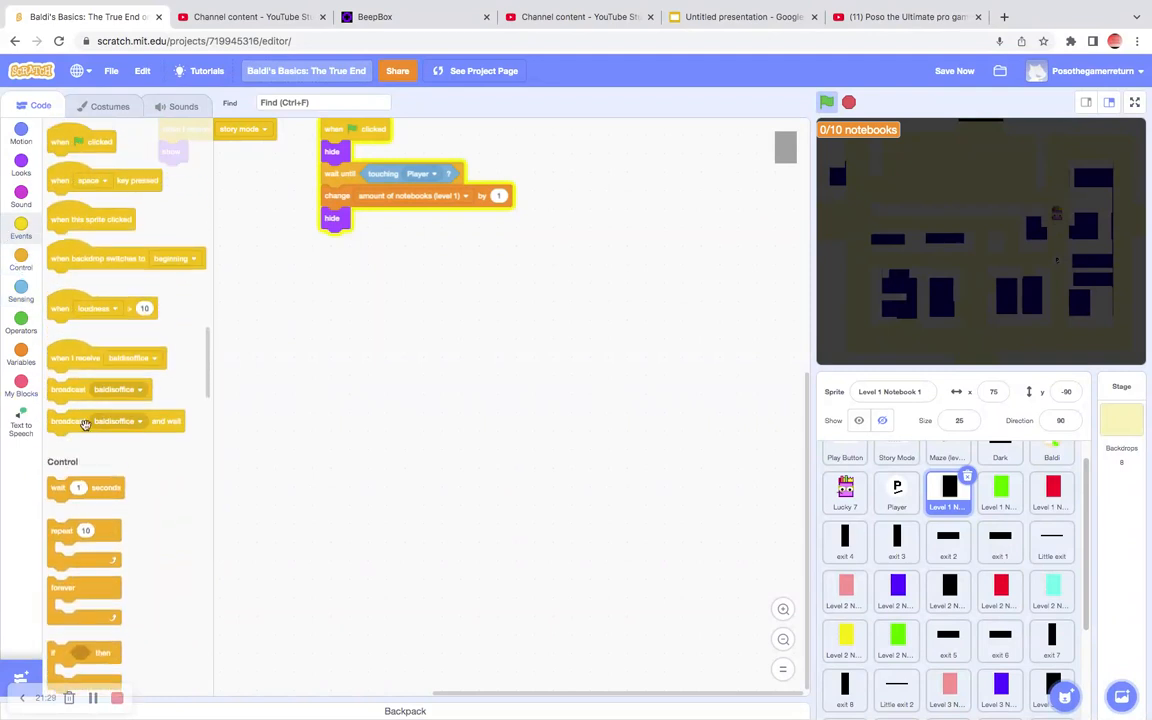
pyautogui.click(114, 410)
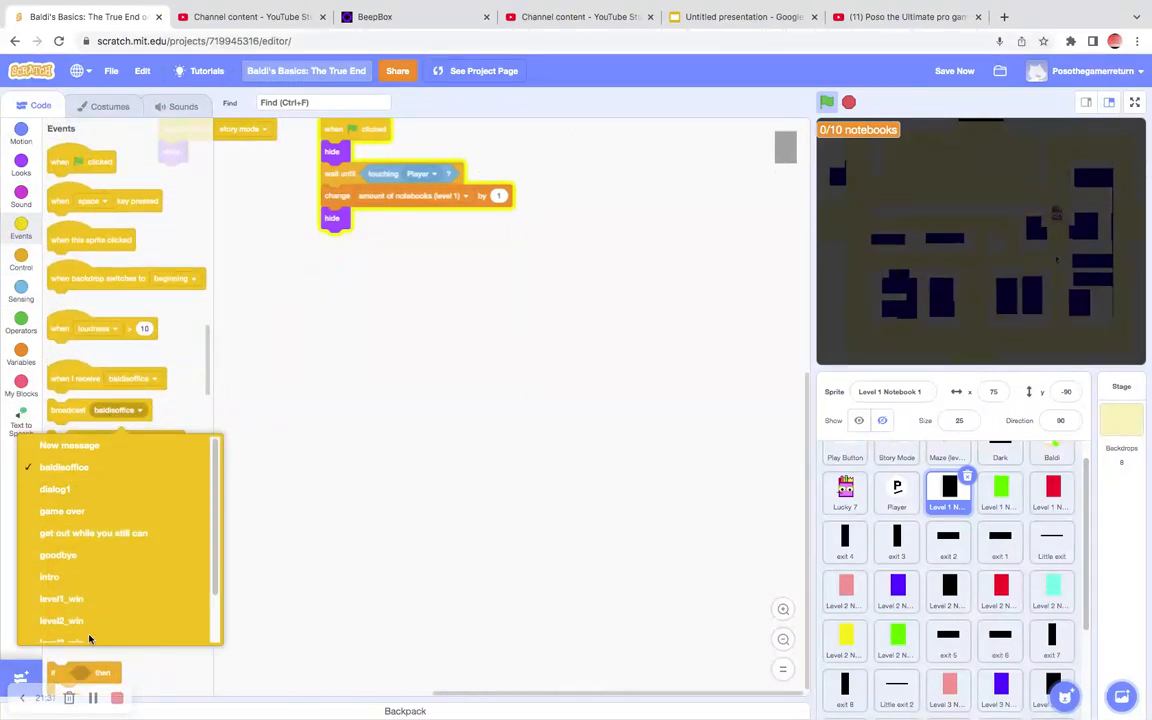
pyautogui.click(62, 621)
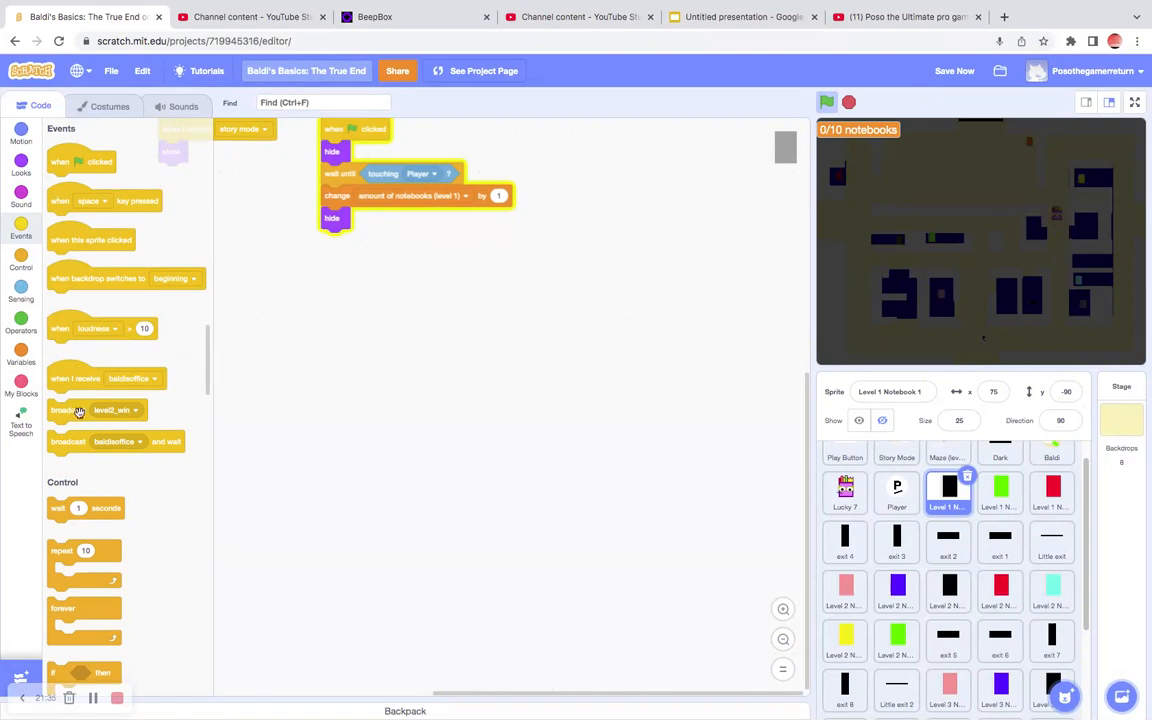
pyautogui.moveTo(228, 447)
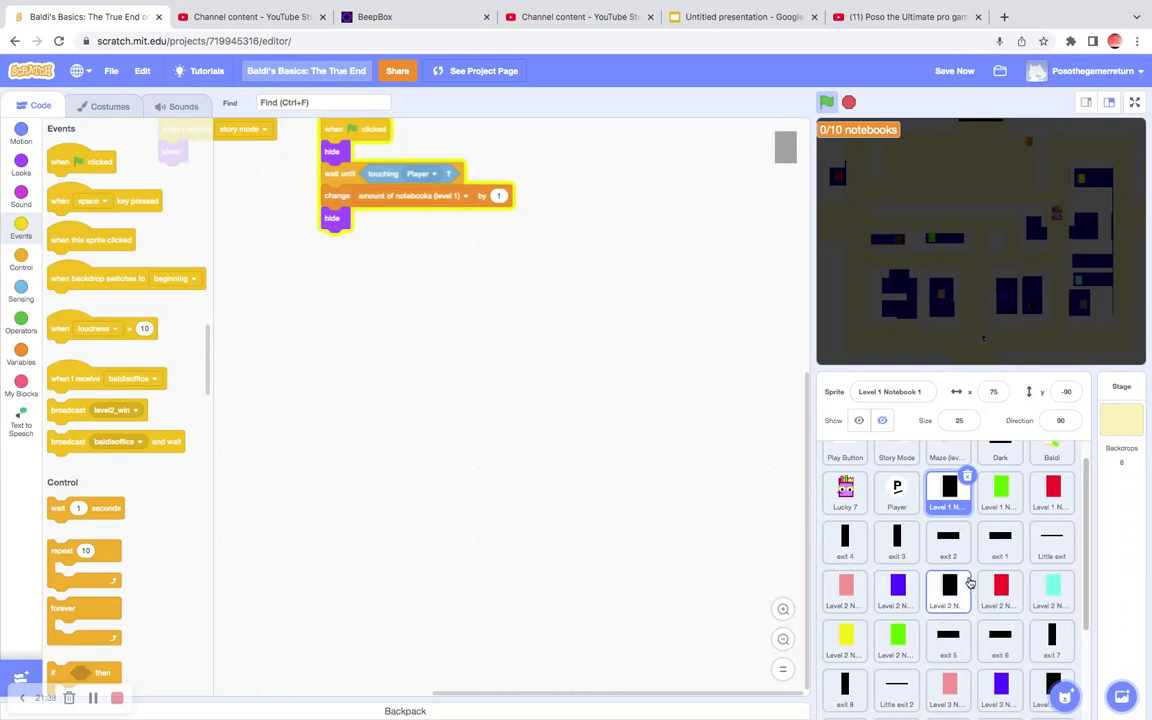
pyautogui.scroll(-3)
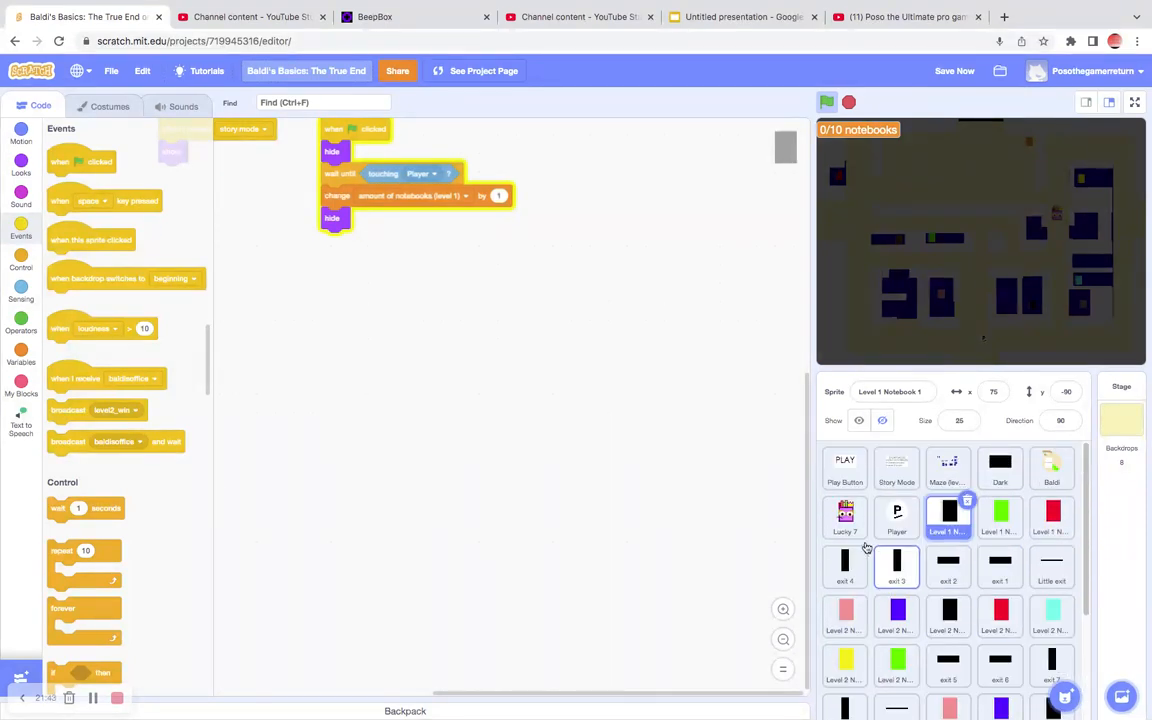
pyautogui.click(845, 517)
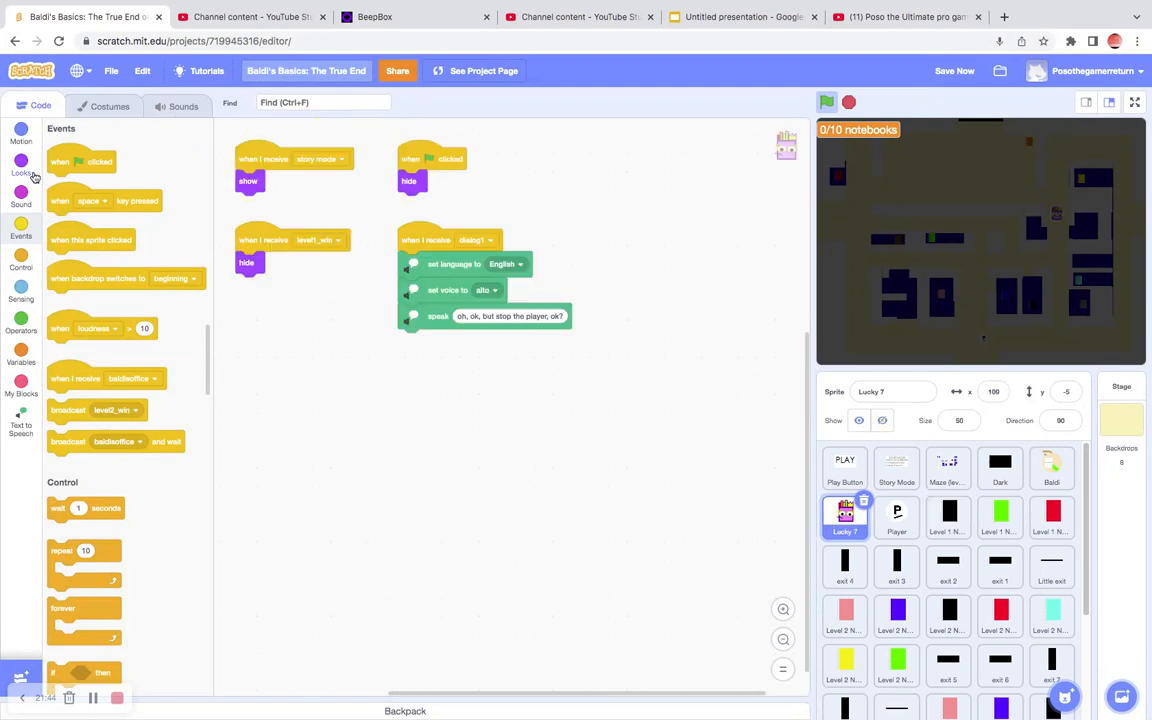
# Step: Show the Looks blocks, then go to the Baldi's Basics: The True End project page
pyautogui.click(21, 162)
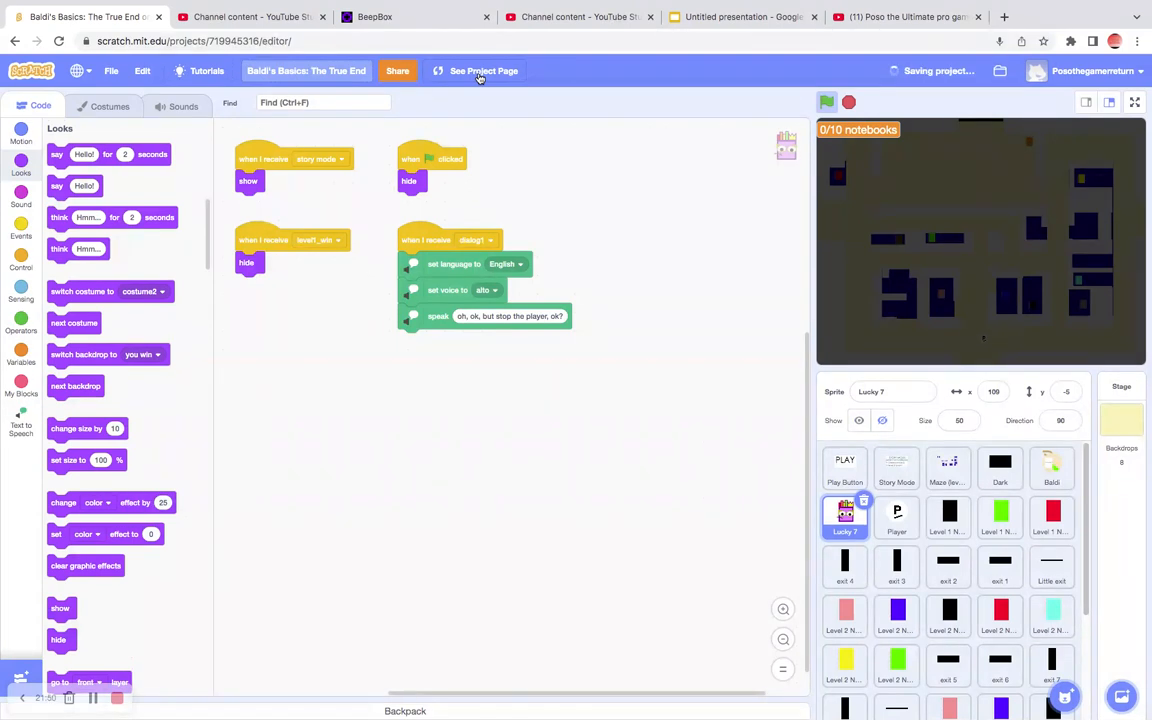
pyautogui.click(484, 70)
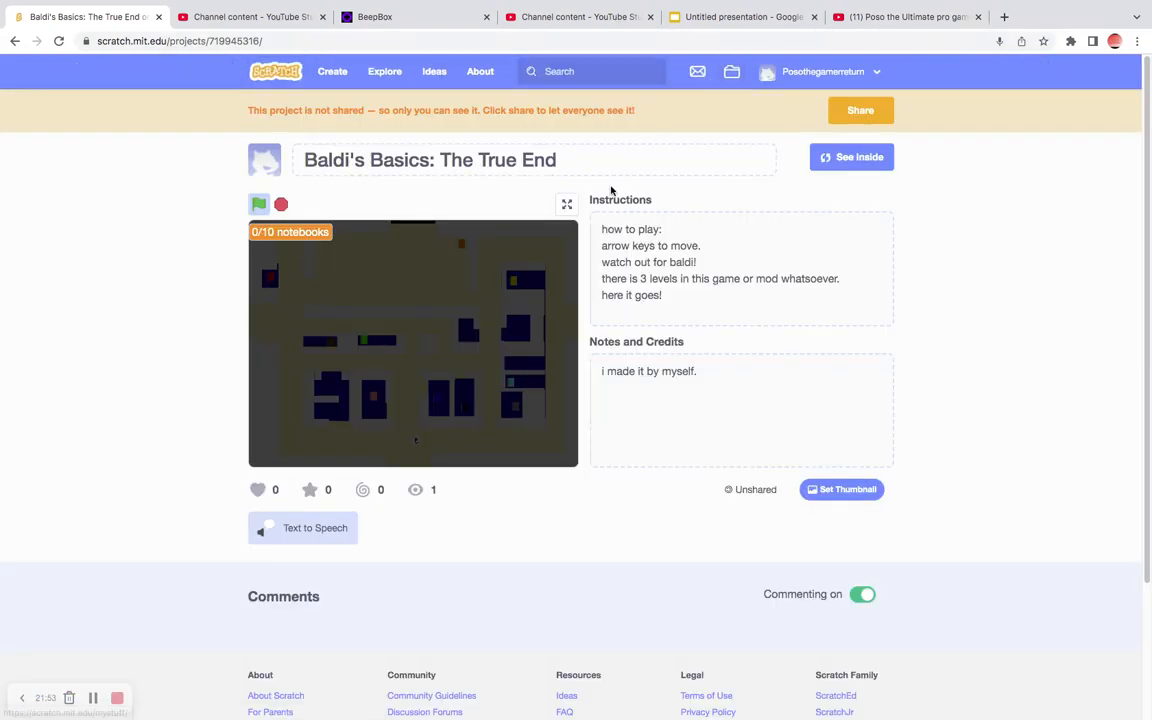
# Step: Play full screen to 10/10 notebooks until YOU LOST, then exit full screen
pyautogui.click(567, 204)
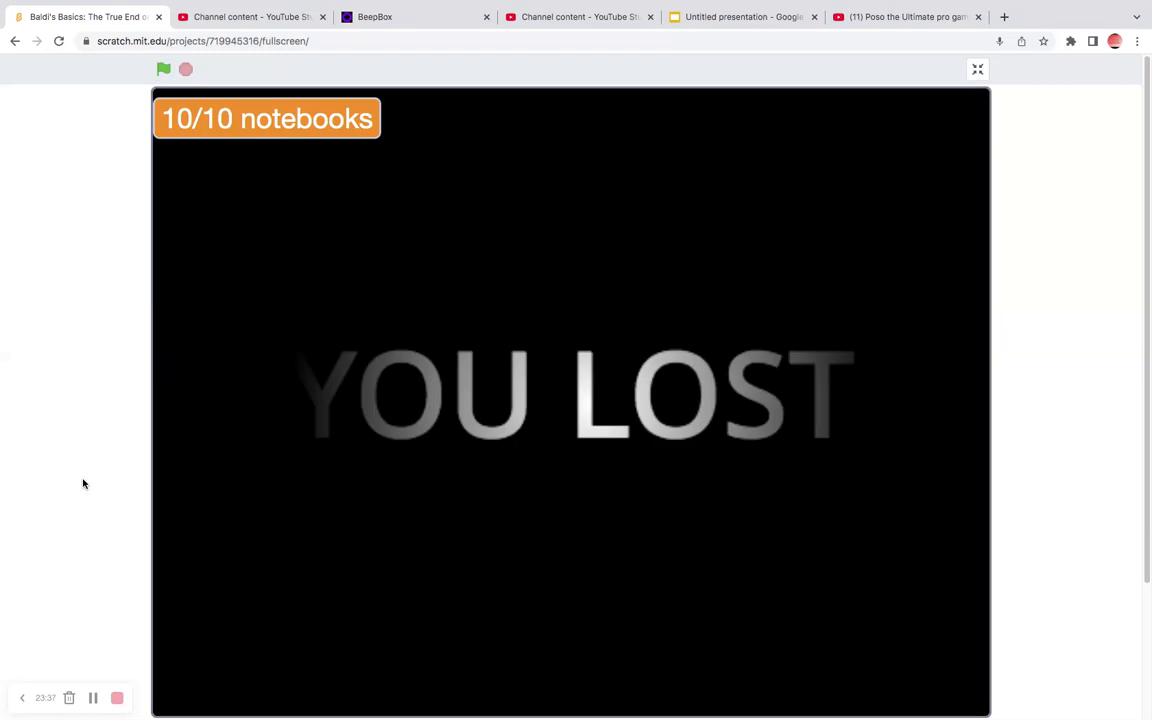
pyautogui.moveTo(978, 69)
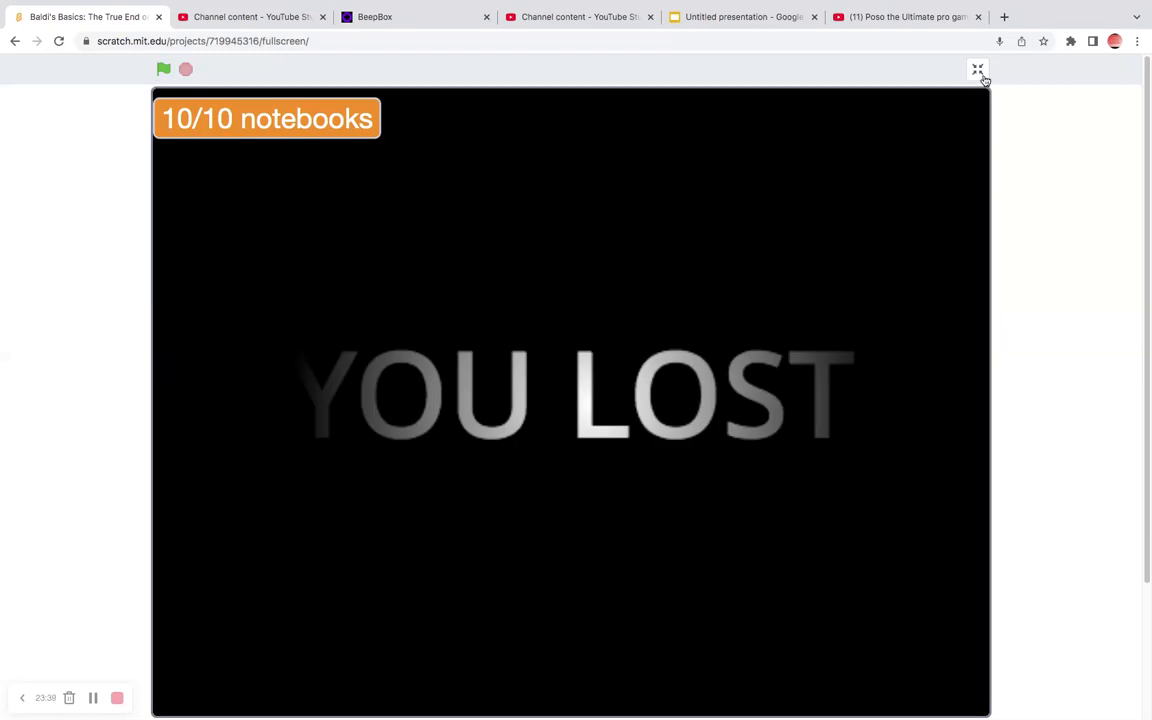
pyautogui.click(977, 69)
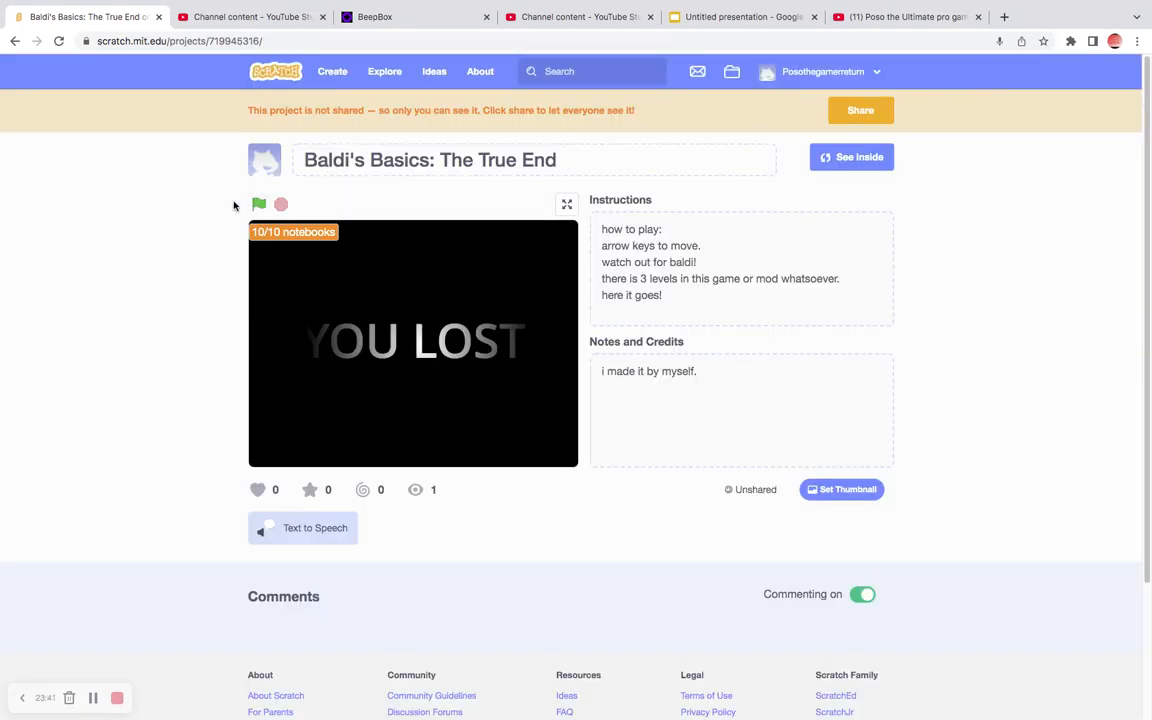
# Step: Restart the game full screen, play a level to 7/7 notebooks, and exit full screen
pyautogui.click(259, 204)
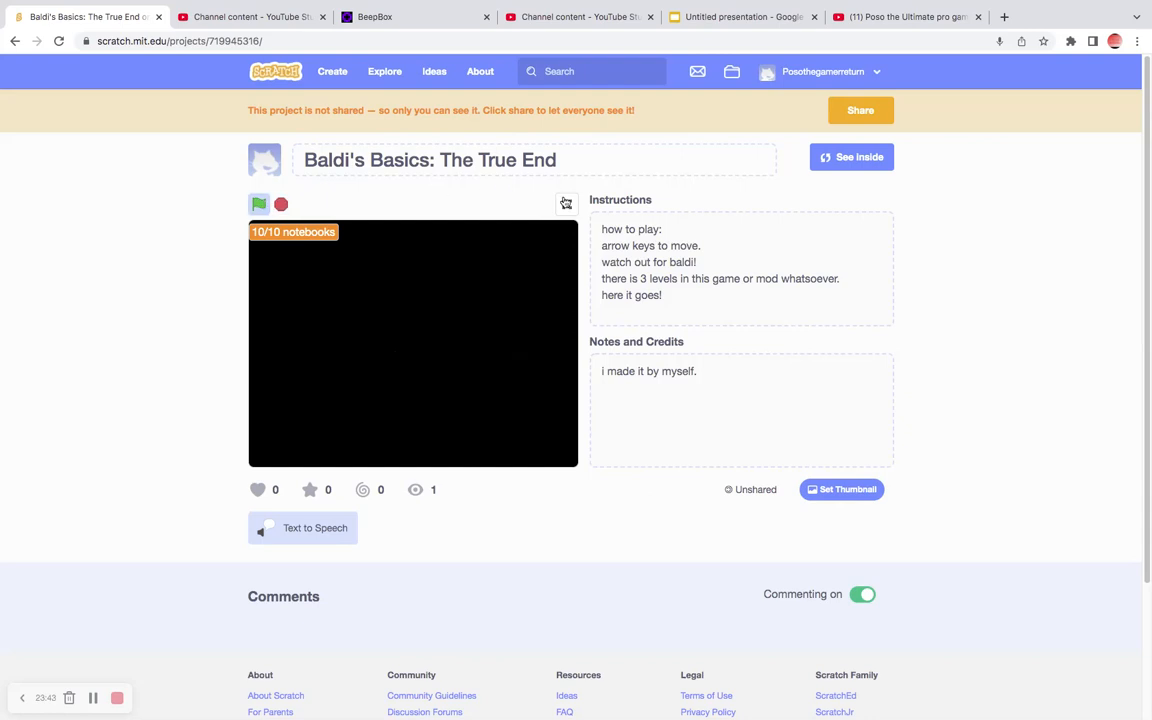
pyautogui.click(565, 203)
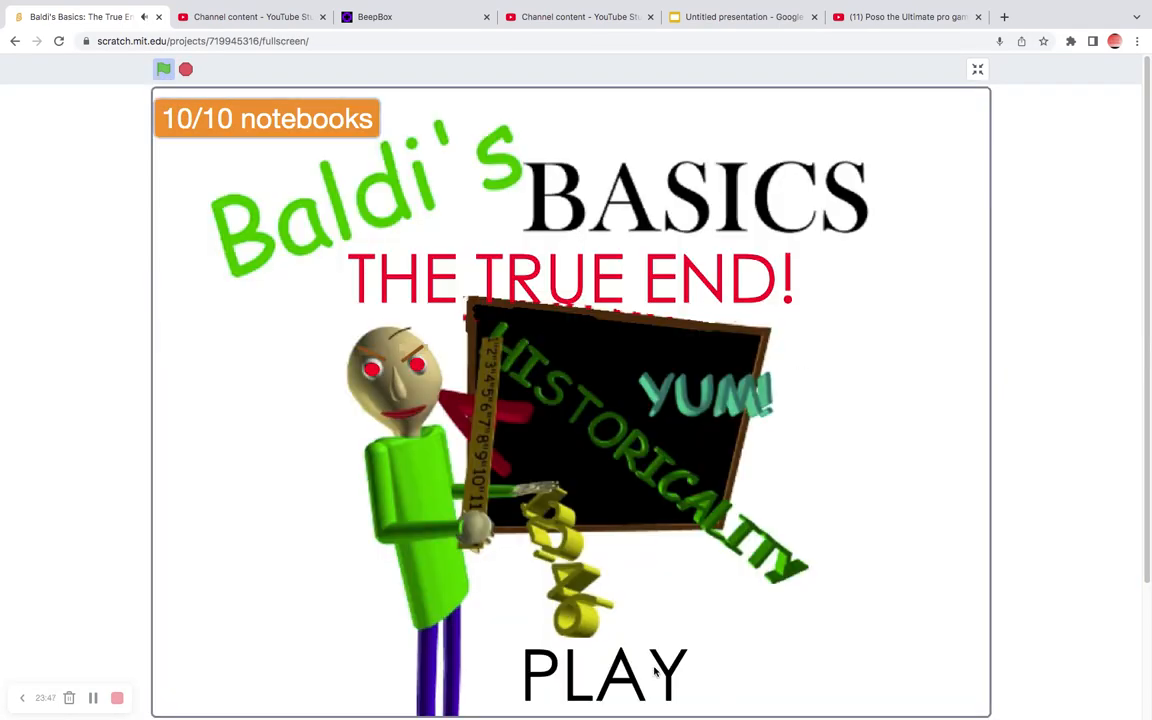
pyautogui.click(604, 672)
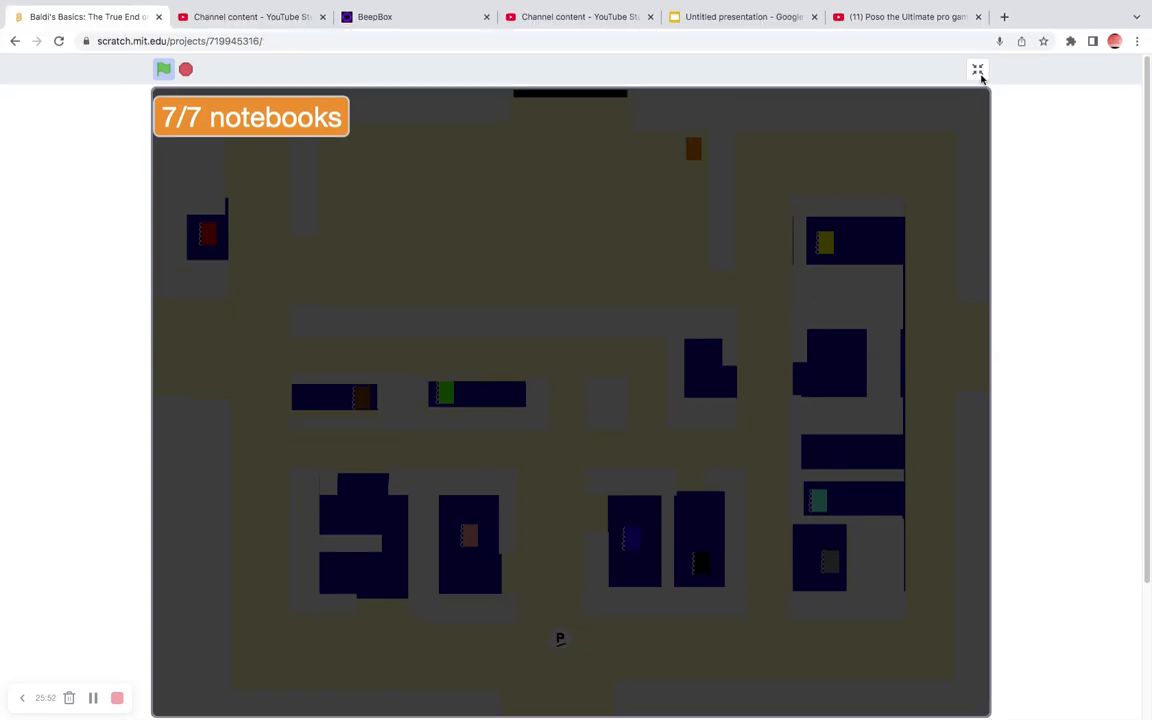
pyautogui.click(977, 70)
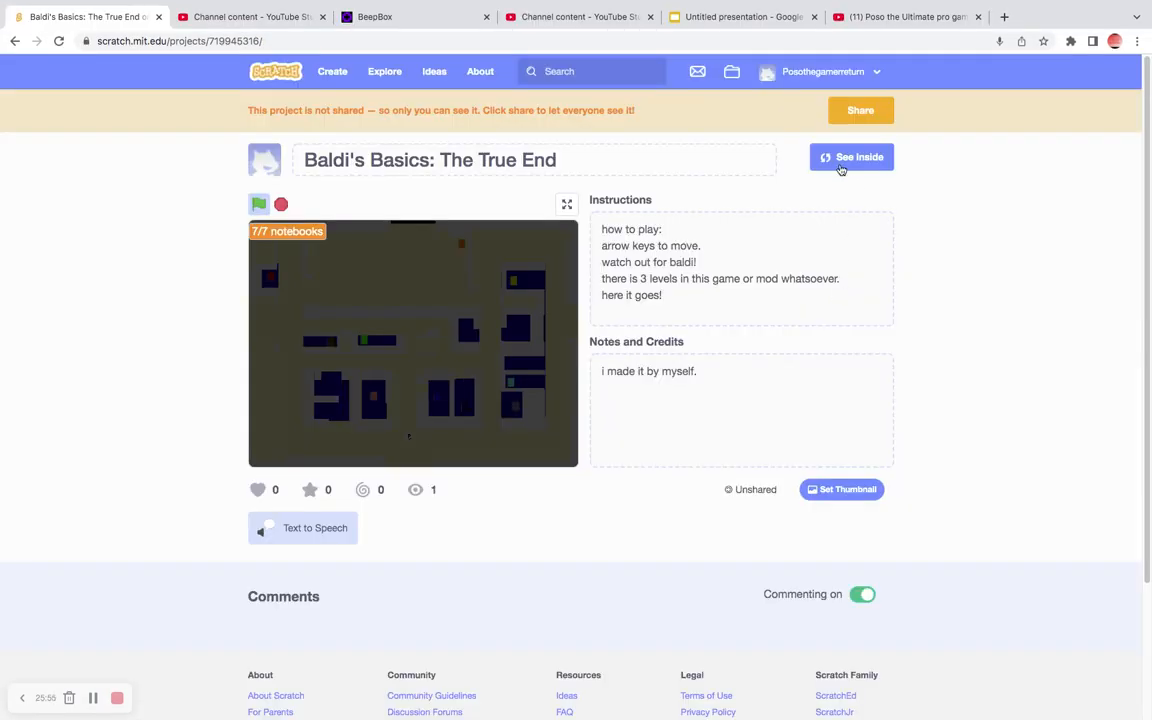
# Step: Play another round to 10/10 notebooks until YOU LOST, then exit full screen
pyautogui.click(851, 157)
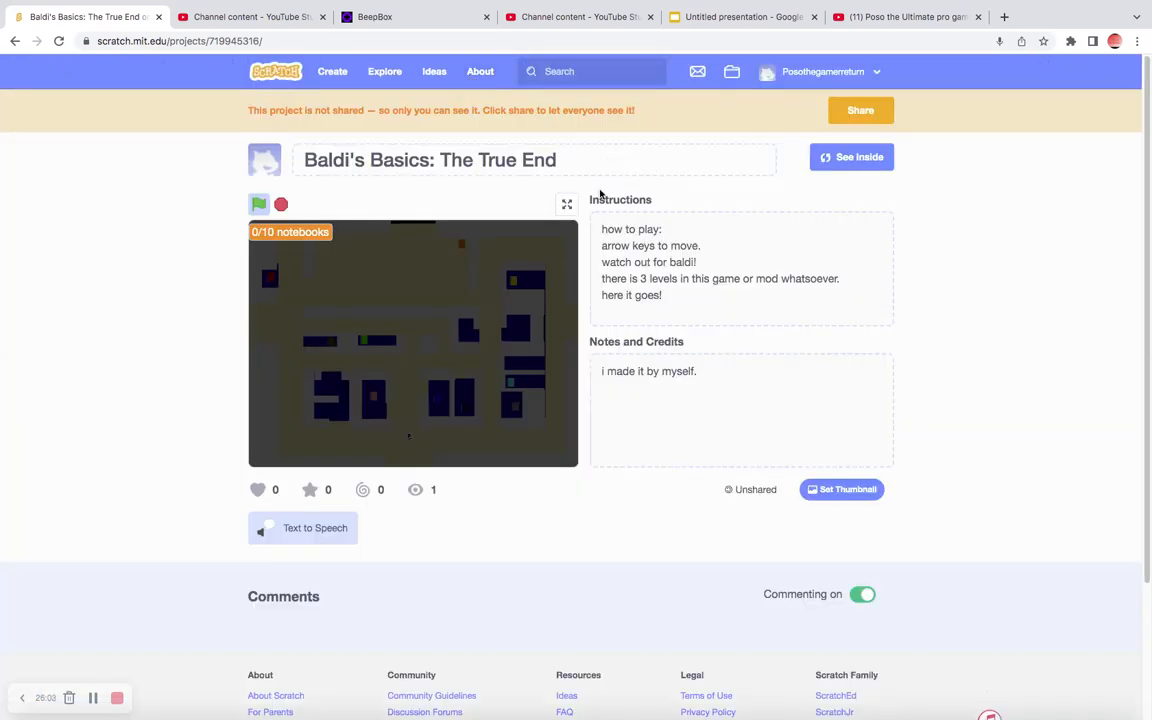
pyautogui.click(567, 204)
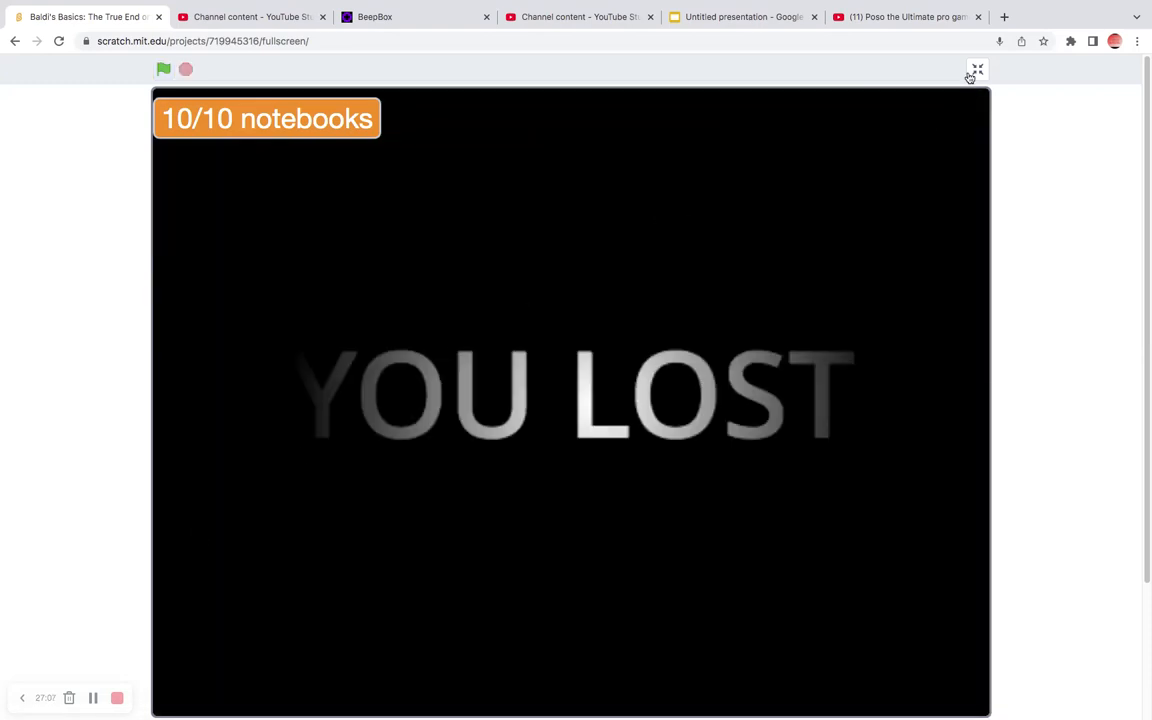
pyautogui.click(977, 70)
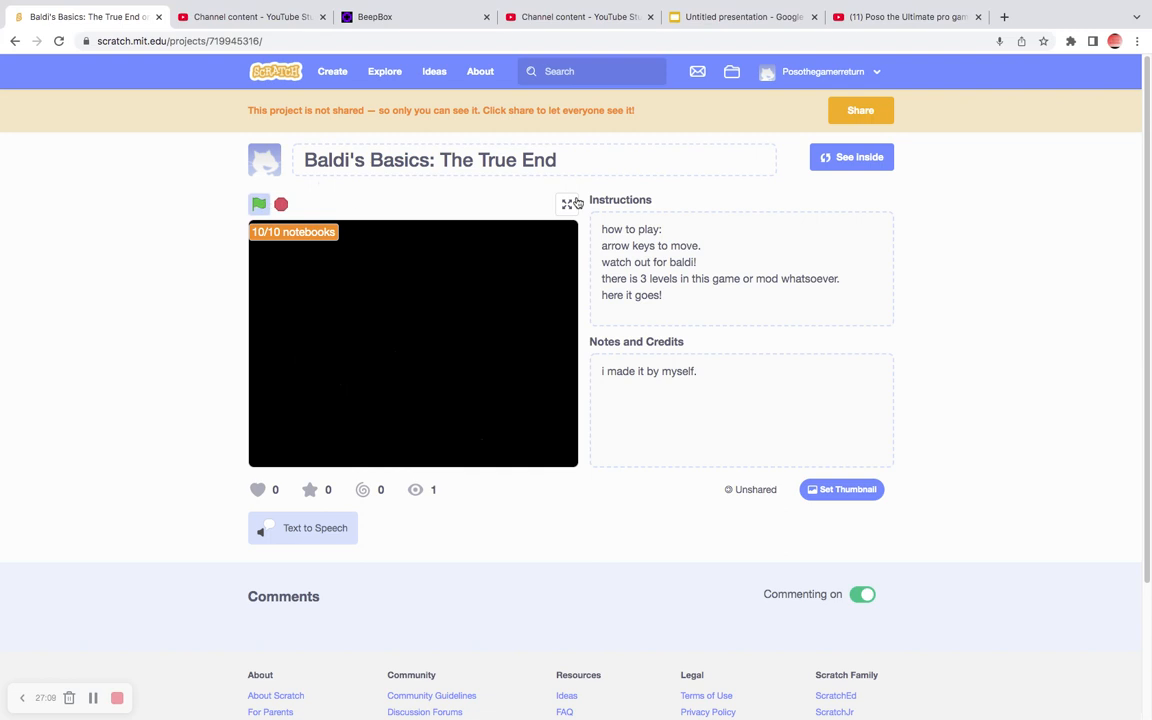
# Step: Restart into the 0/3 notebooks level, exit full screen, and open See Inside
pyautogui.click(572, 204)
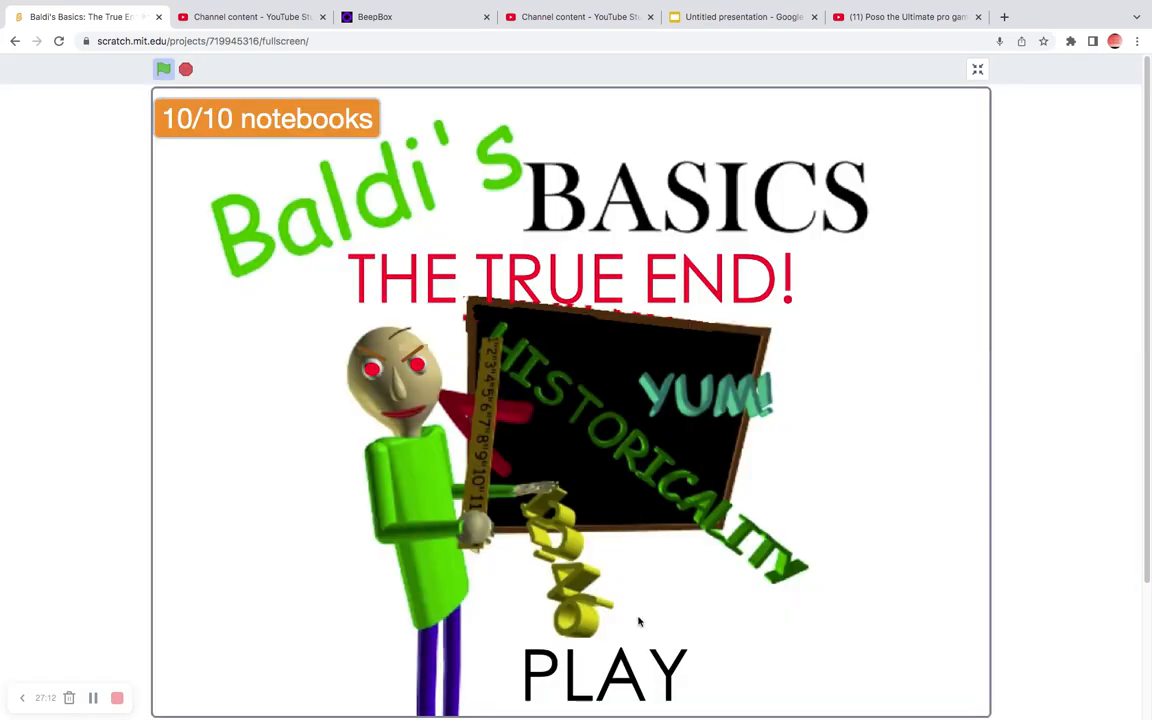
pyautogui.click(604, 673)
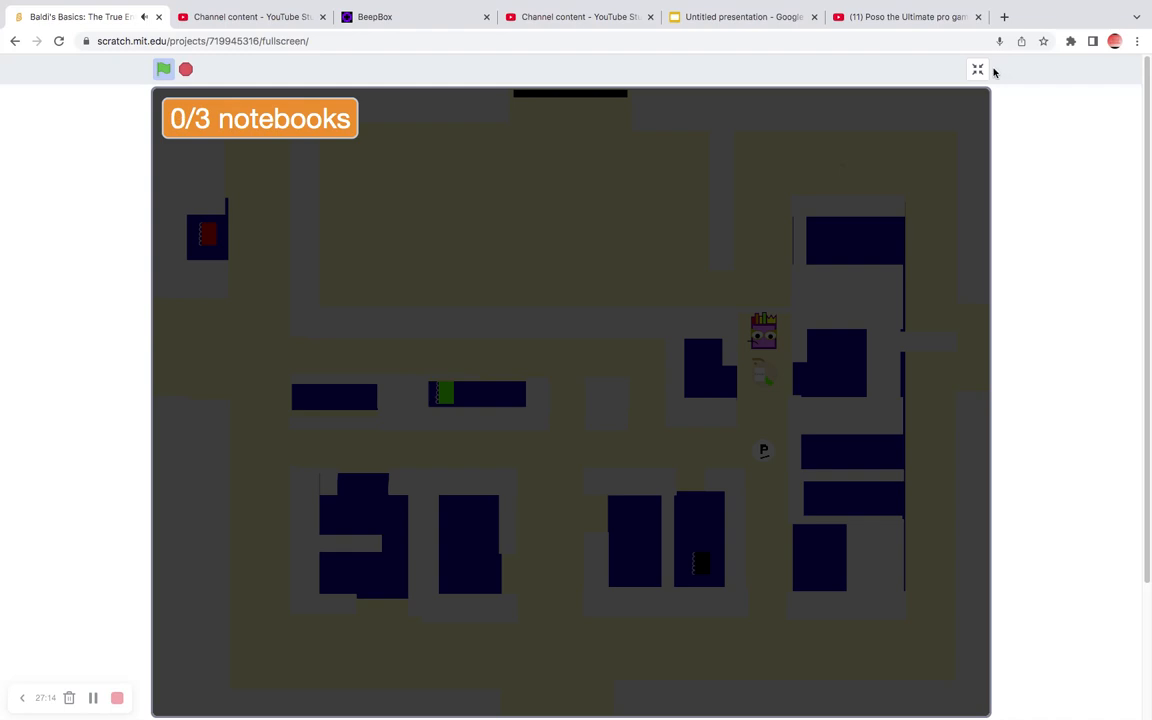
pyautogui.click(977, 69)
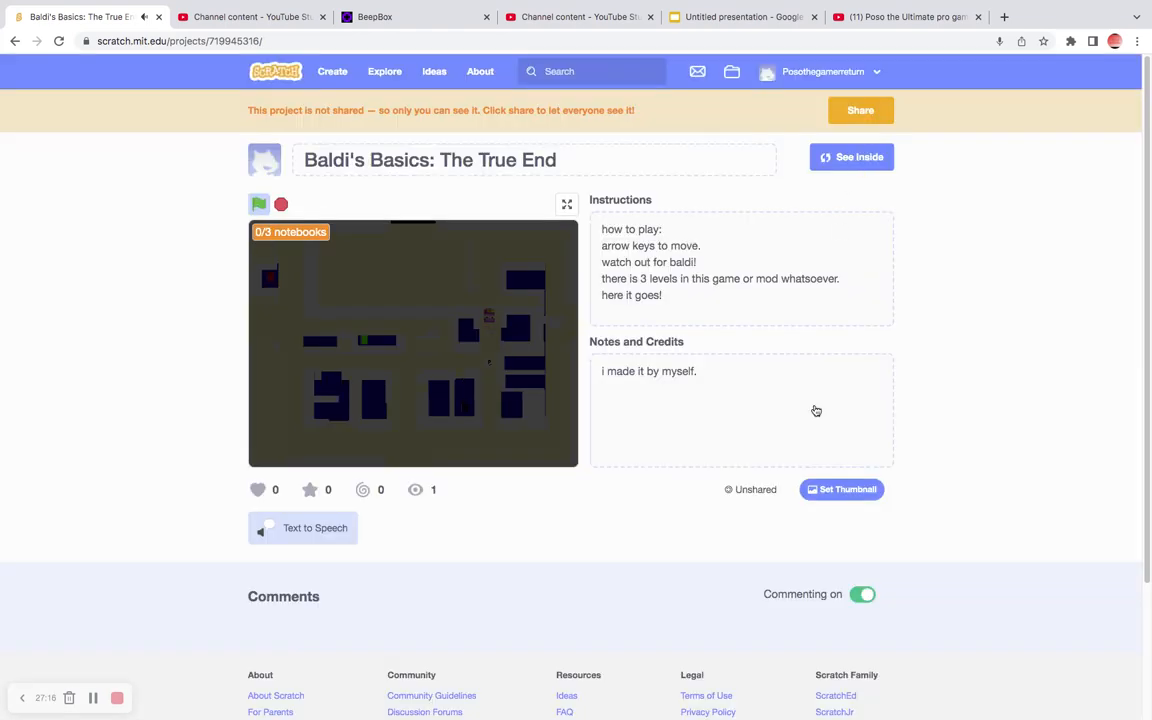
pyautogui.click(851, 157)
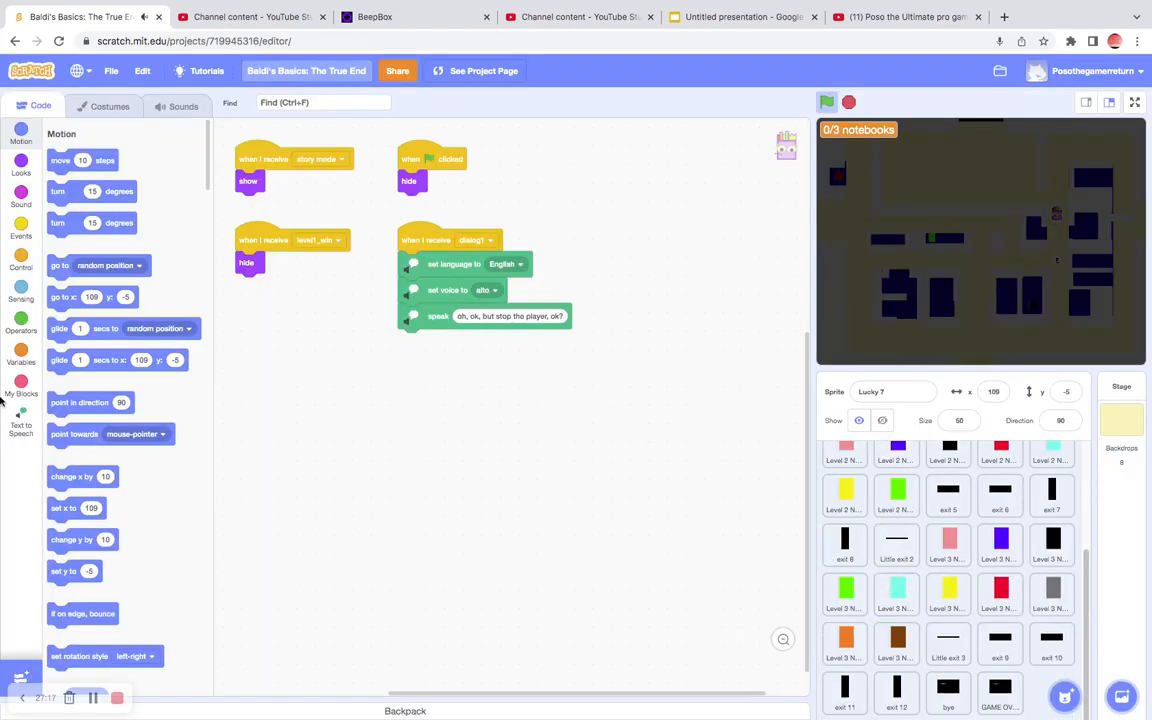
# Step: Broadcast level3_win from the Events blocks and view the YOU WIN screen full screen
pyautogui.click(21, 230)
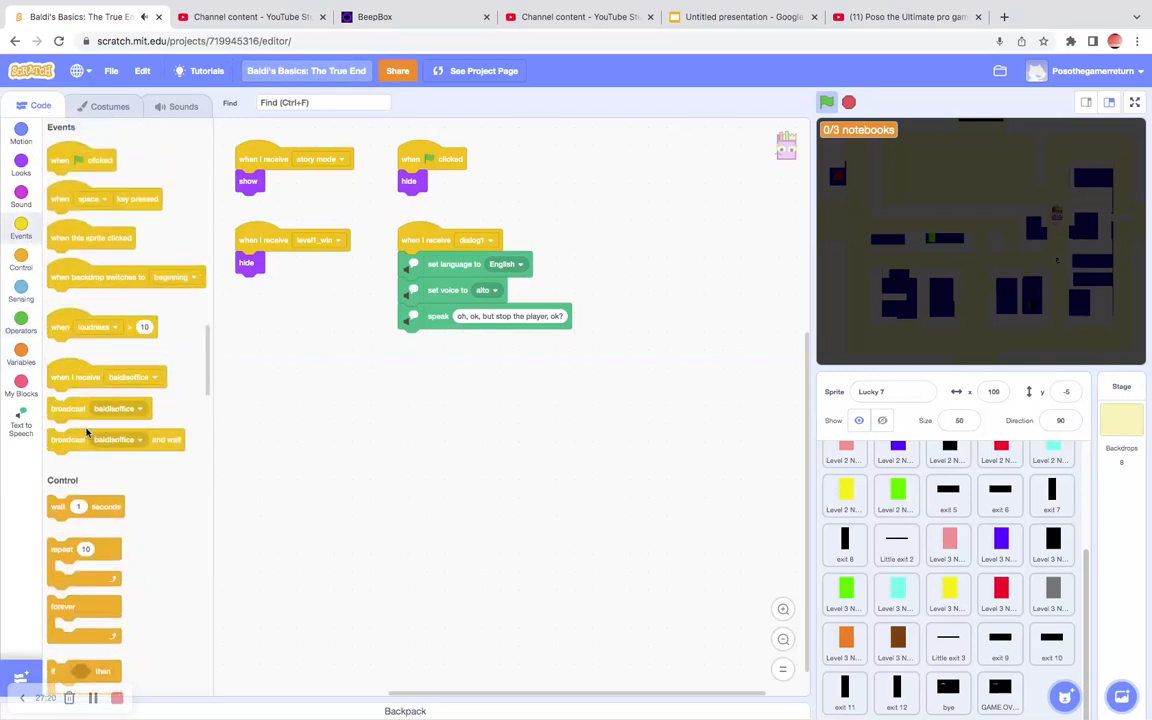
pyautogui.click(118, 410)
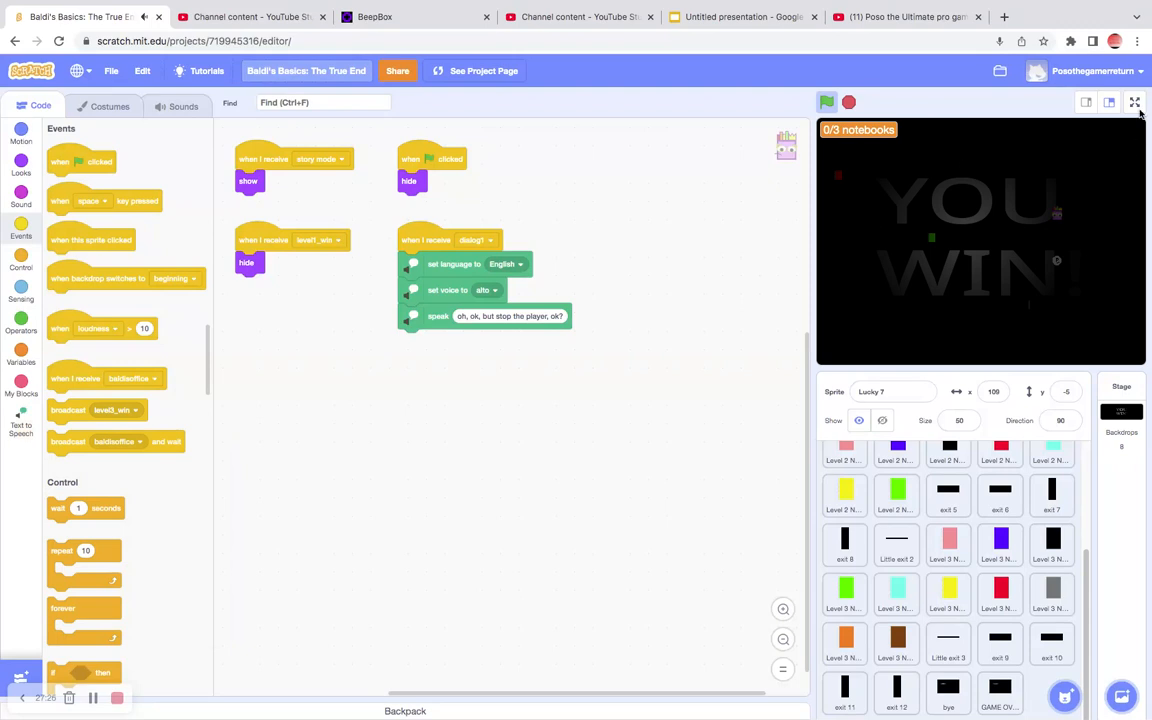
pyautogui.click(1135, 103)
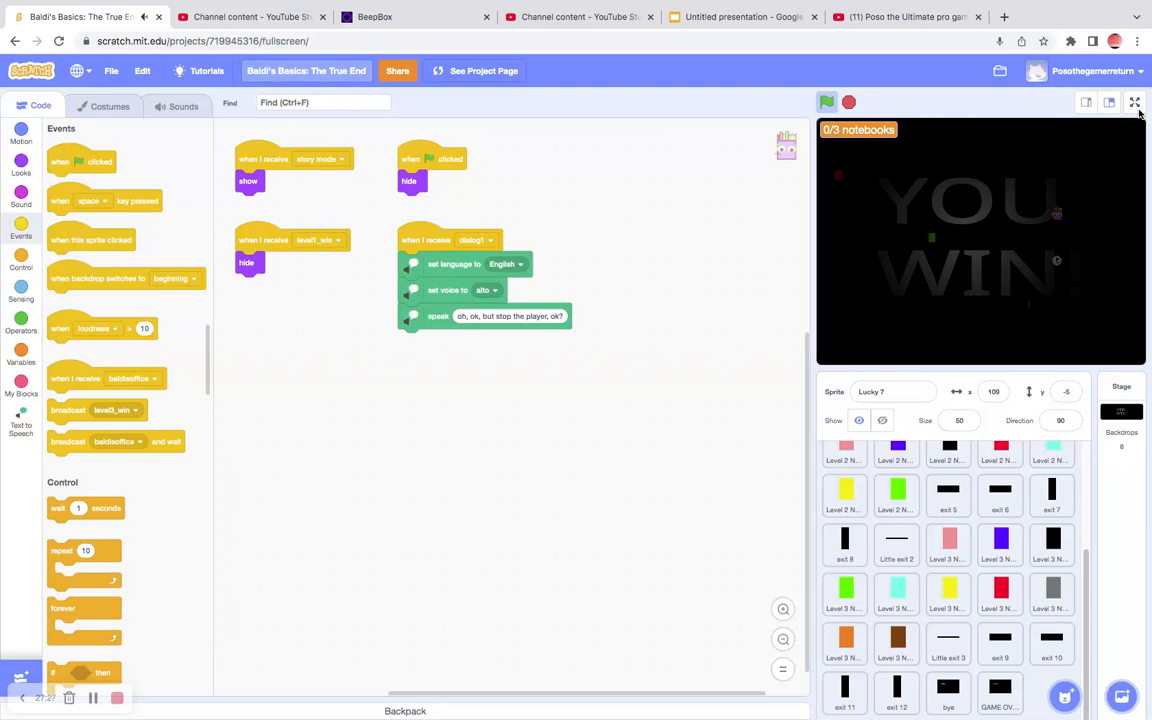
pyautogui.click(1135, 103)
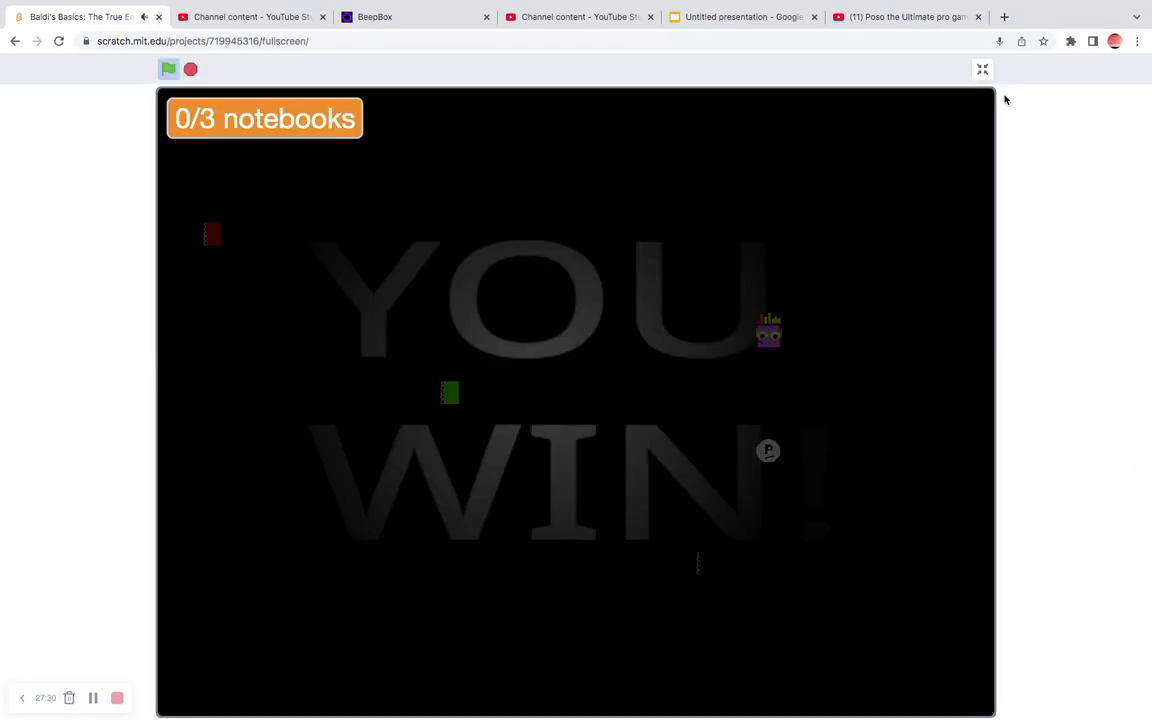